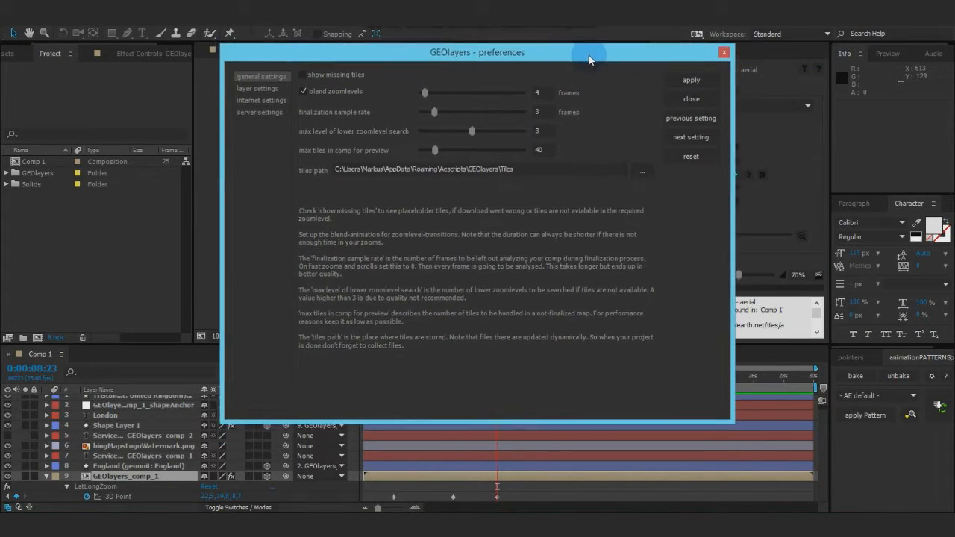
Step: Try zoomlevel blend lengths of 1, 16 and 6 frames, settling back on 4 frames
drag(590, 53, 590, 57)
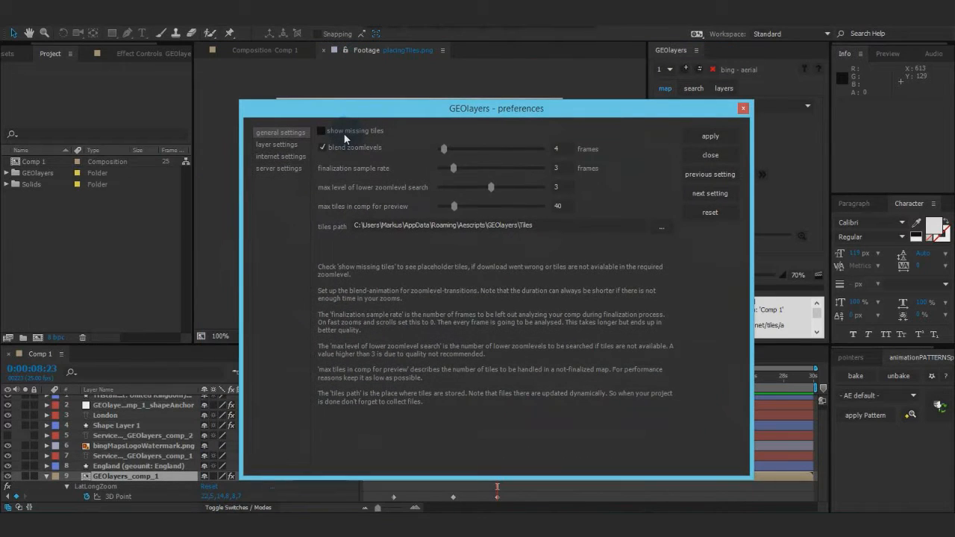
mouse_move(352, 134)
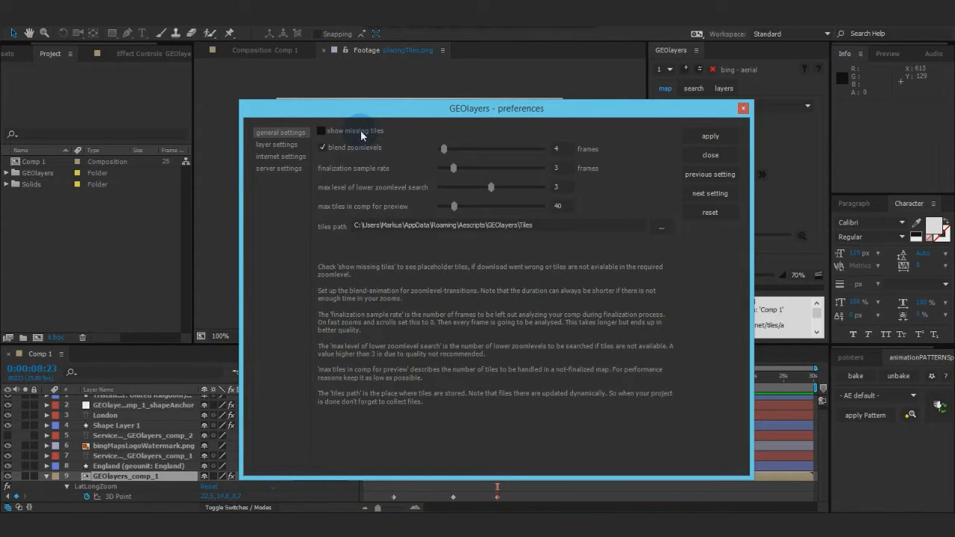
click(322, 130)
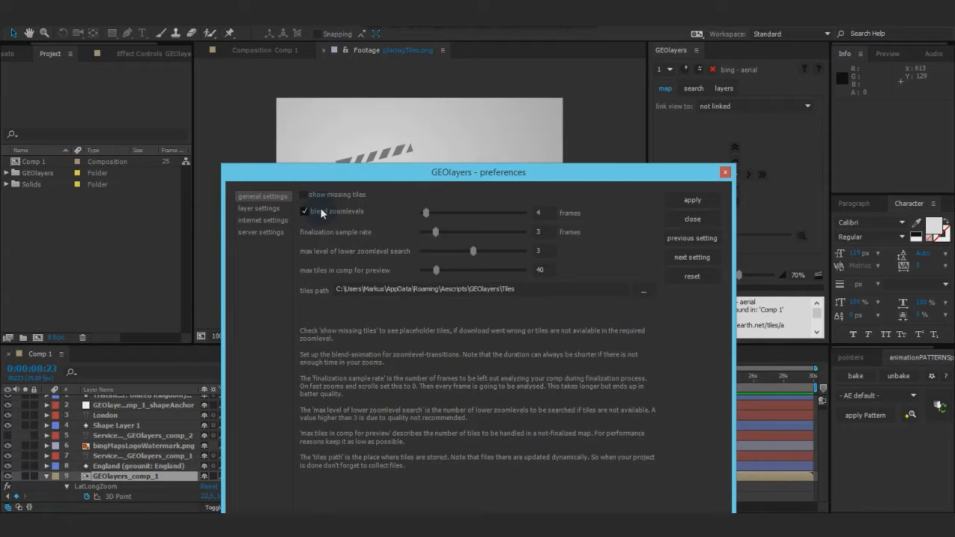
mouse_move(323, 218)
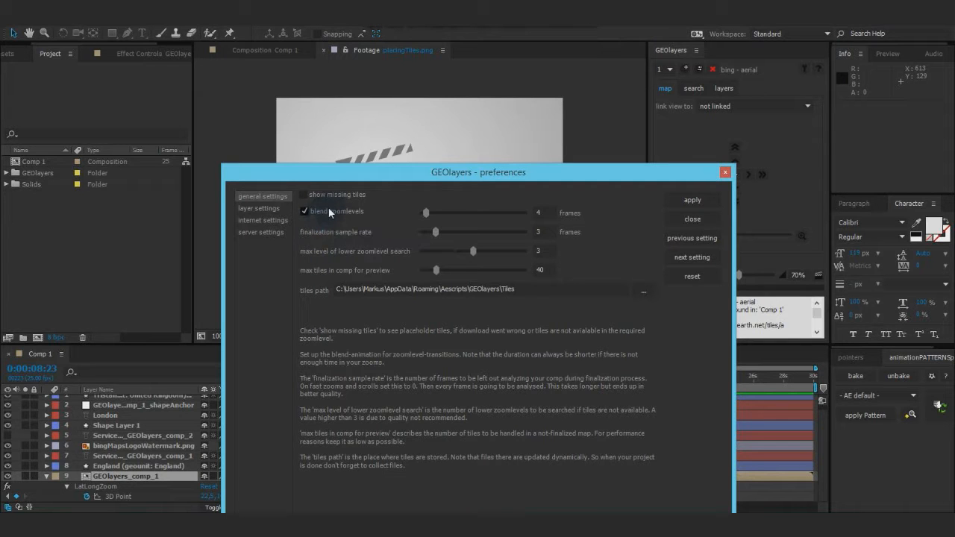
mouse_move(329, 221)
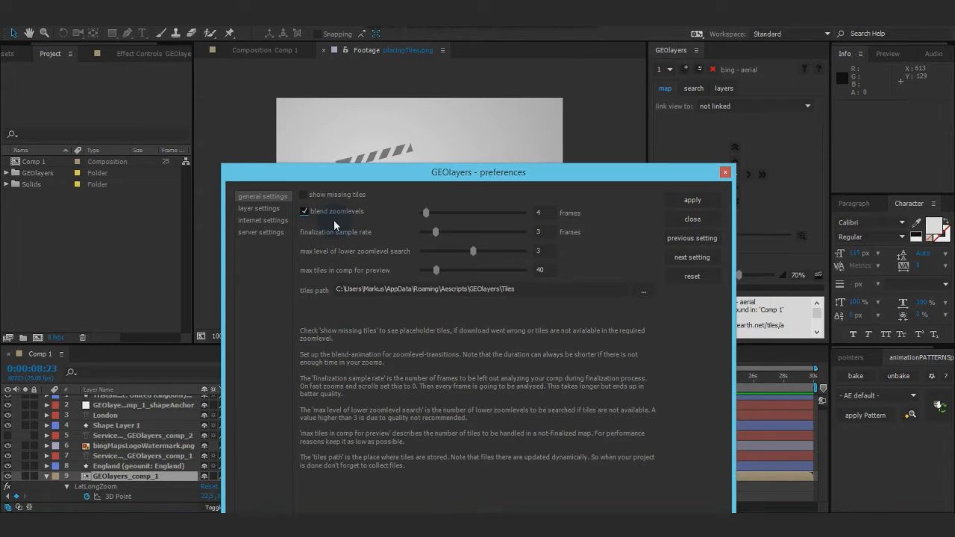
drag(475, 212, 419, 212)
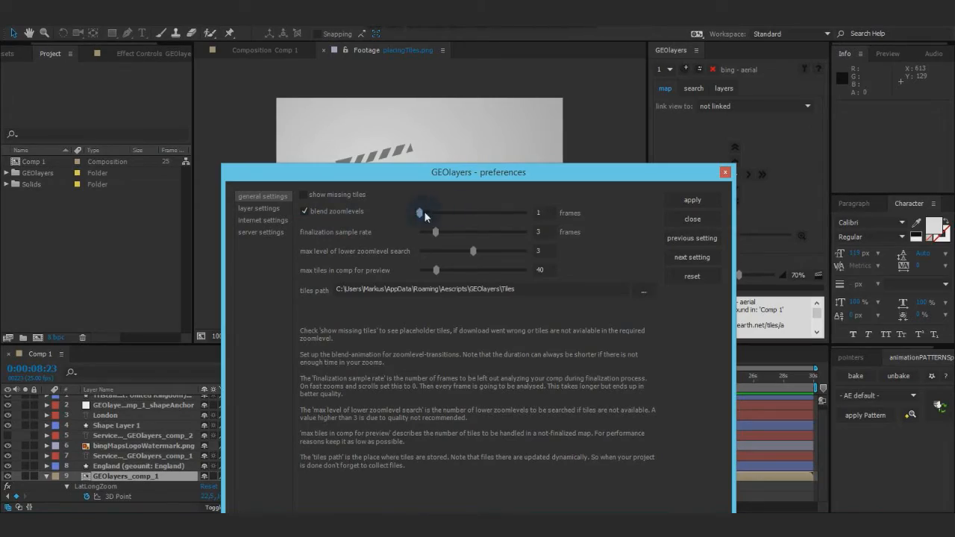
drag(419, 212, 427, 212)
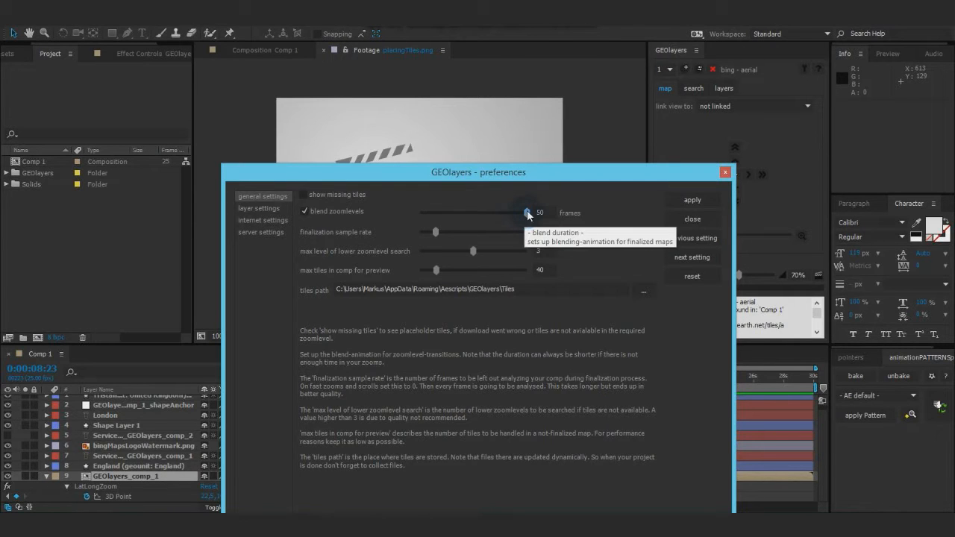
drag(527, 212, 430, 212)
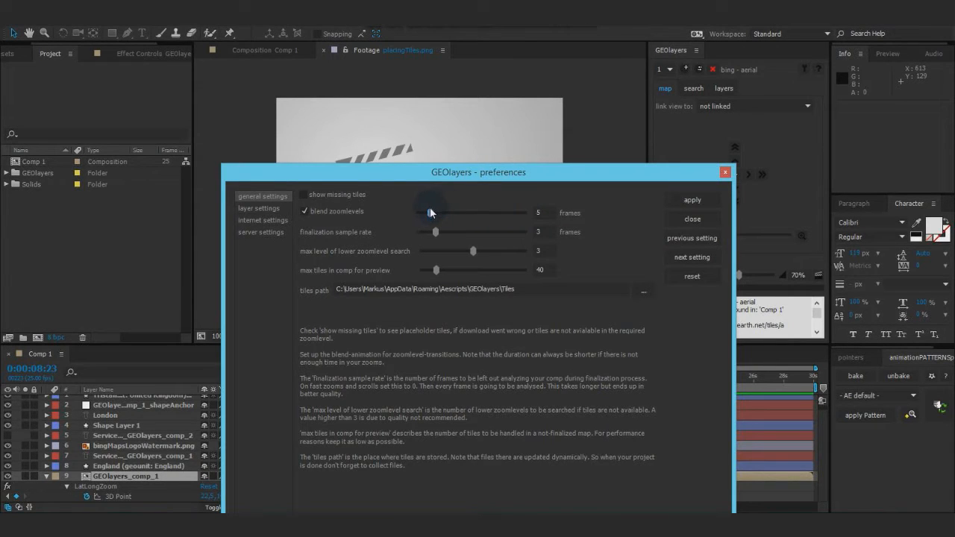
drag(431, 213, 442, 213)
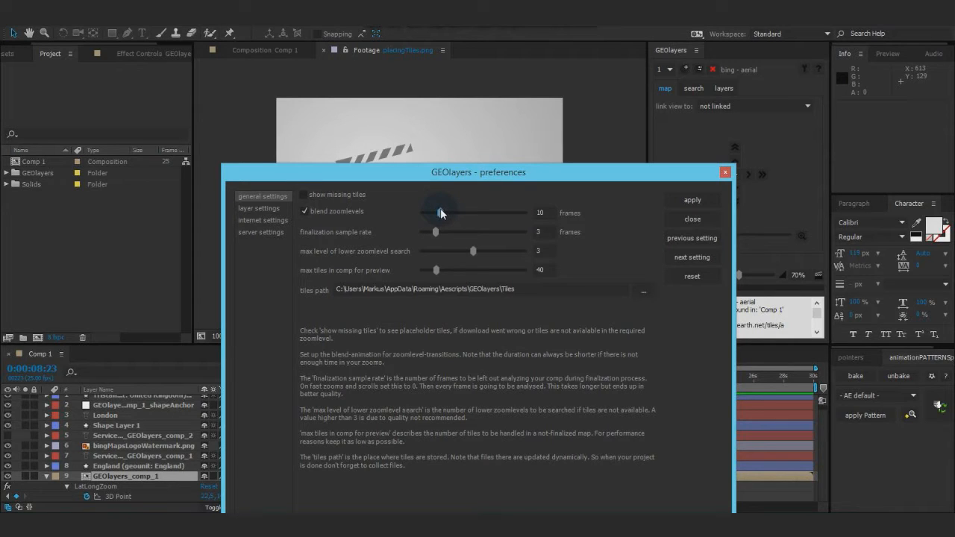
drag(441, 212, 430, 212)
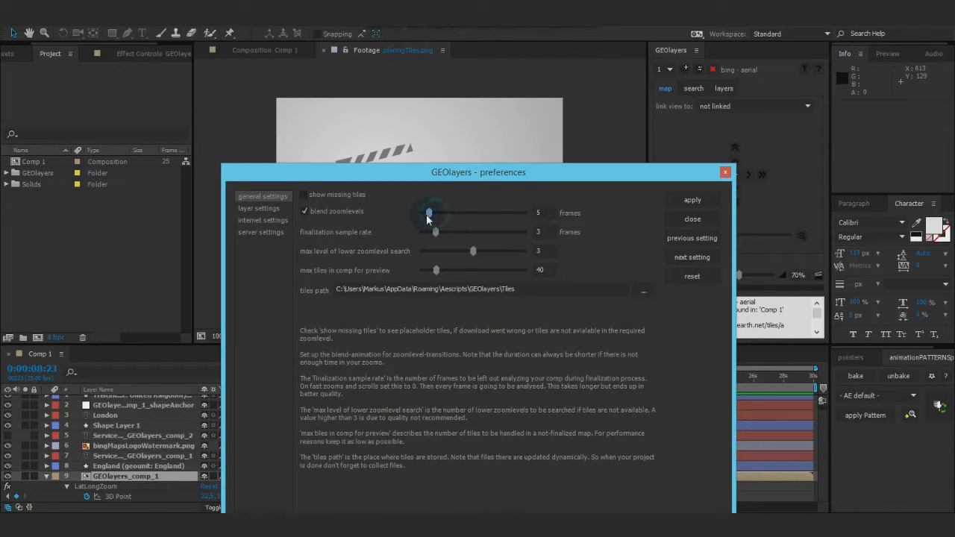
drag(430, 212, 424, 212)
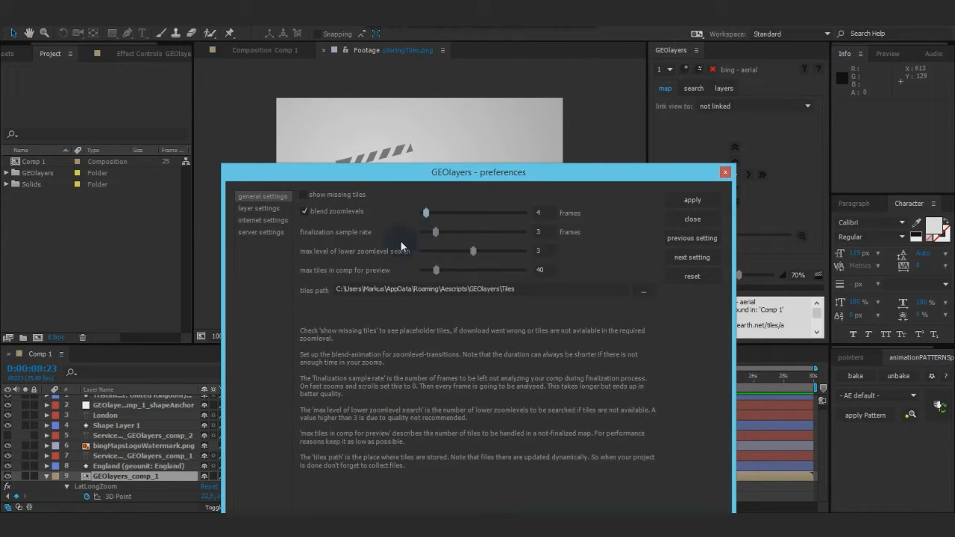
drag(478, 173, 451, 185)
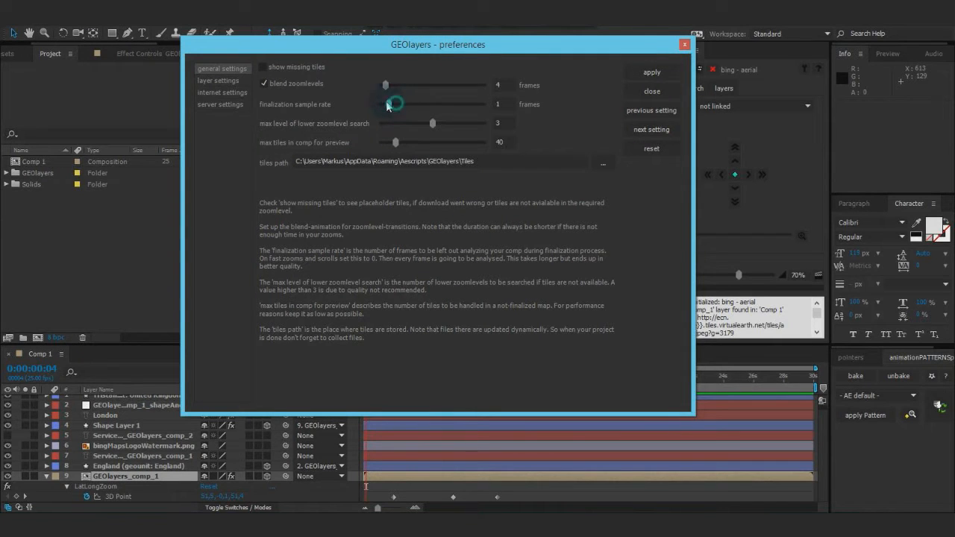
Step: Try a lower zoomlevel search of 6 then restore 3, and keep mapquest - map for layer 4
drag(396, 104, 379, 105)
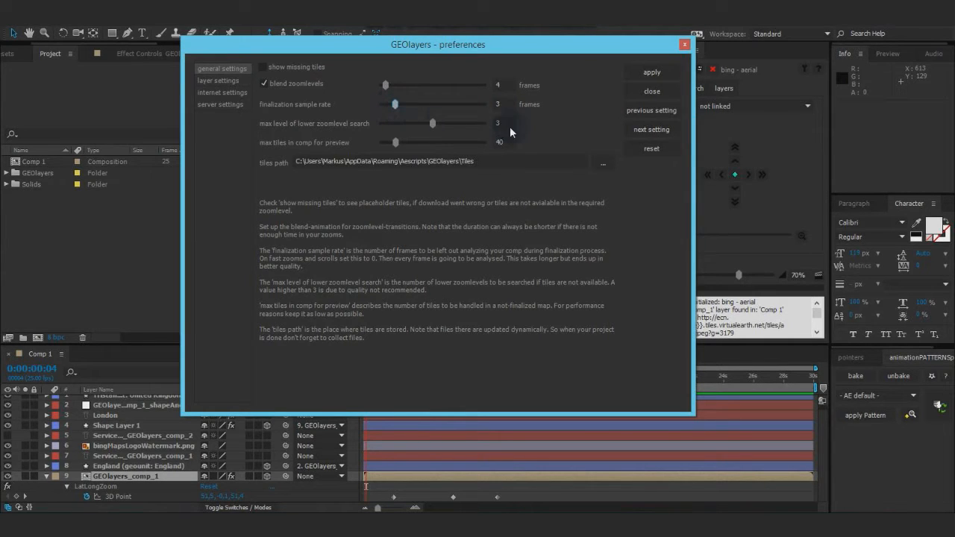
mouse_move(381, 111)
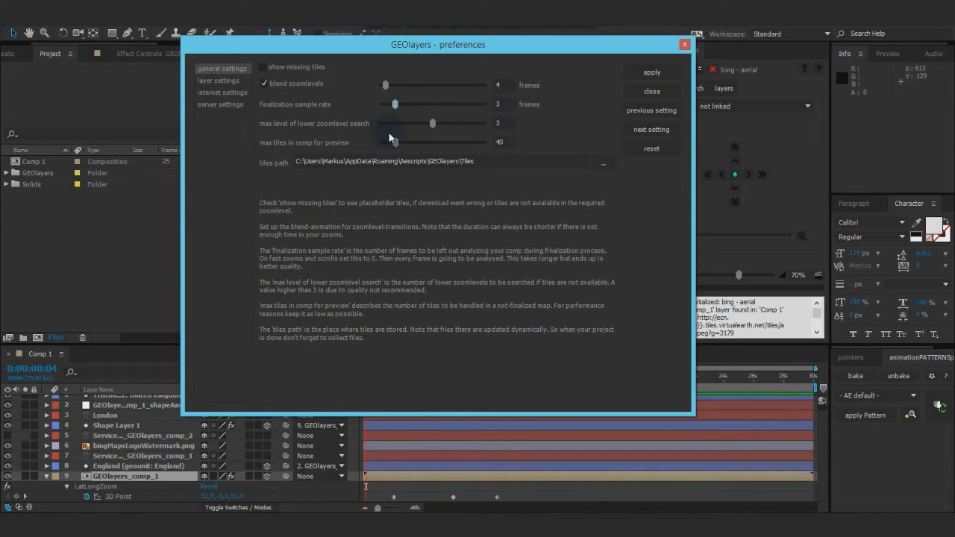
mouse_move(367, 134)
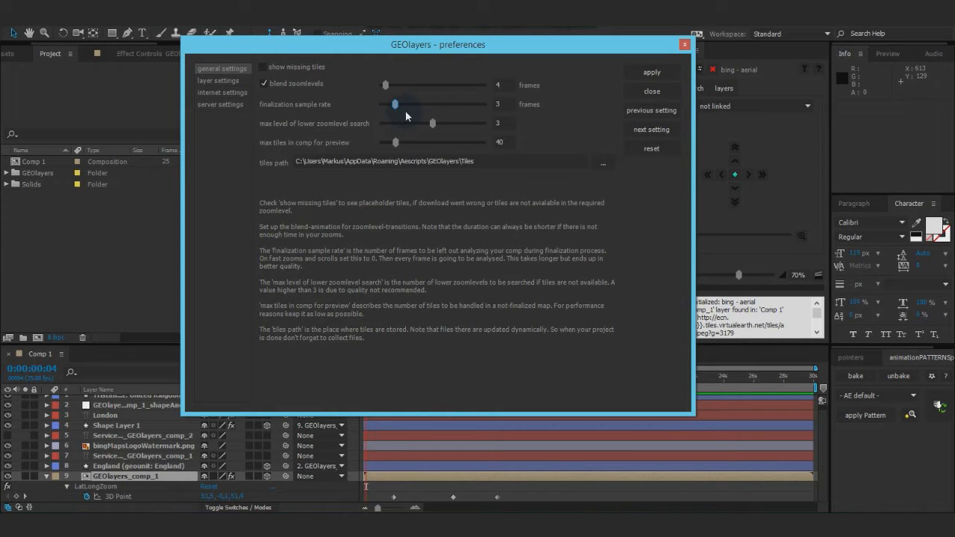
mouse_move(395, 105)
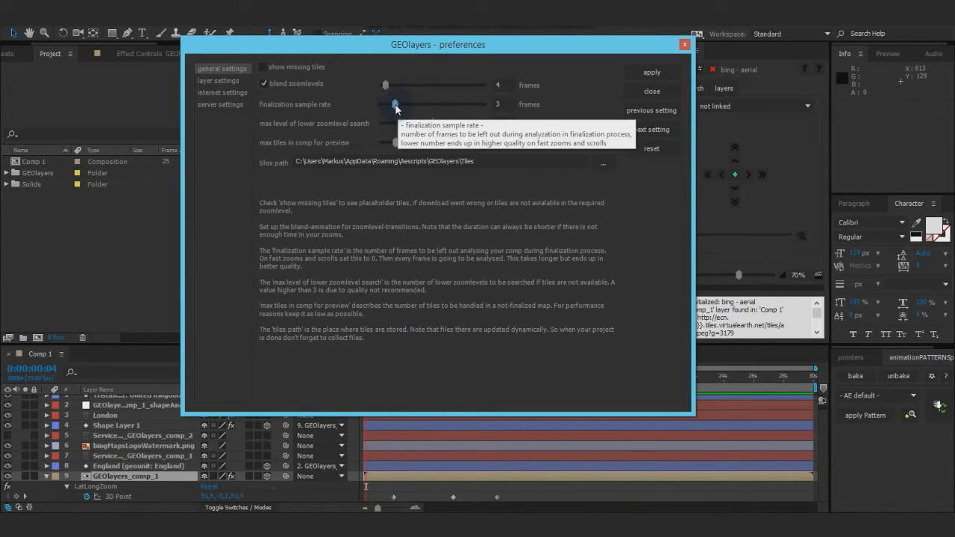
drag(396, 104, 376, 104)
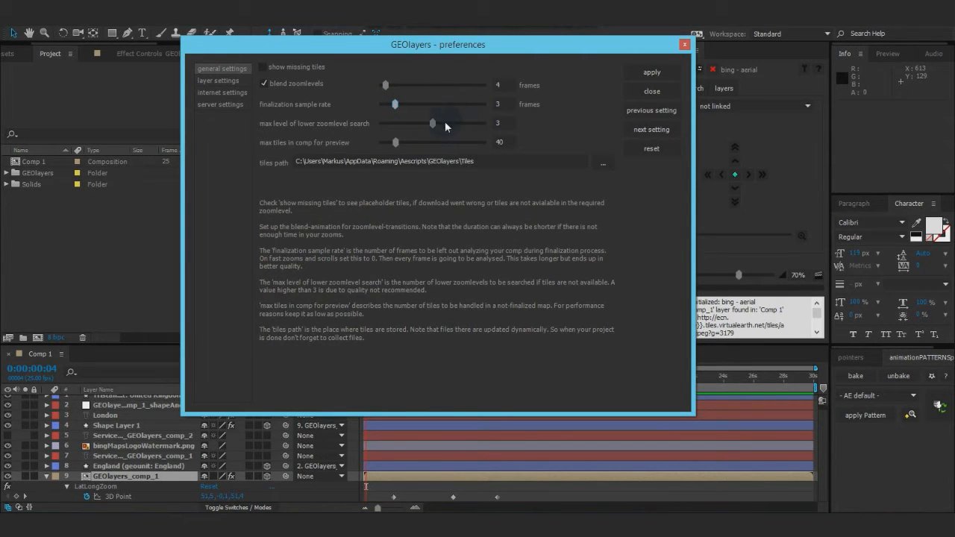
mouse_move(366, 158)
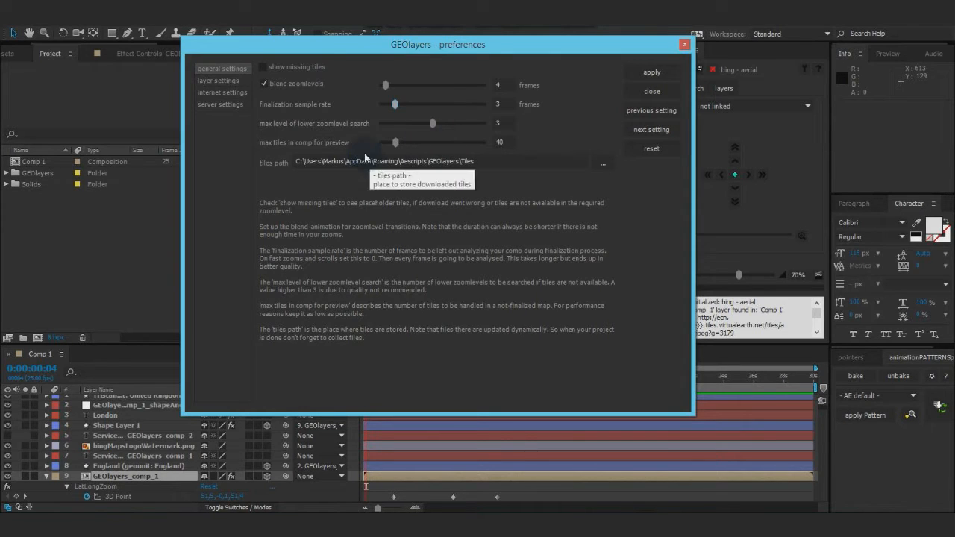
mouse_move(325, 133)
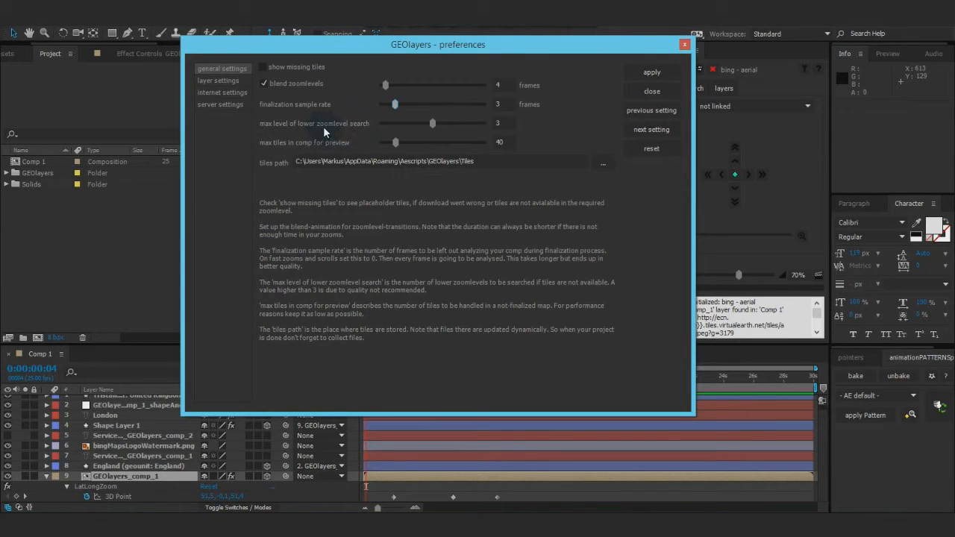
mouse_move(445, 137)
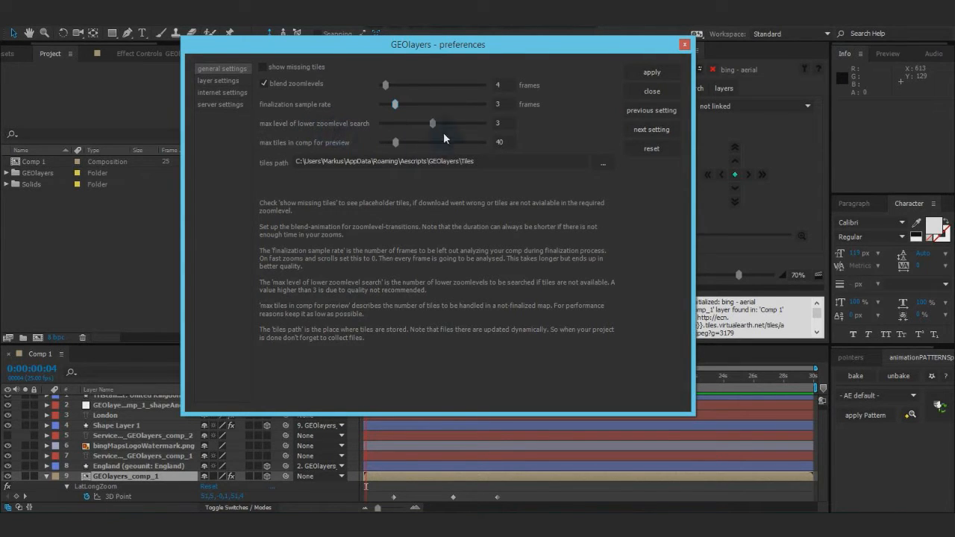
mouse_move(466, 135)
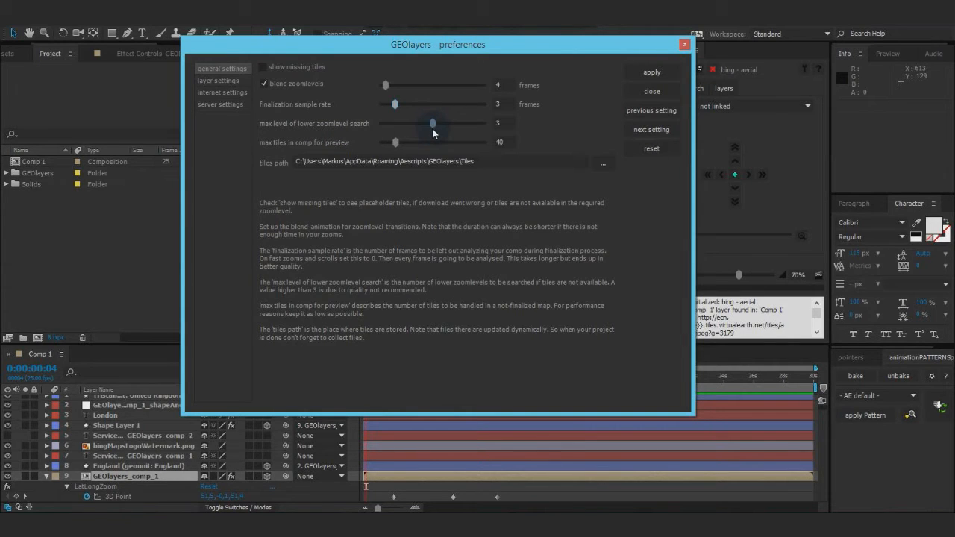
mouse_move(430, 161)
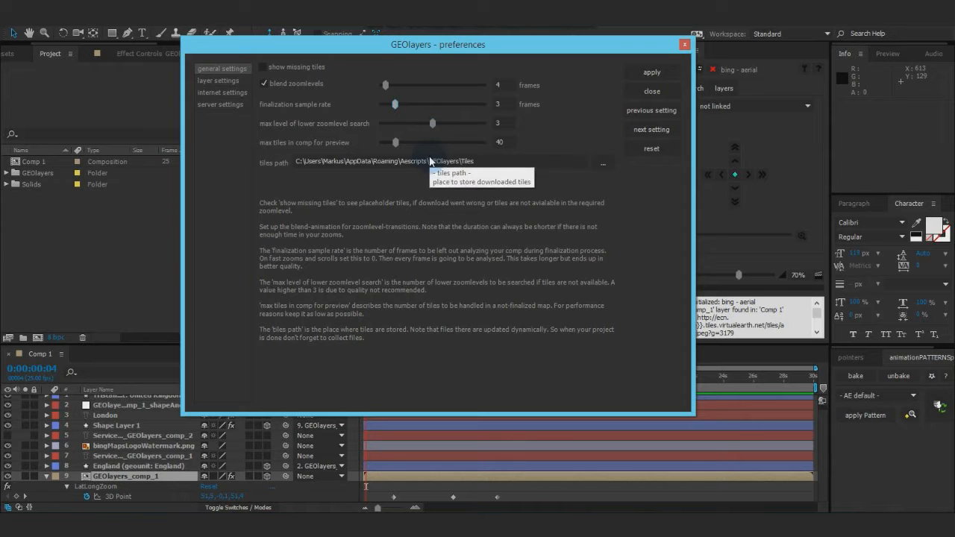
mouse_move(507, 122)
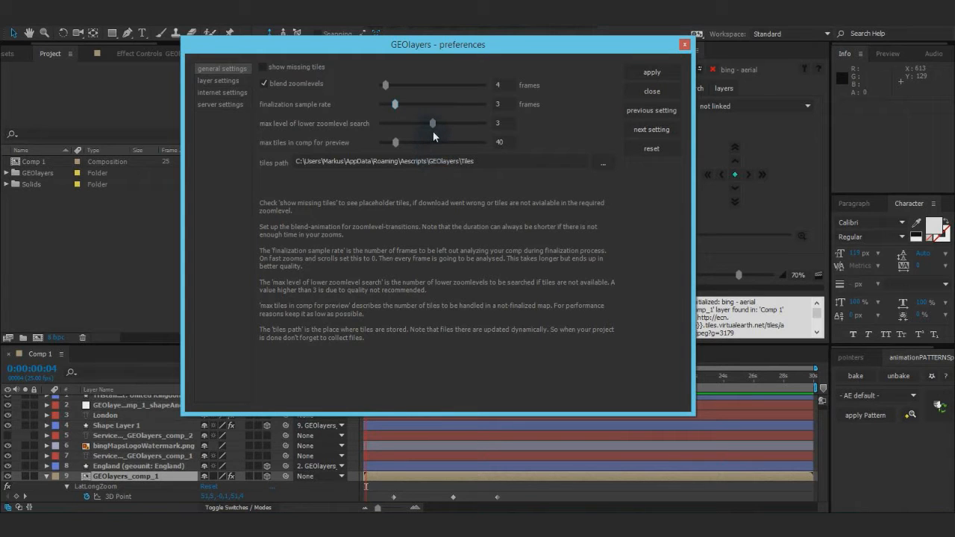
mouse_move(430, 161)
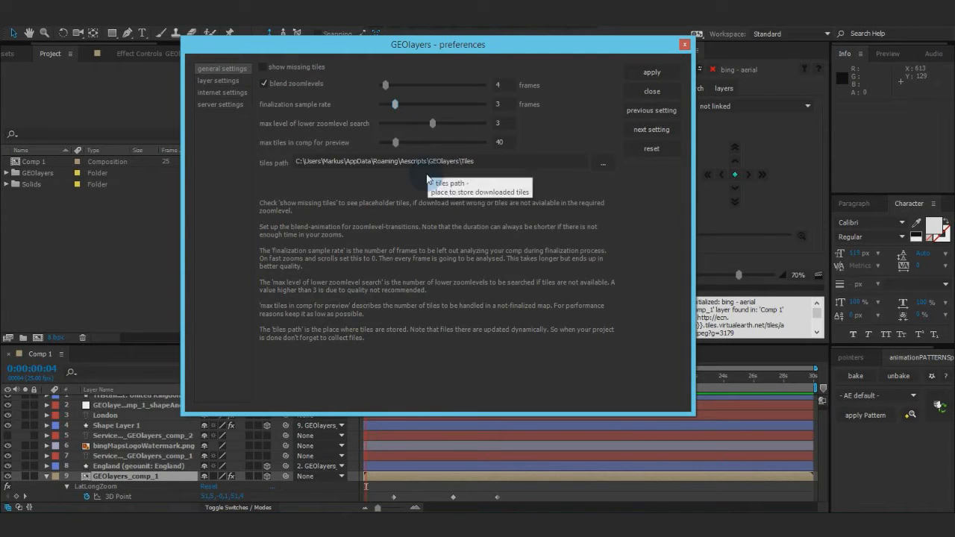
mouse_move(470, 136)
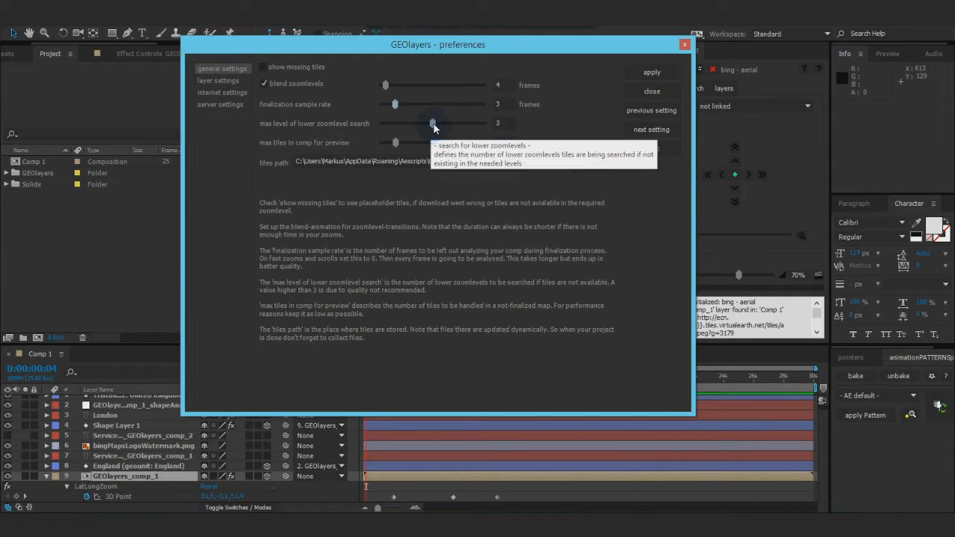
drag(433, 122, 483, 122)
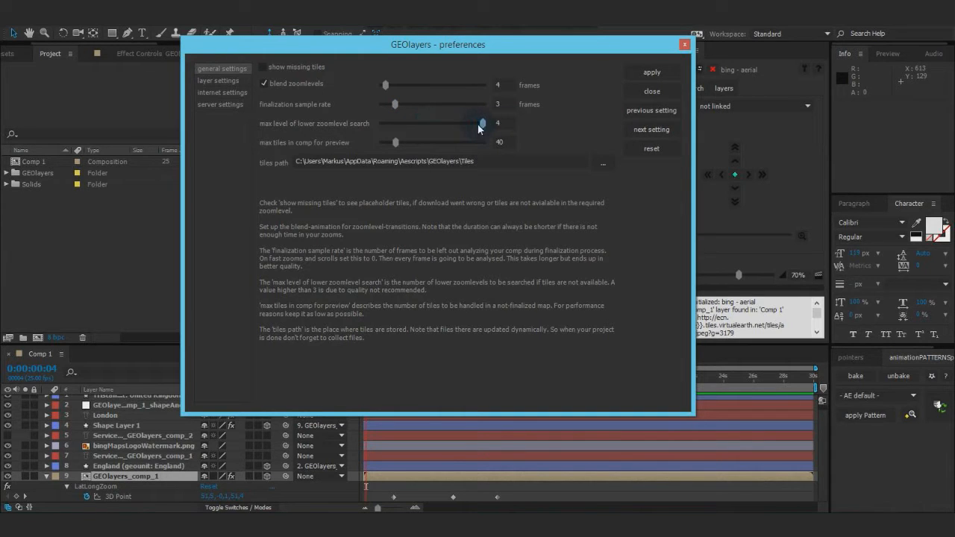
drag(480, 123, 433, 122)
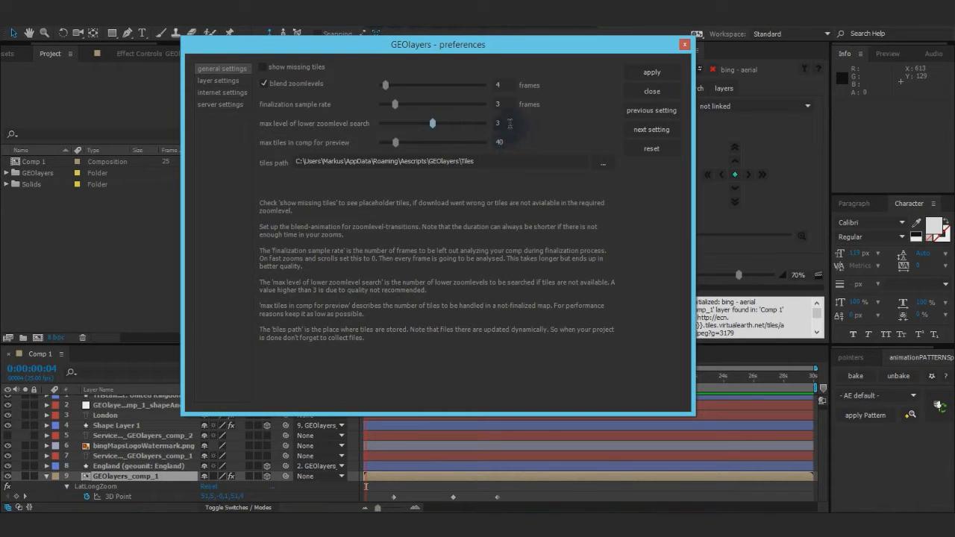
mouse_move(451, 212)
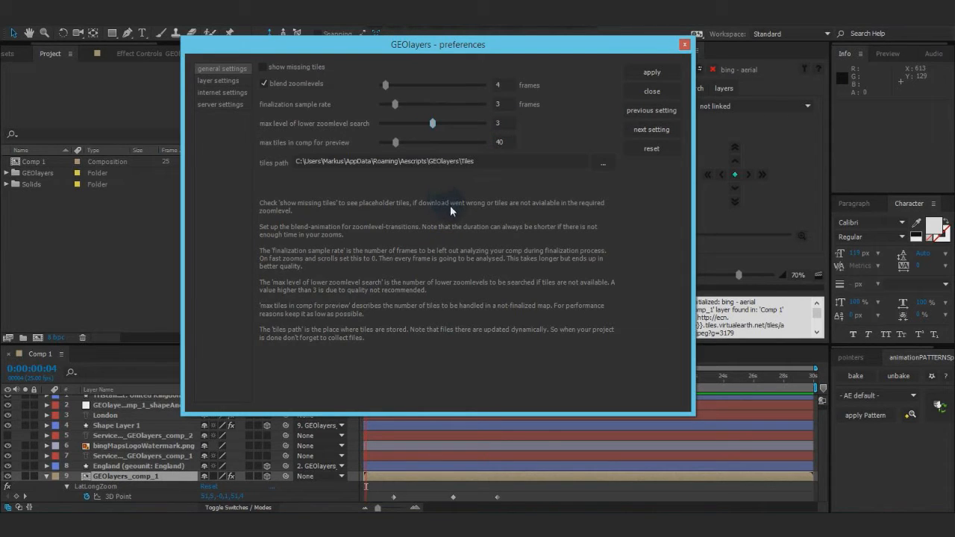
mouse_move(415, 179)
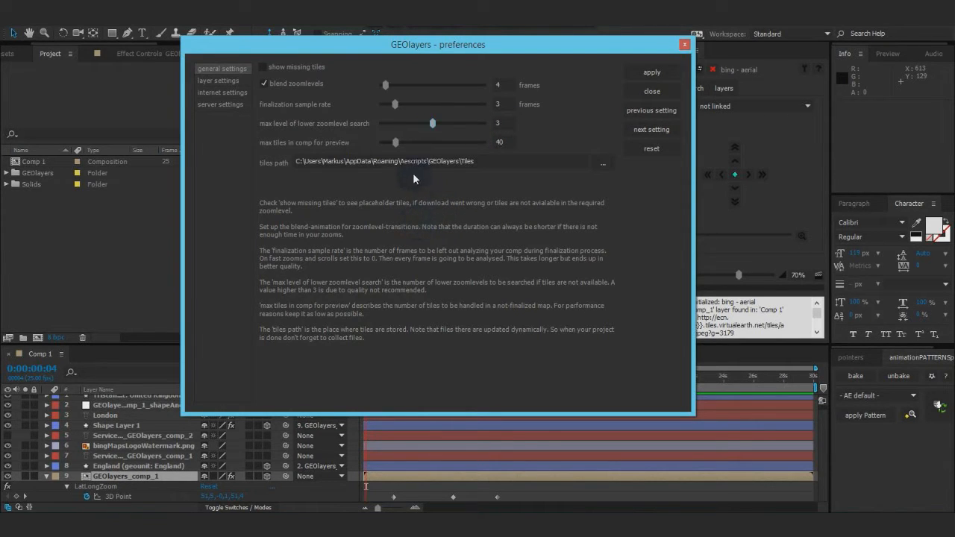
mouse_move(388, 233)
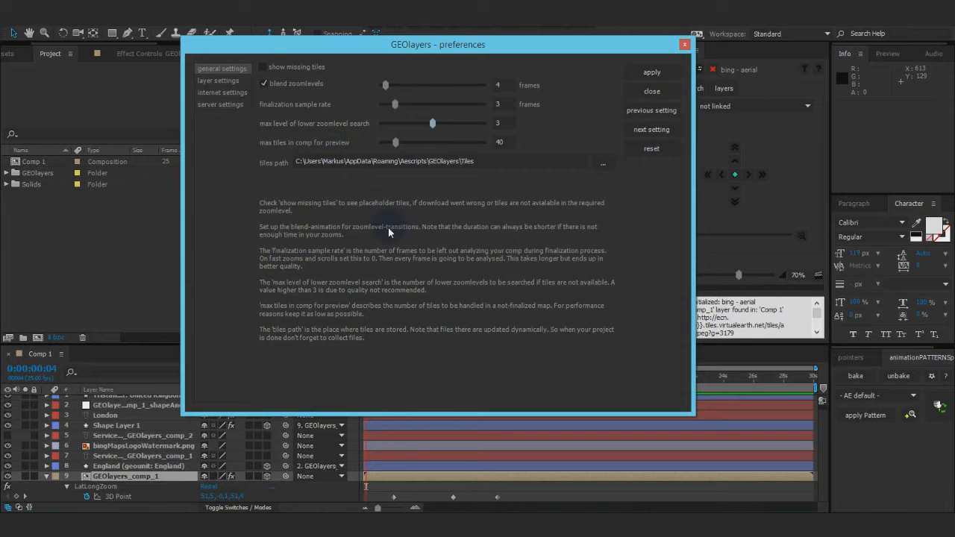
mouse_move(499, 63)
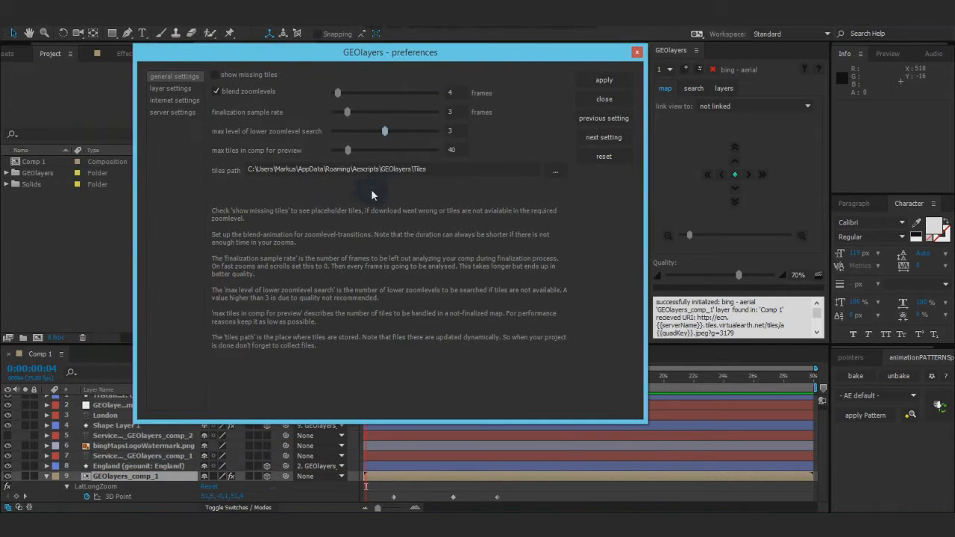
mouse_move(430, 157)
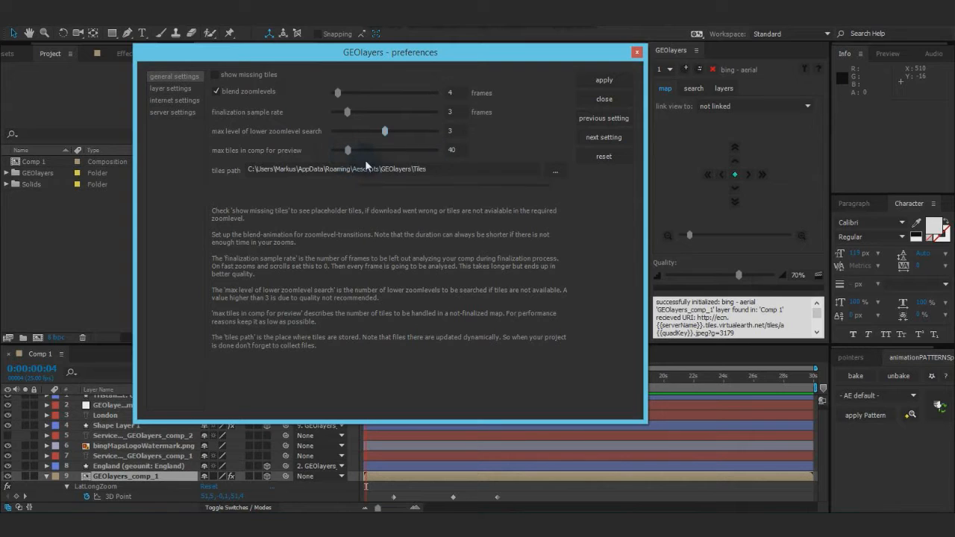
mouse_move(440, 185)
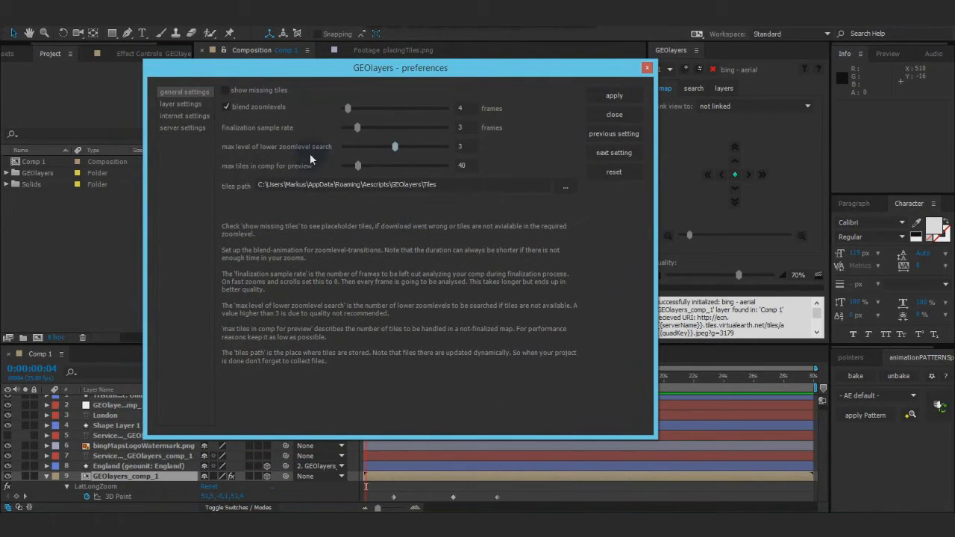
mouse_move(292, 198)
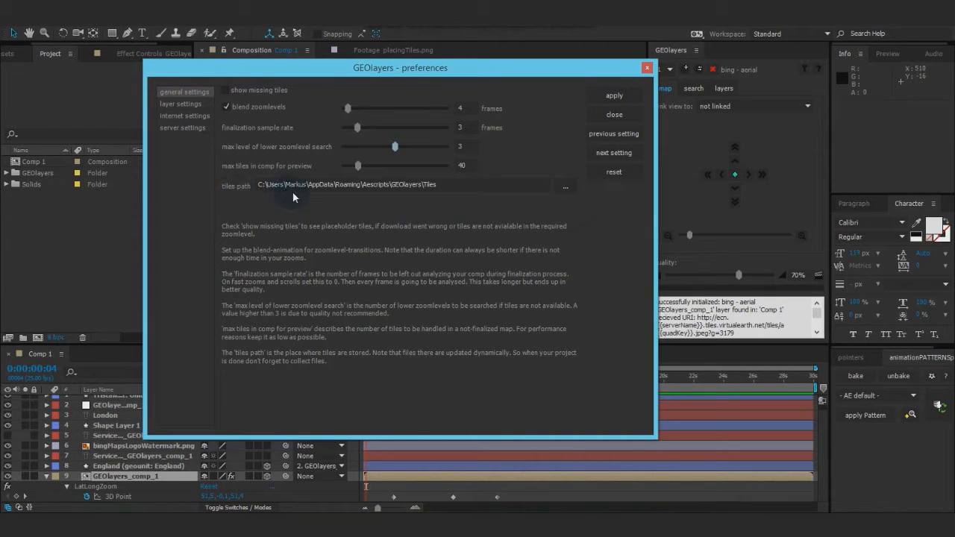
mouse_move(450, 197)
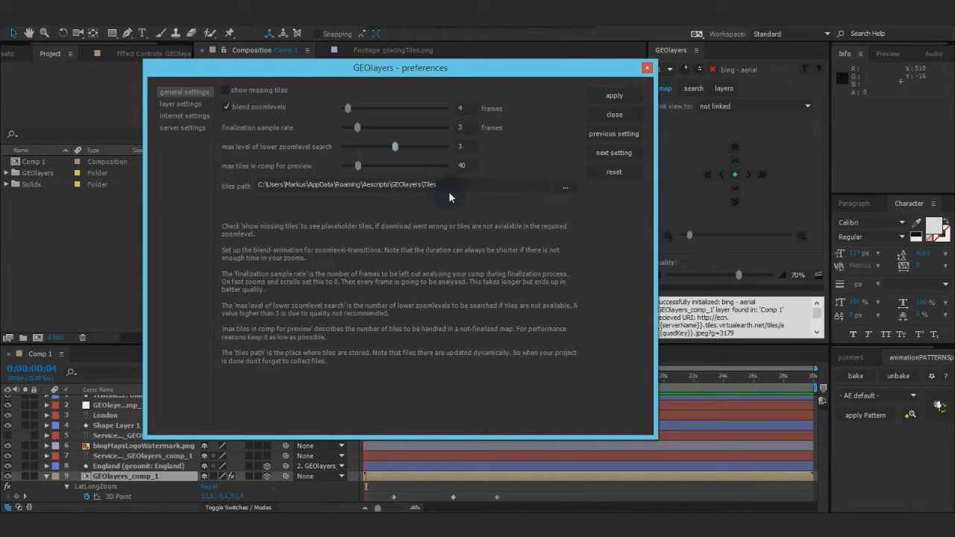
mouse_move(456, 185)
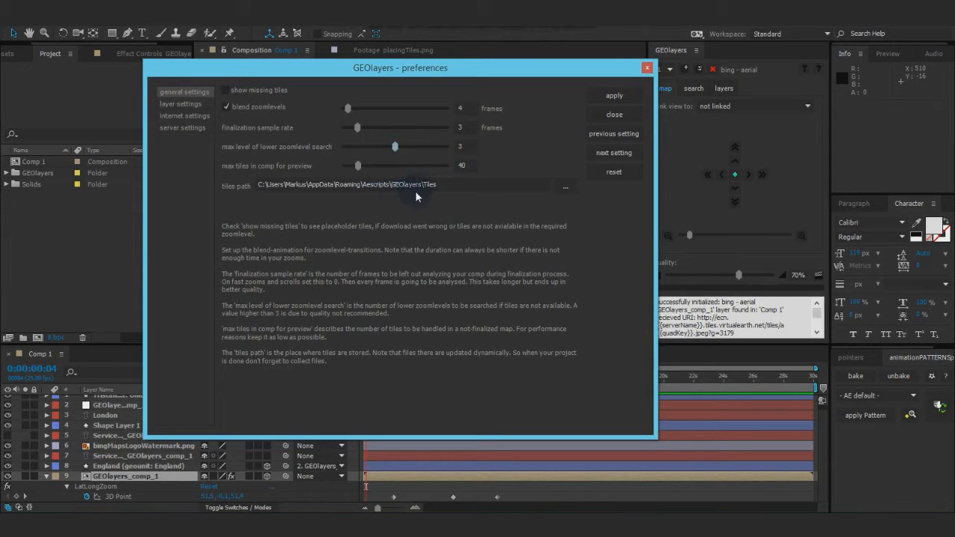
mouse_move(440, 185)
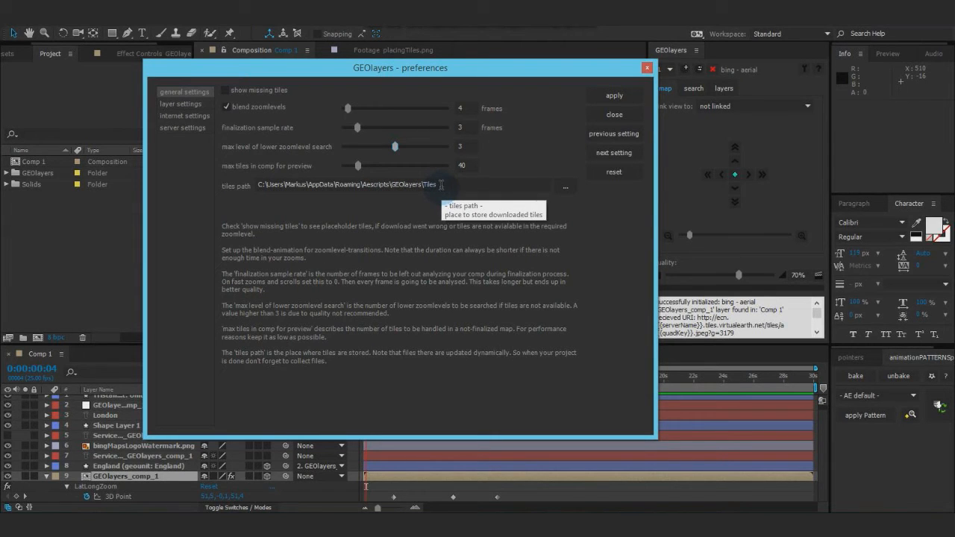
mouse_move(448, 197)
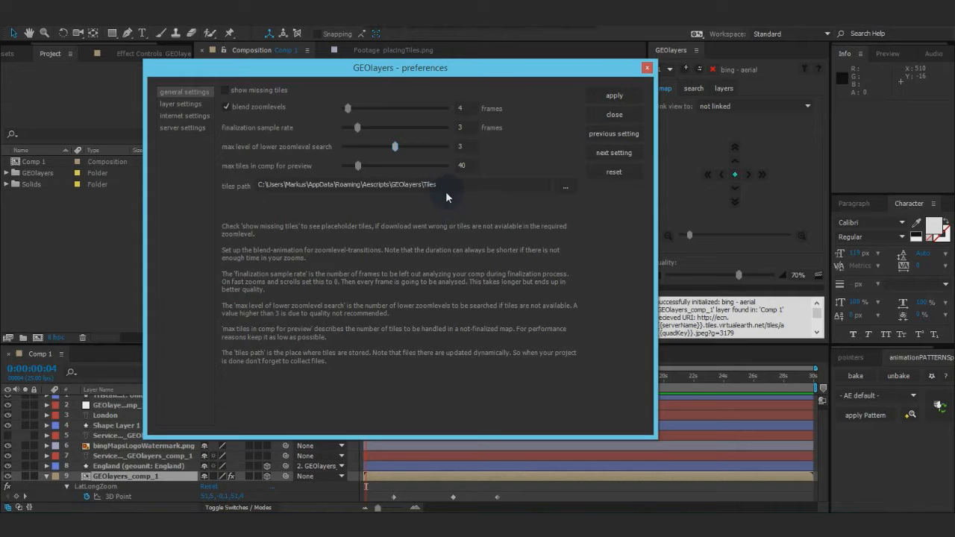
mouse_move(448, 186)
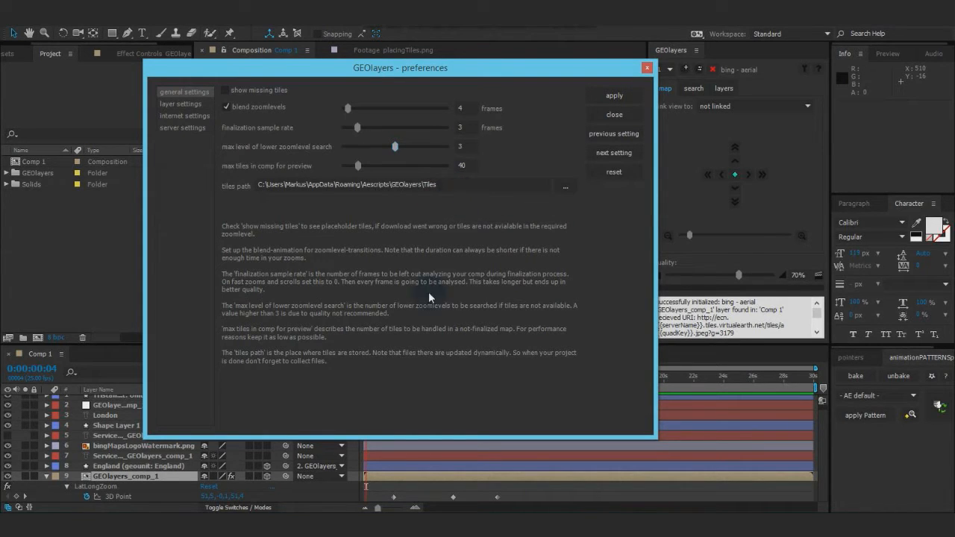
mouse_move(457, 215)
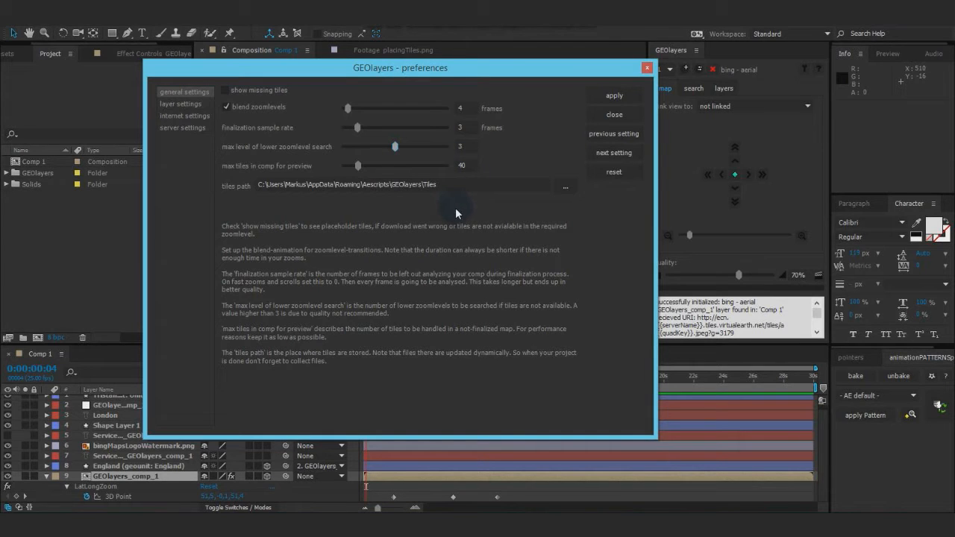
mouse_move(450, 185)
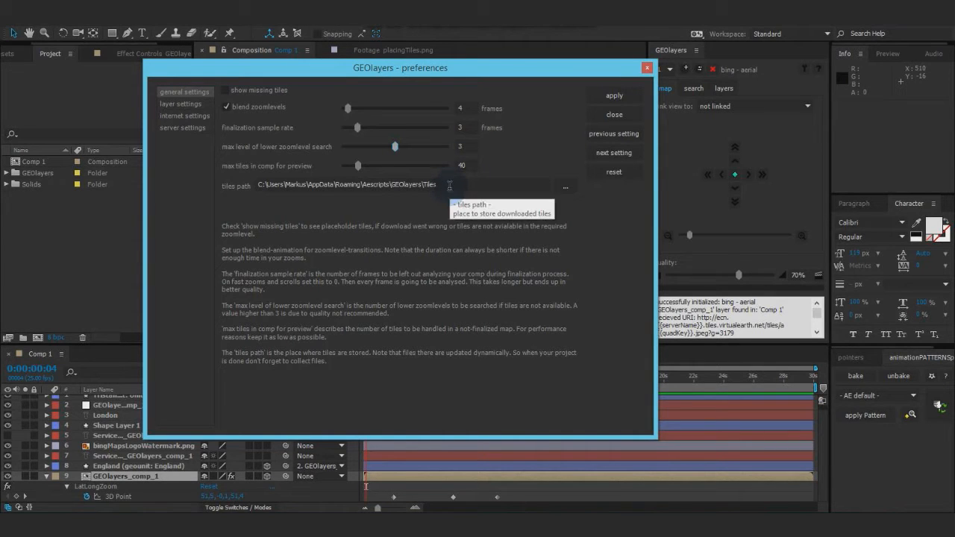
mouse_move(424, 185)
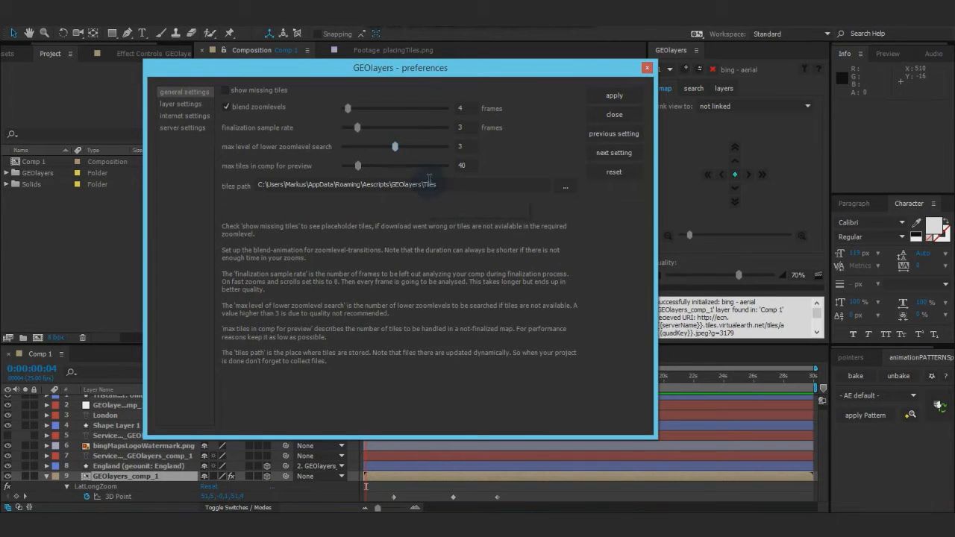
mouse_move(441, 185)
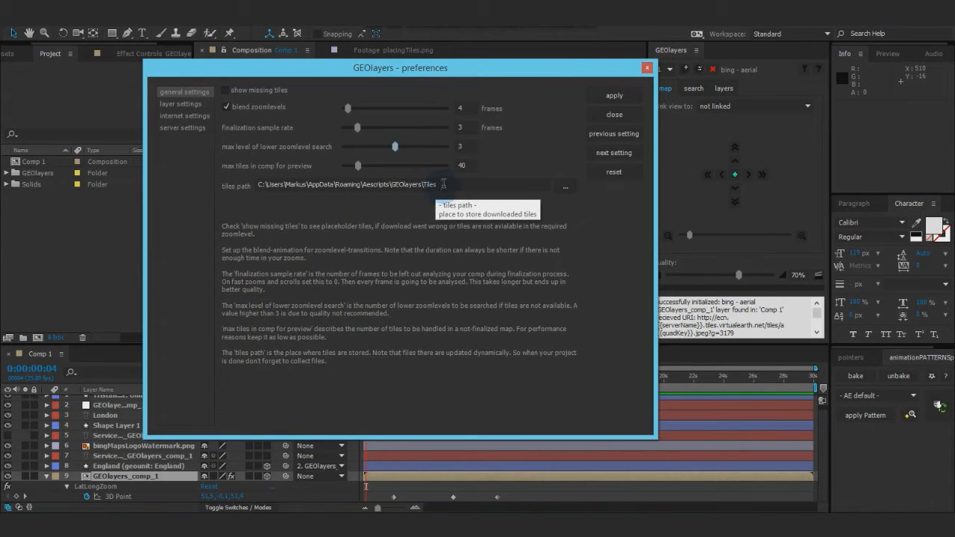
mouse_move(441, 193)
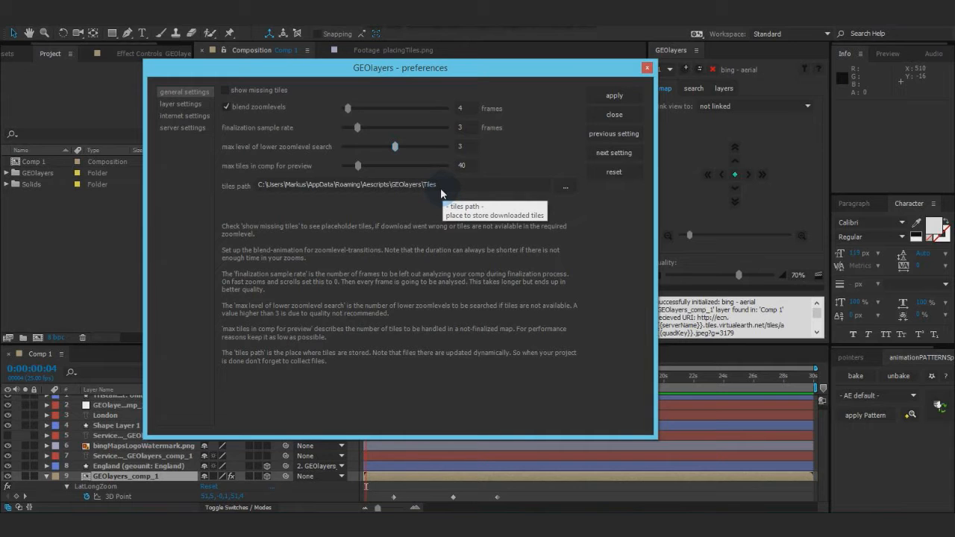
mouse_move(257, 153)
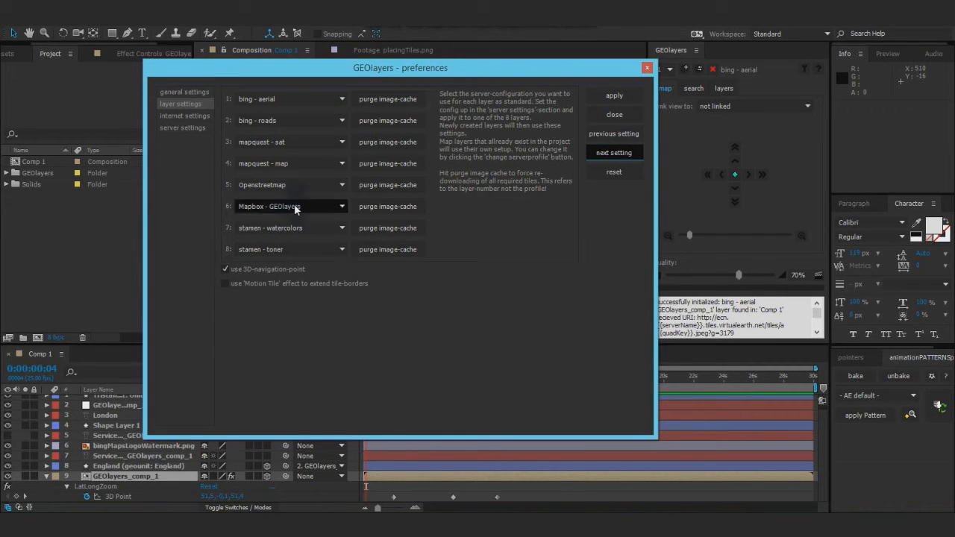
mouse_move(311, 98)
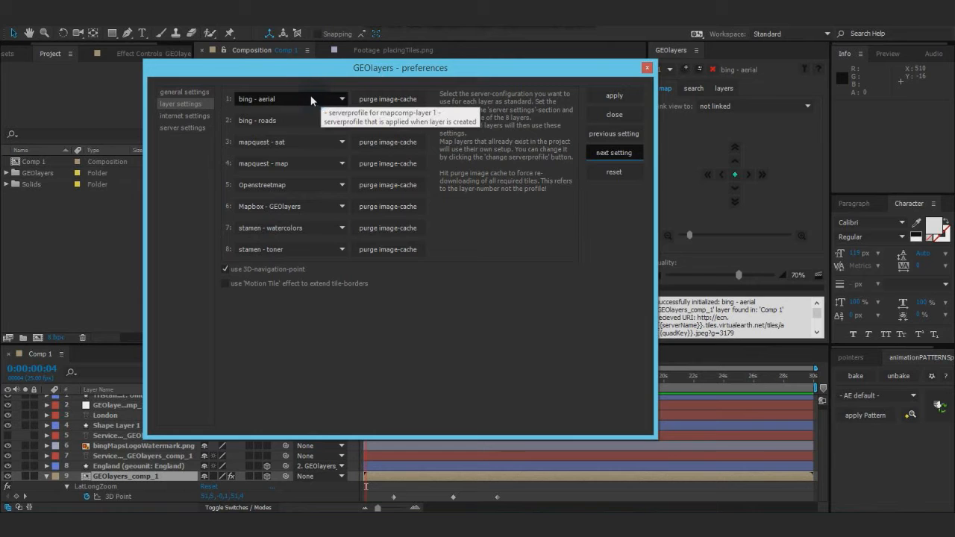
click(290, 98)
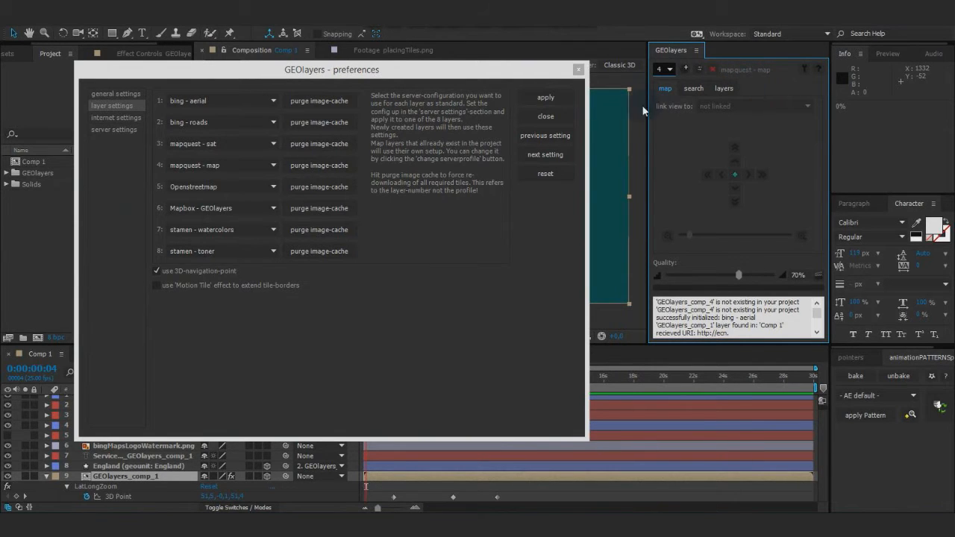
mouse_move(685, 69)
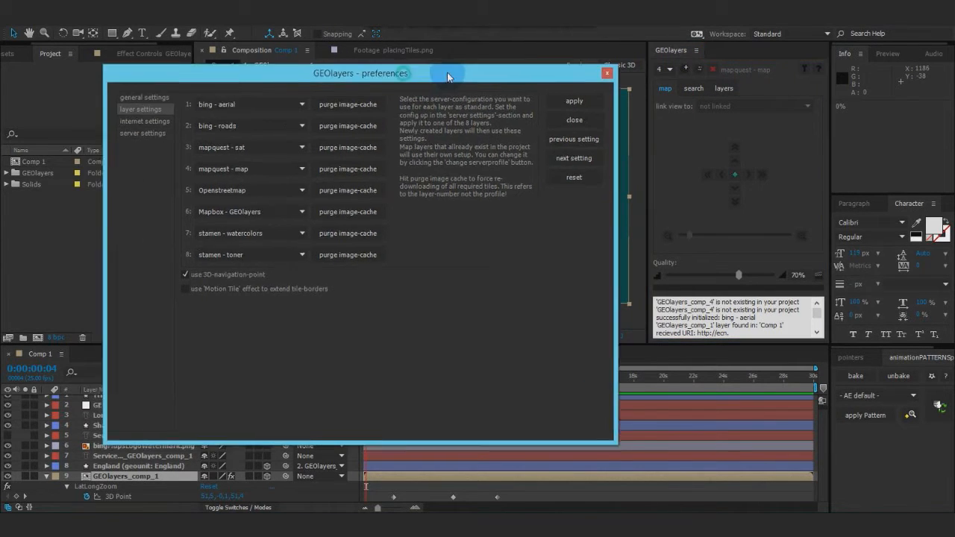
click(302, 167)
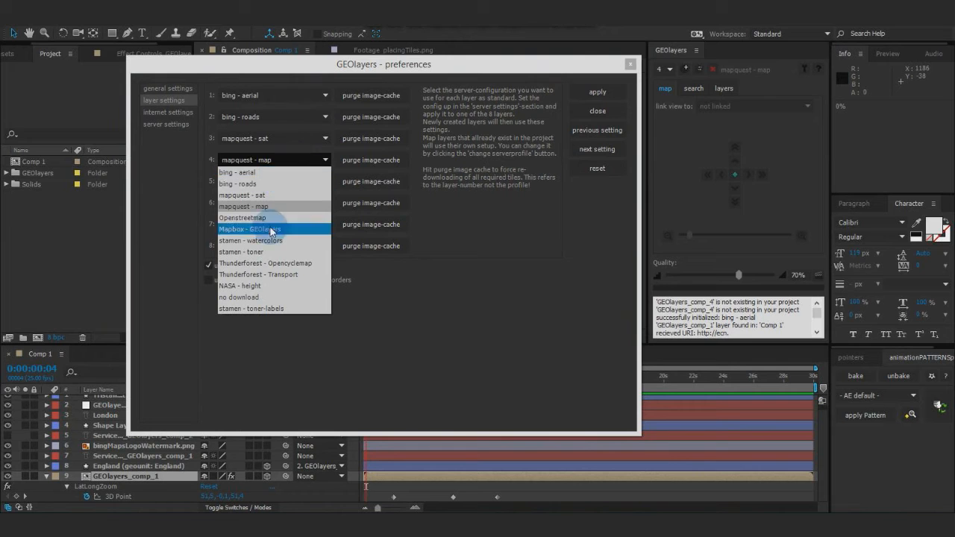
click(249, 230)
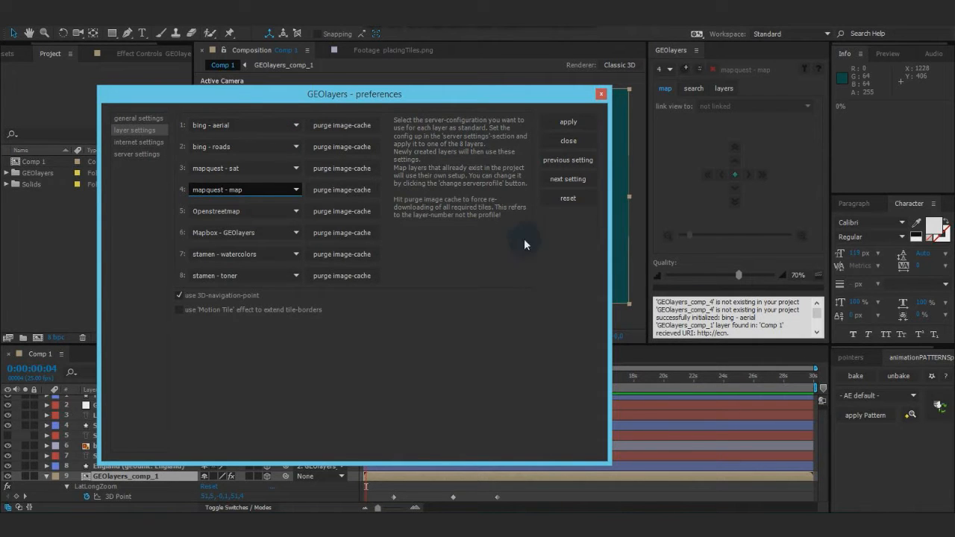
mouse_move(266, 133)
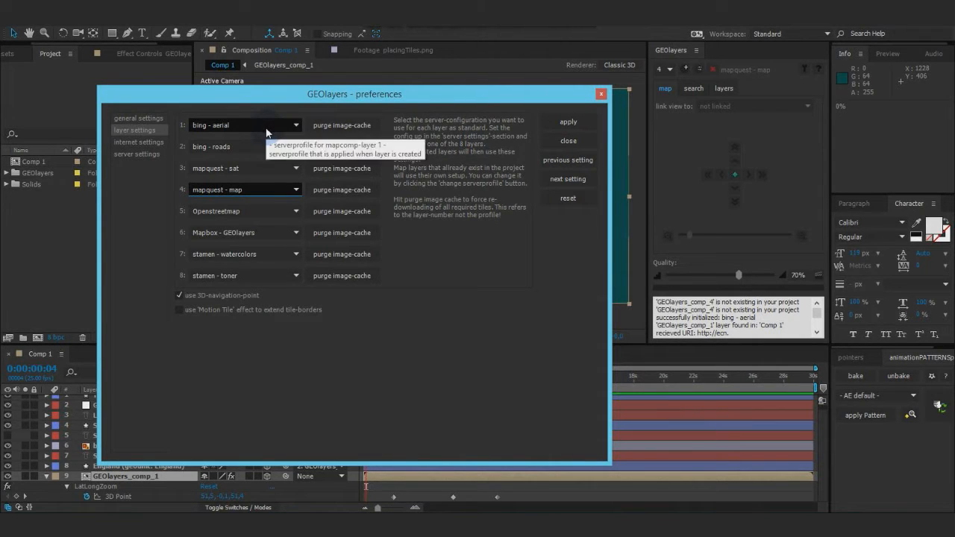
mouse_move(342, 126)
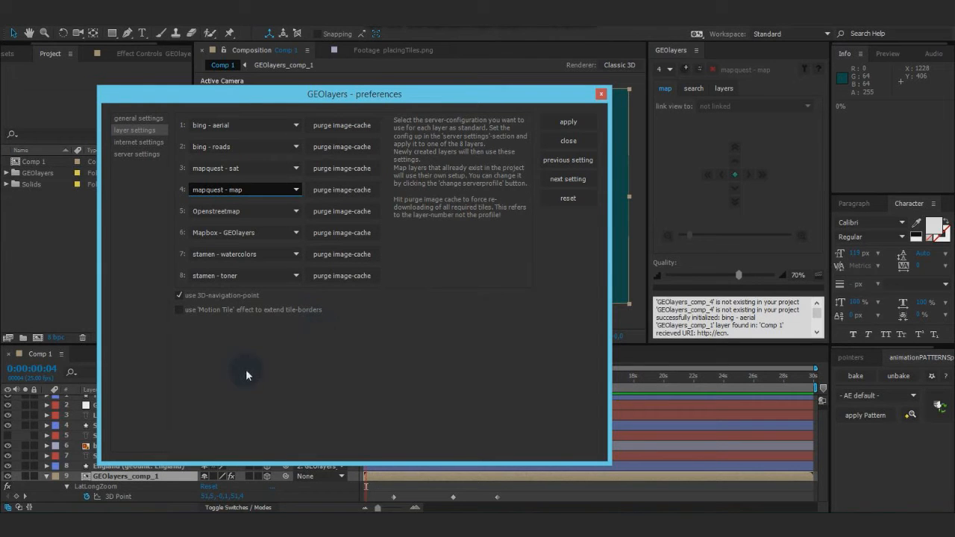
mouse_move(193, 298)
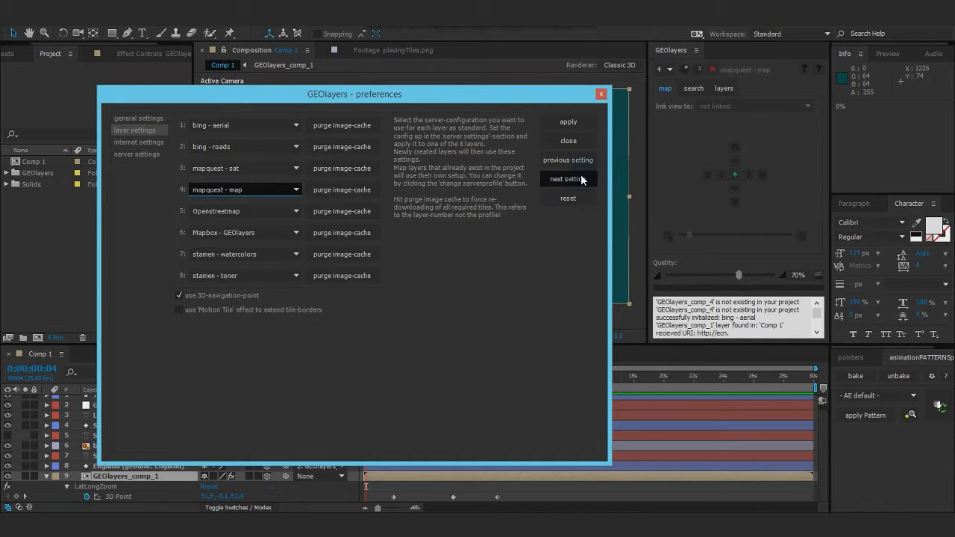
Step: Show the internet settings page, ticking then unticking 'use proxyserver'
click(138, 142)
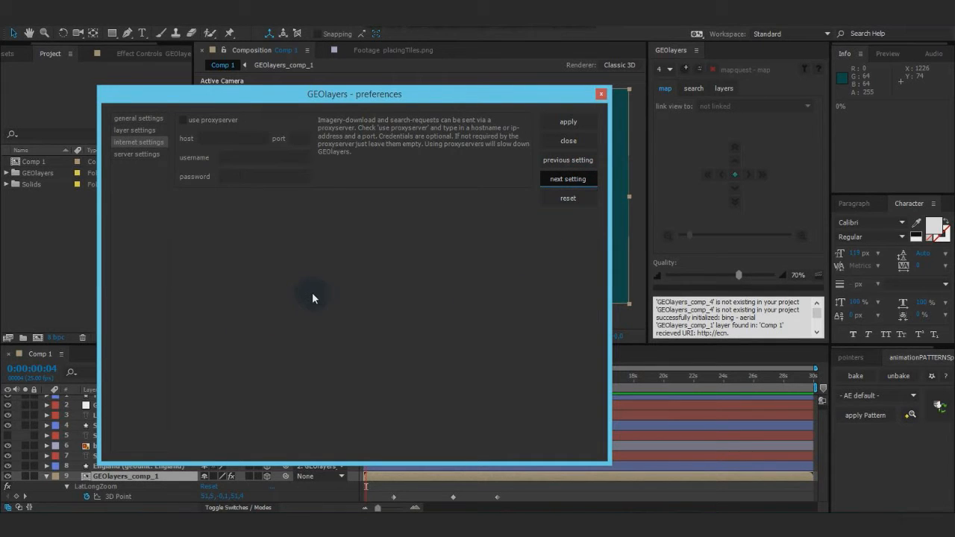
mouse_move(269, 200)
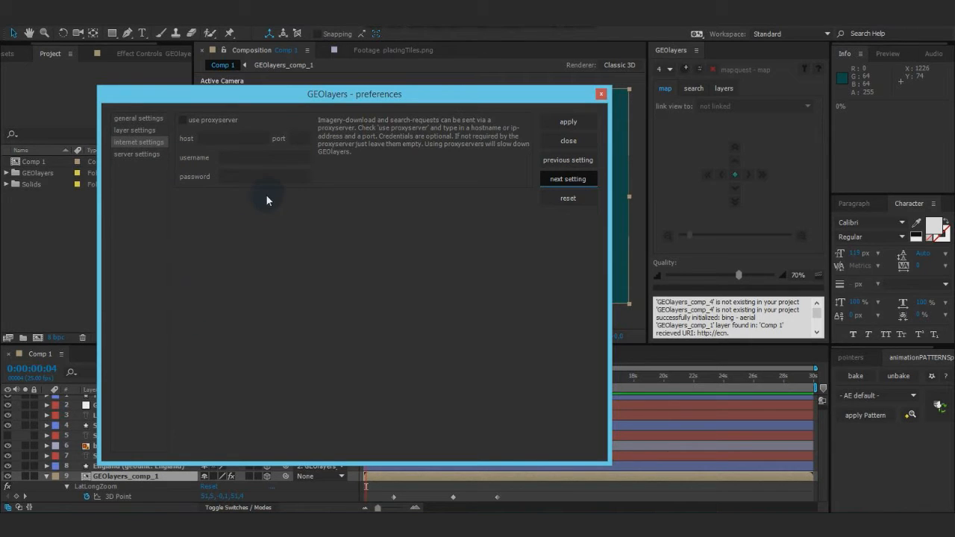
mouse_move(225, 133)
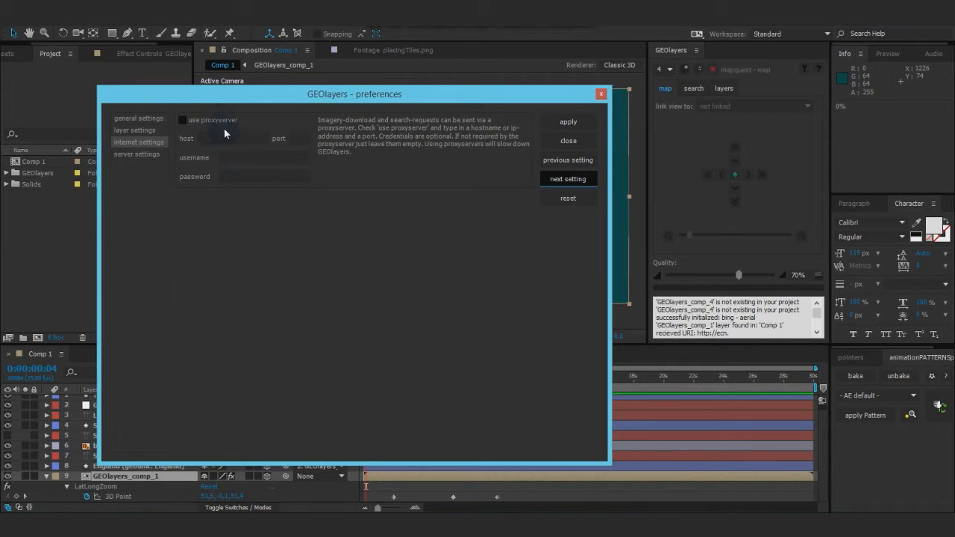
mouse_move(216, 127)
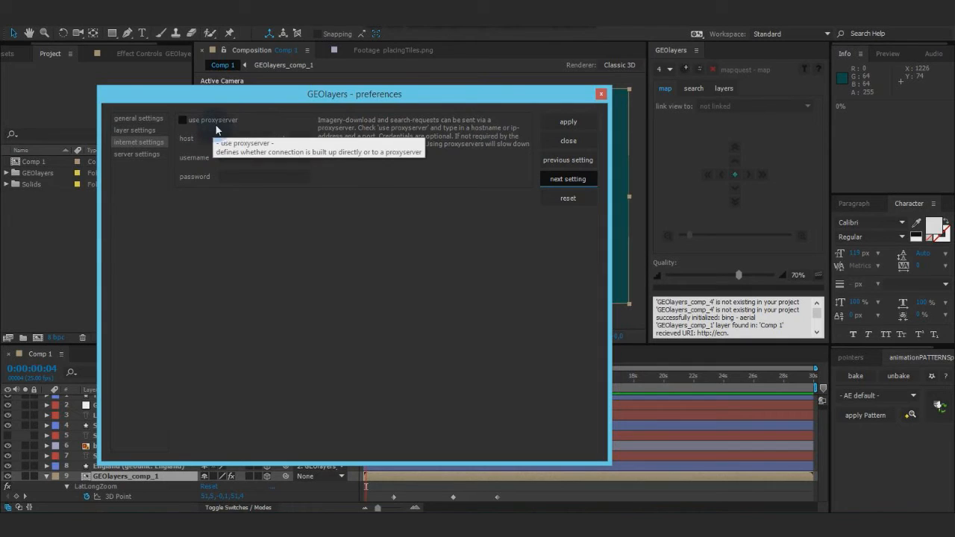
mouse_move(341, 306)
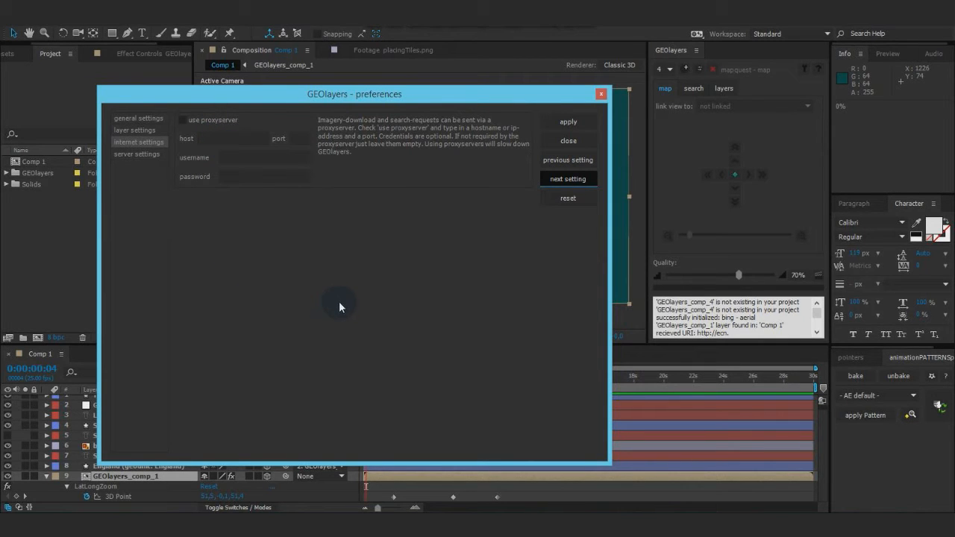
mouse_move(259, 198)
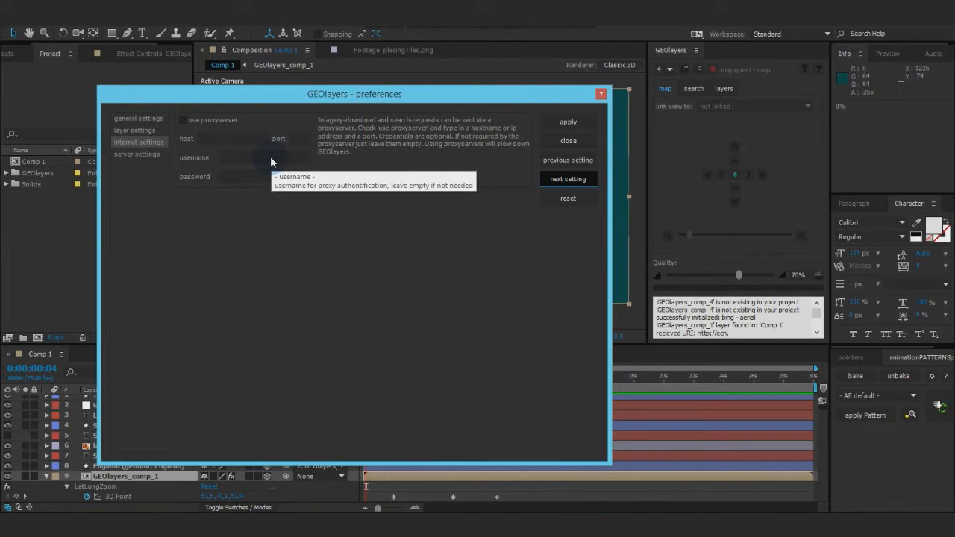
mouse_move(251, 203)
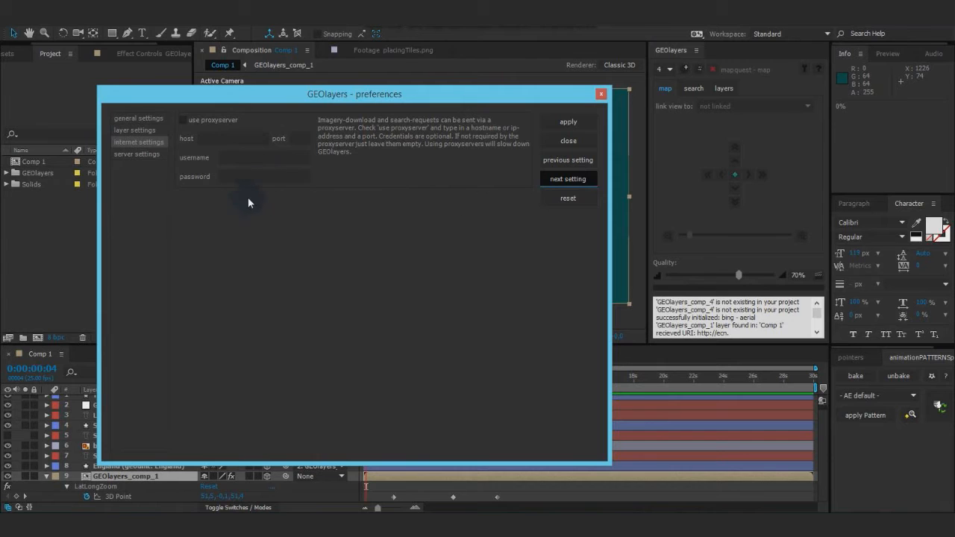
click(182, 119)
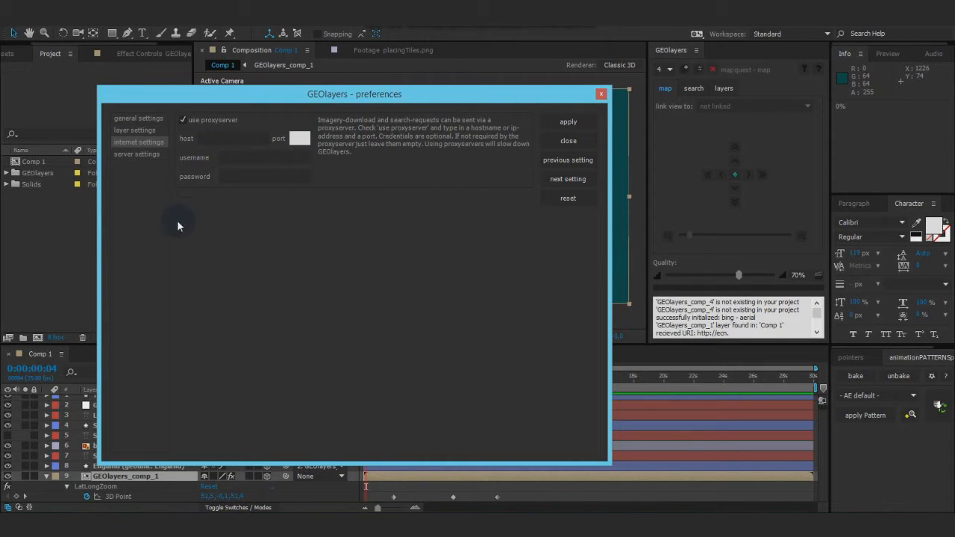
click(182, 119)
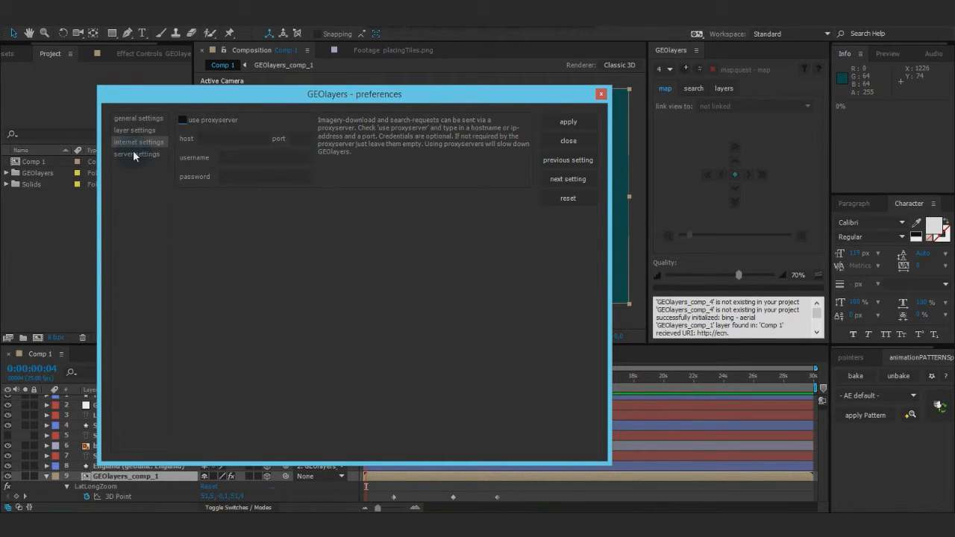
Step: Show the server settings for the bing - aerial profile, reviewing the profile list and cancelling the rename prompt
click(137, 154)
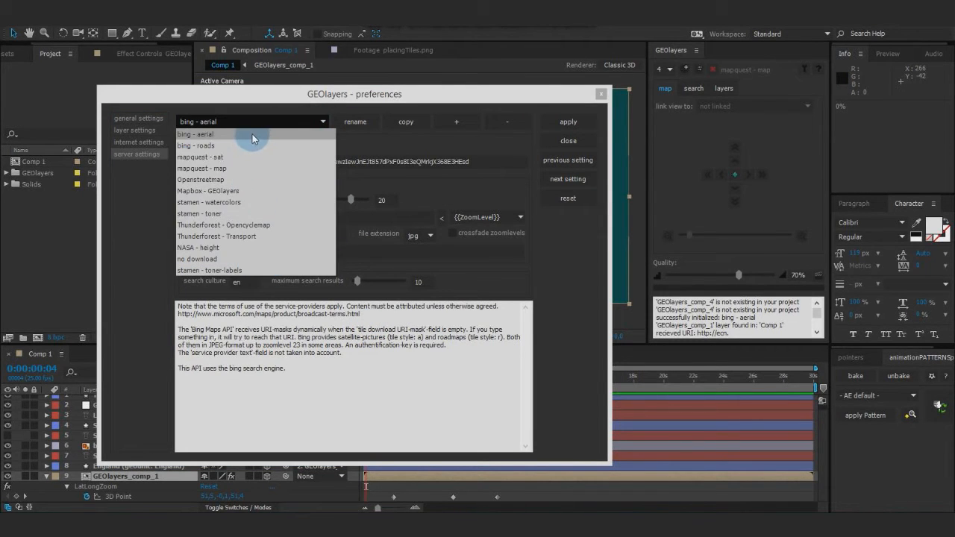
click(195, 134)
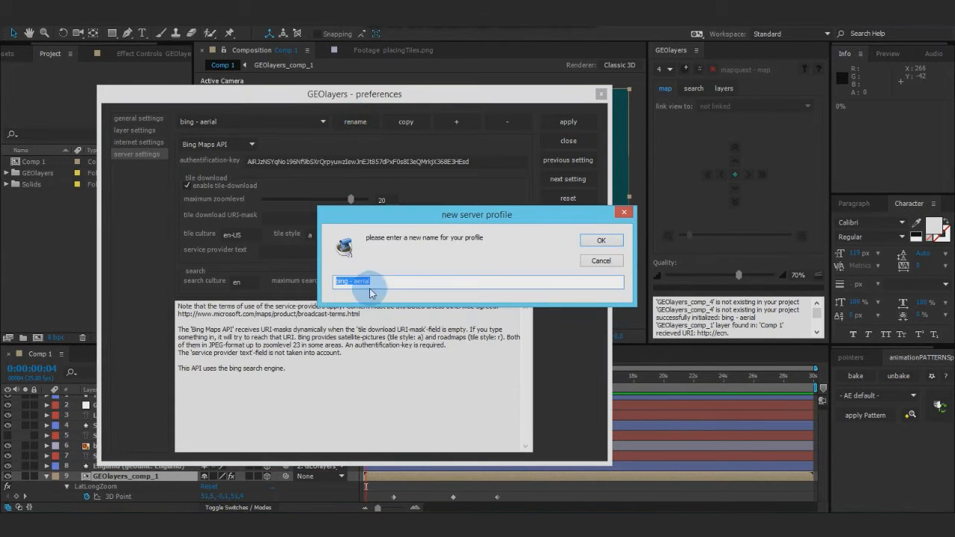
click(602, 239)
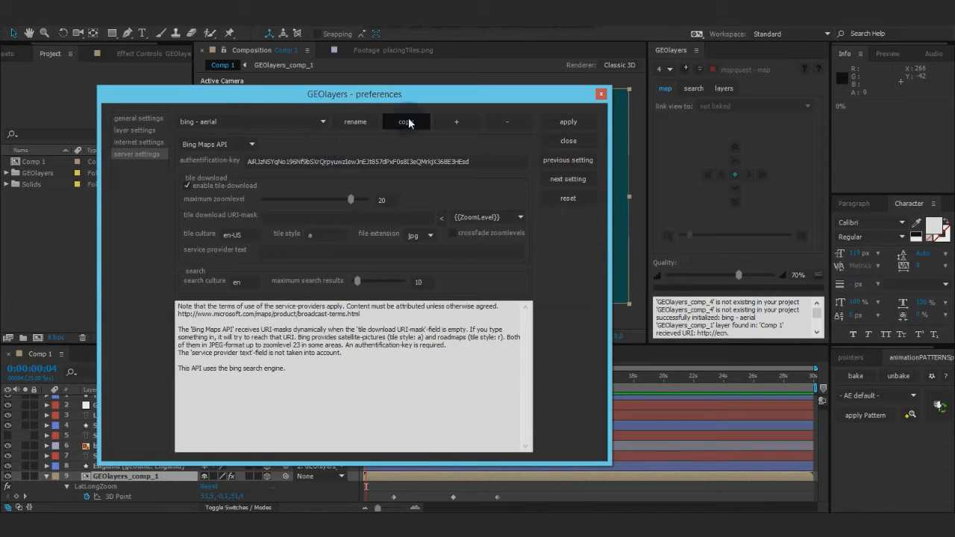
click(406, 123)
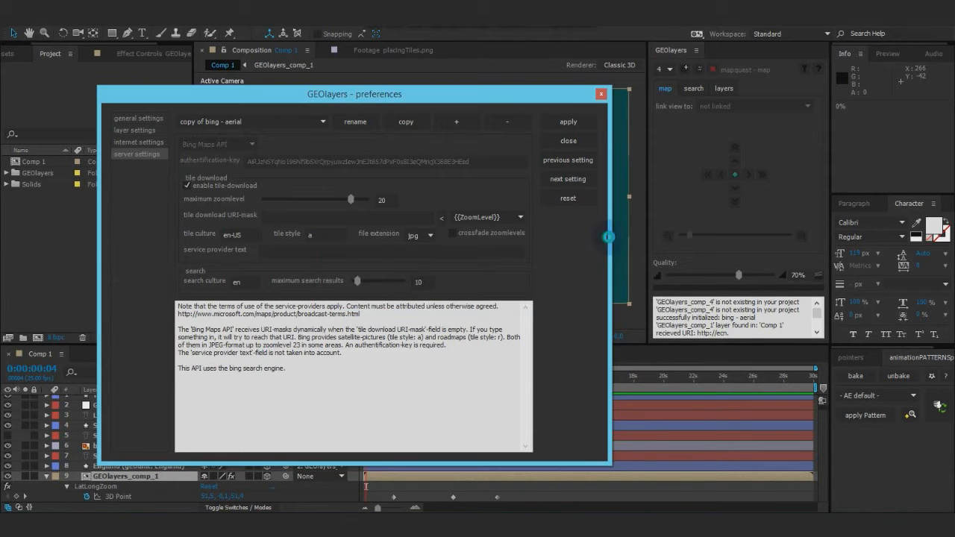
click(250, 122)
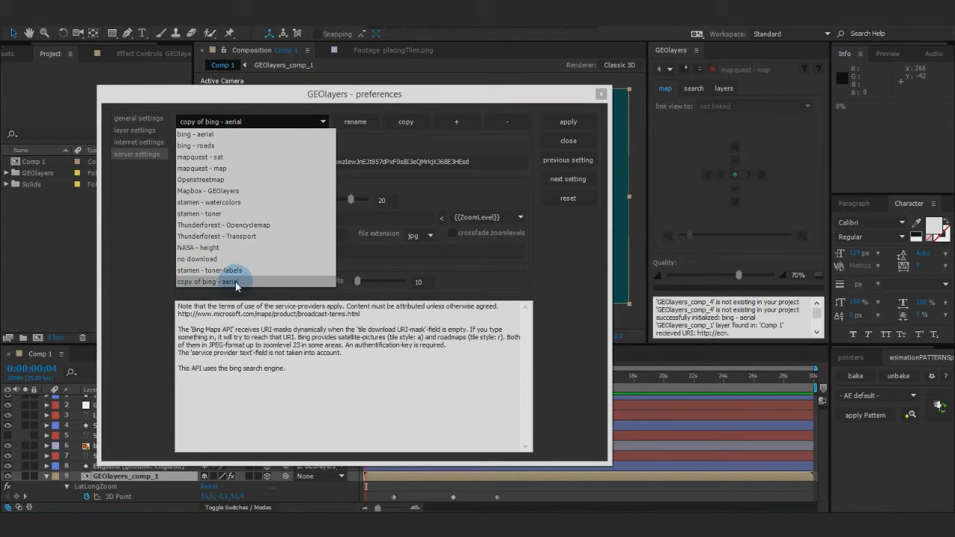
click(212, 280)
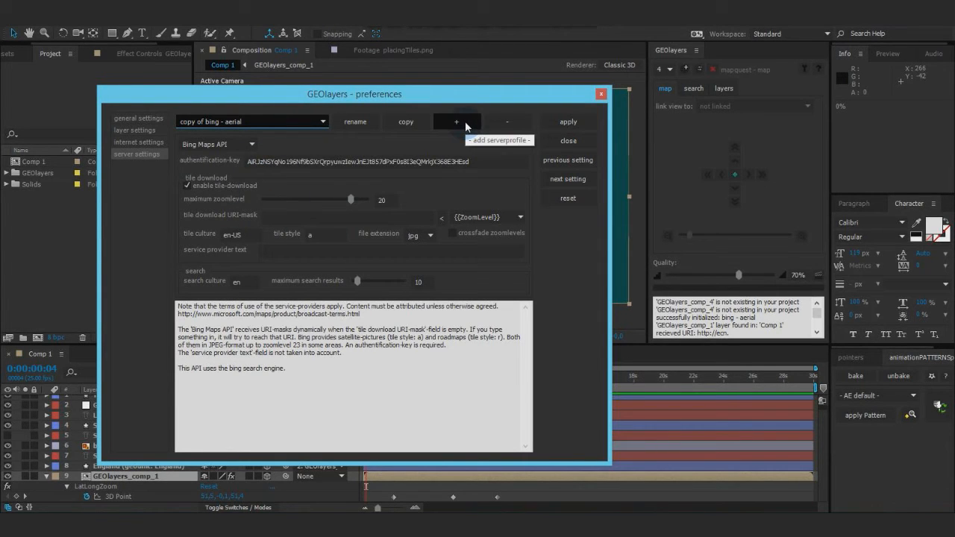
mouse_move(476, 127)
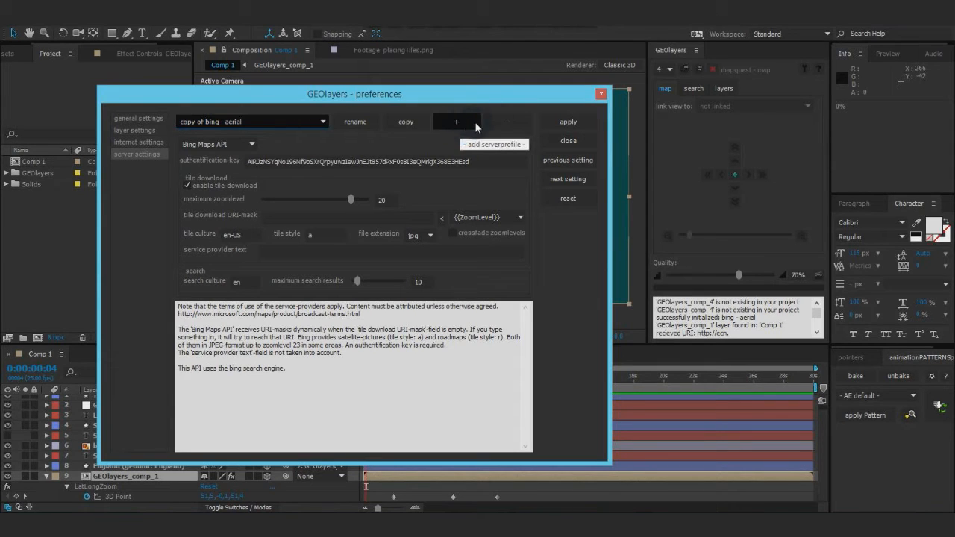
mouse_move(508, 122)
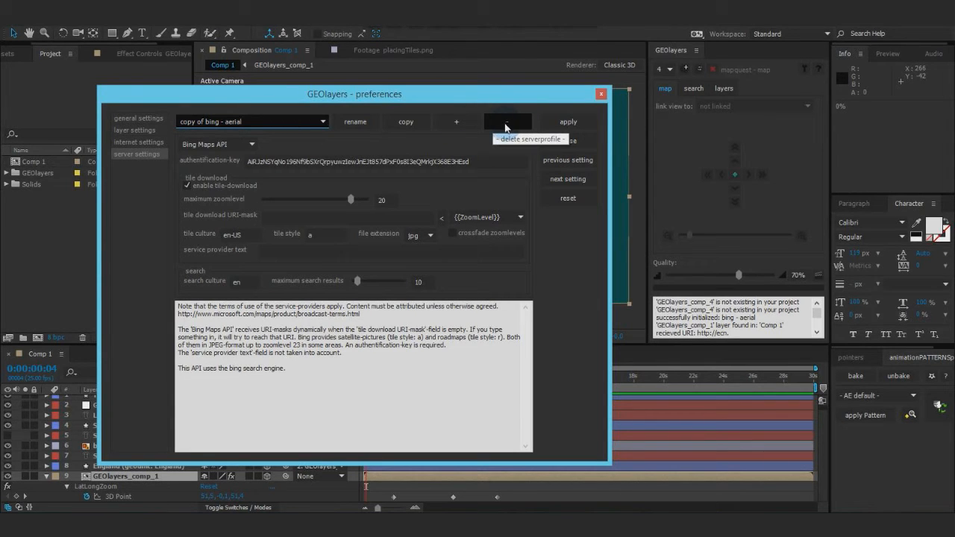
click(508, 121)
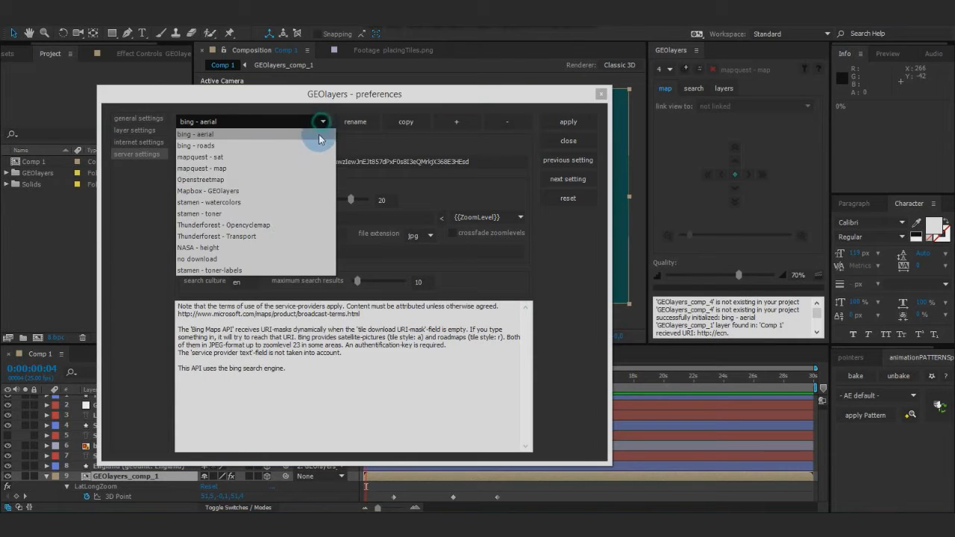
click(194, 135)
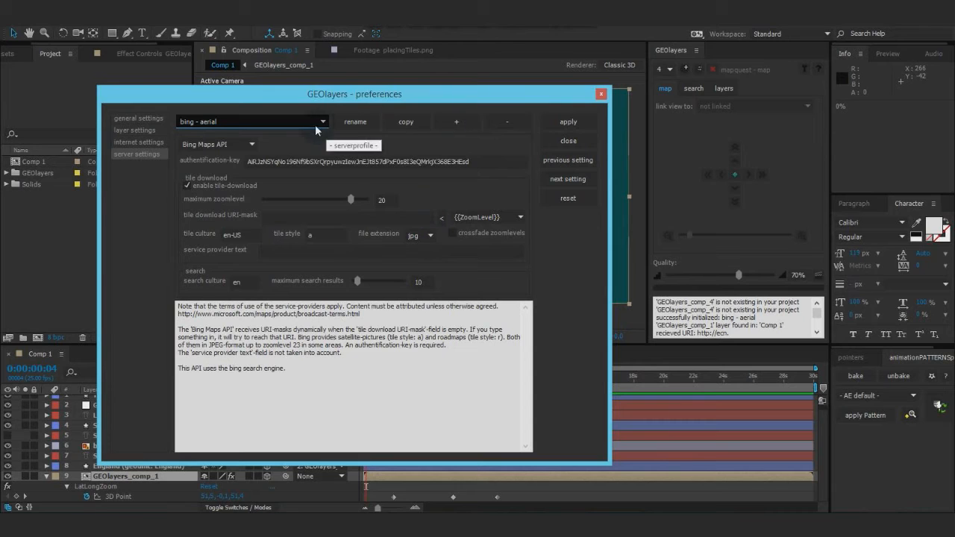
click(457, 122)
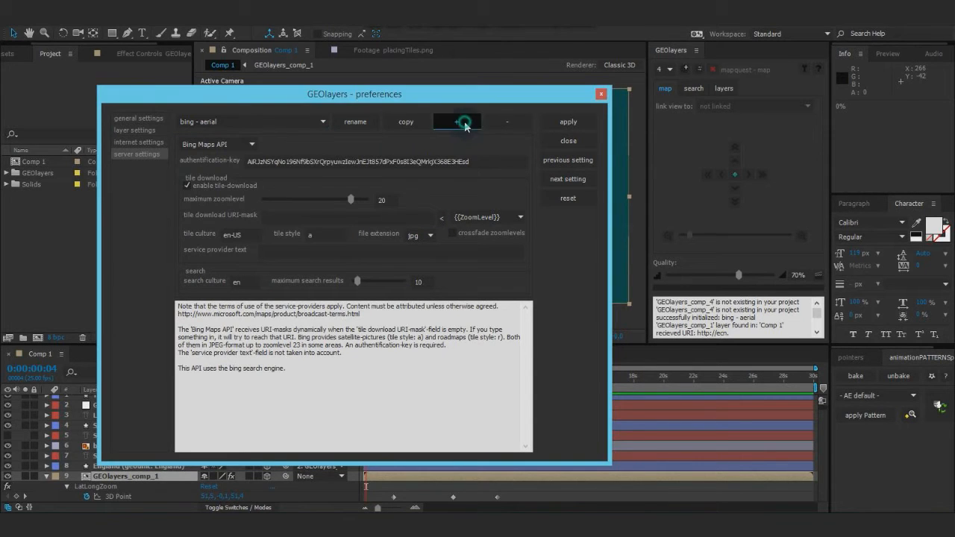
Step: Add 'new server profile' with the default name and set its API to Universal API after trying Bing Maps API
click(457, 121)
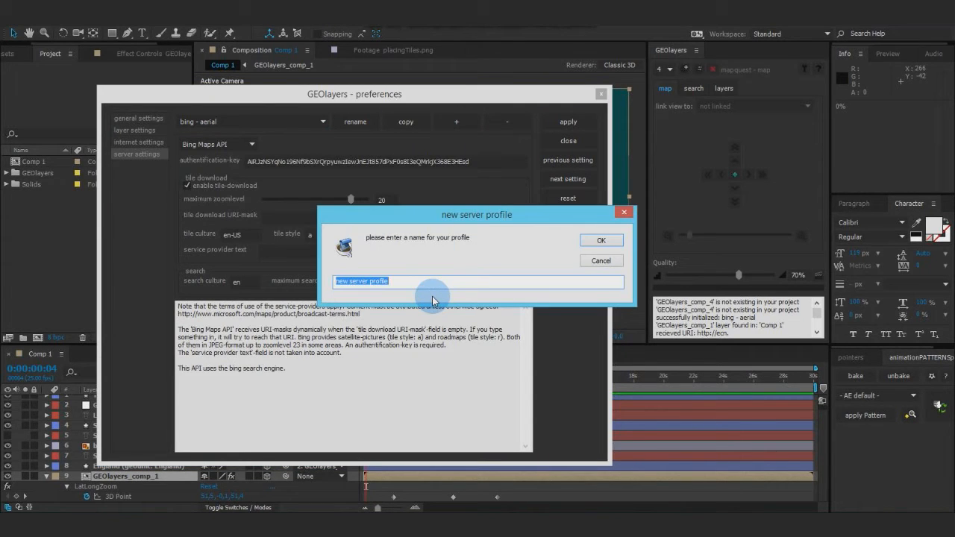
click(600, 238)
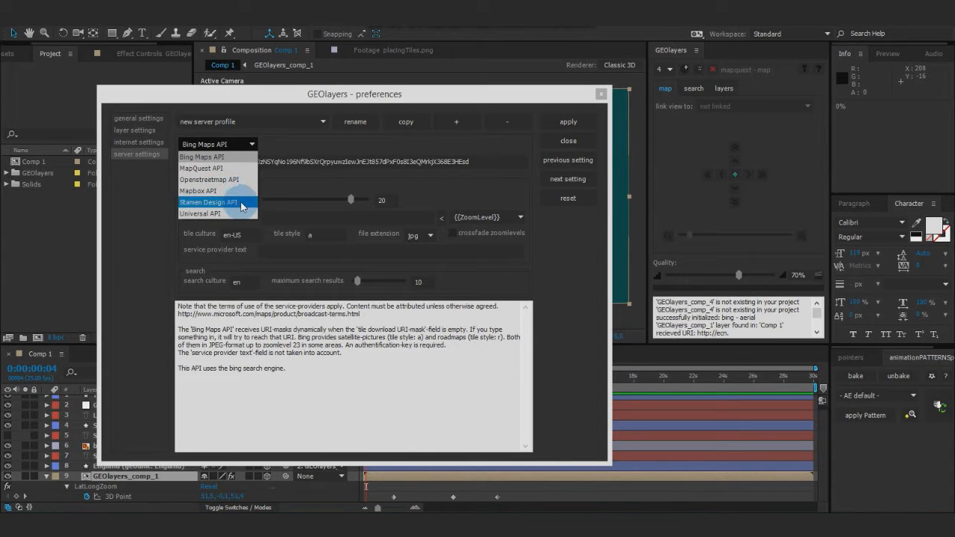
mouse_move(200, 213)
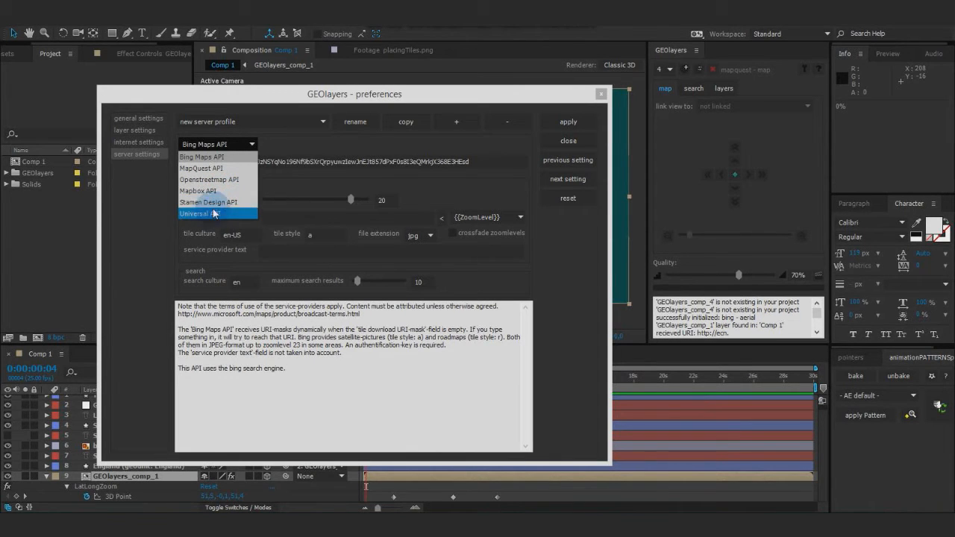
click(198, 213)
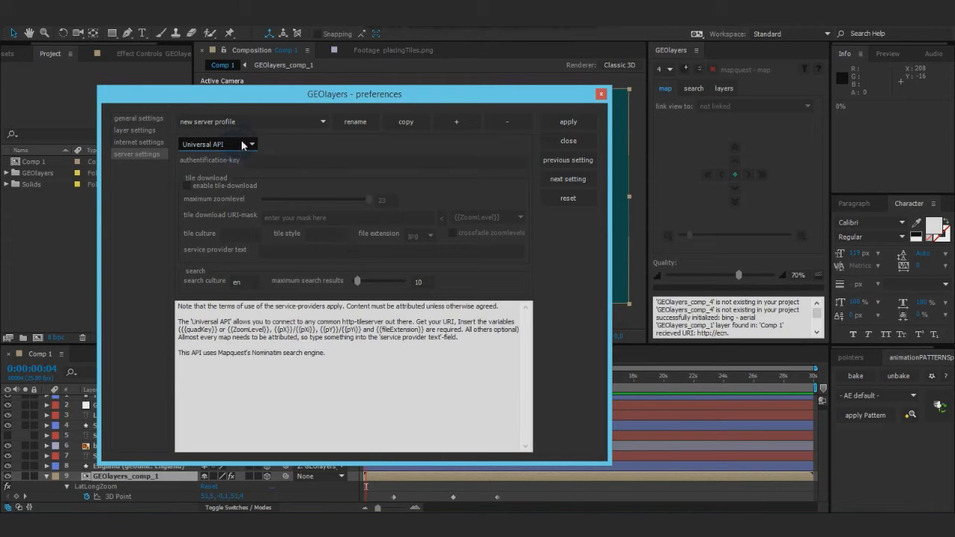
click(351, 161)
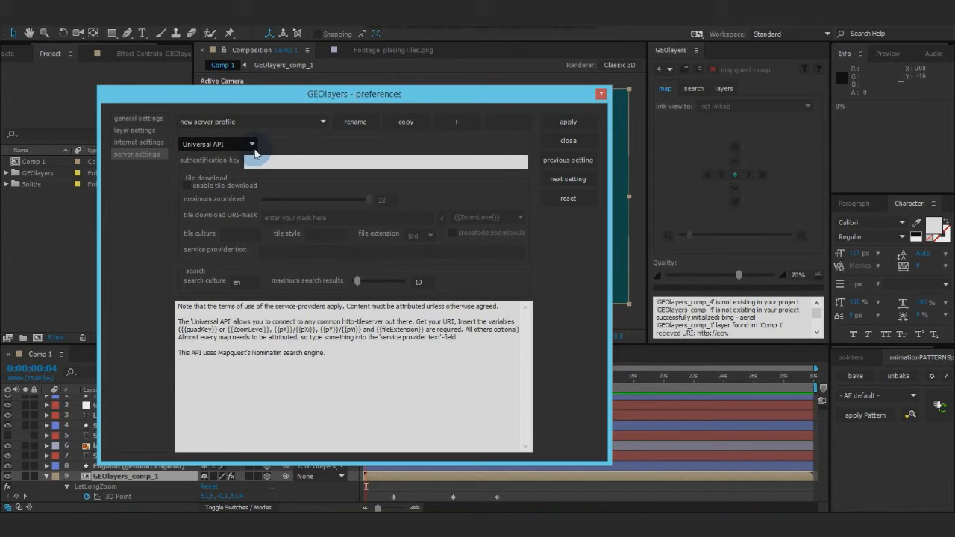
click(217, 143)
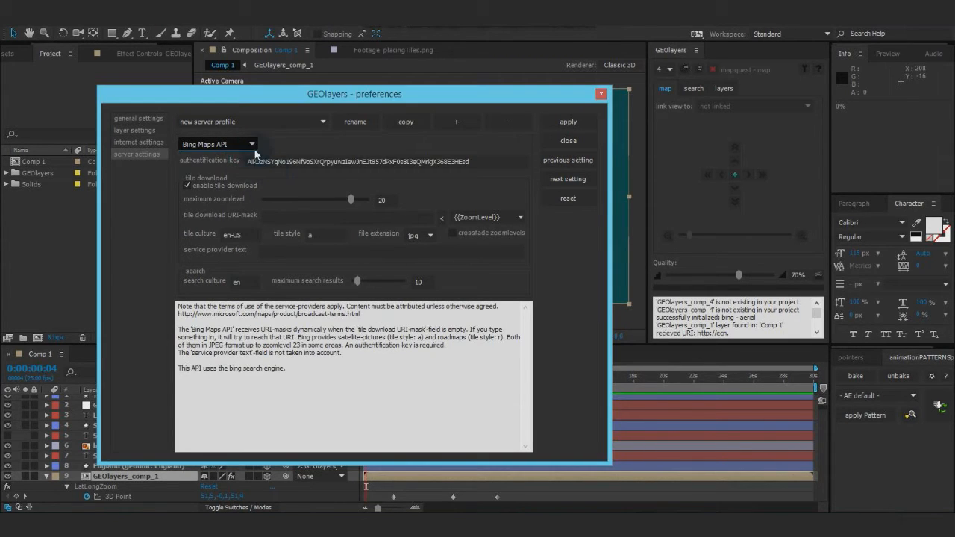
click(217, 144)
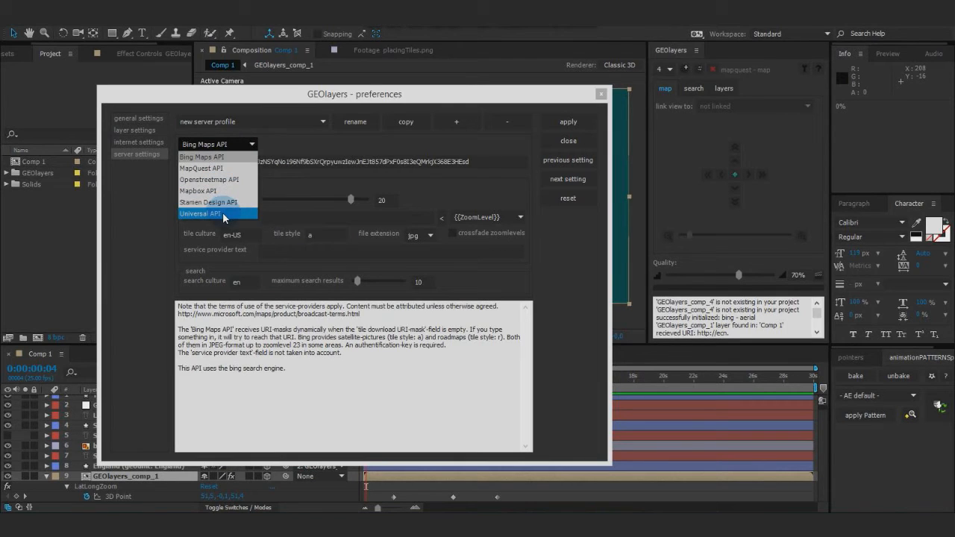
click(200, 215)
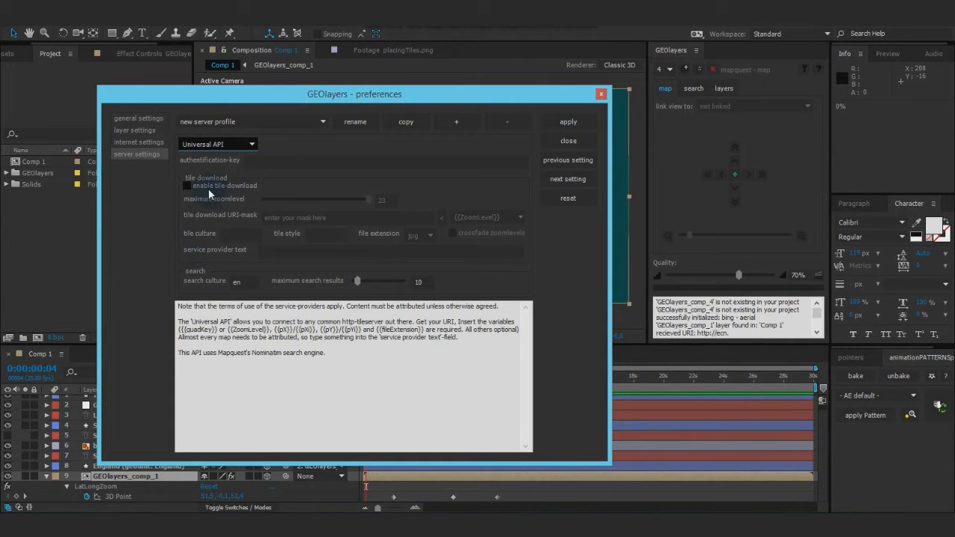
Step: Enable tile download for the profile and lower its maximum zoomlevel to 18
click(188, 185)
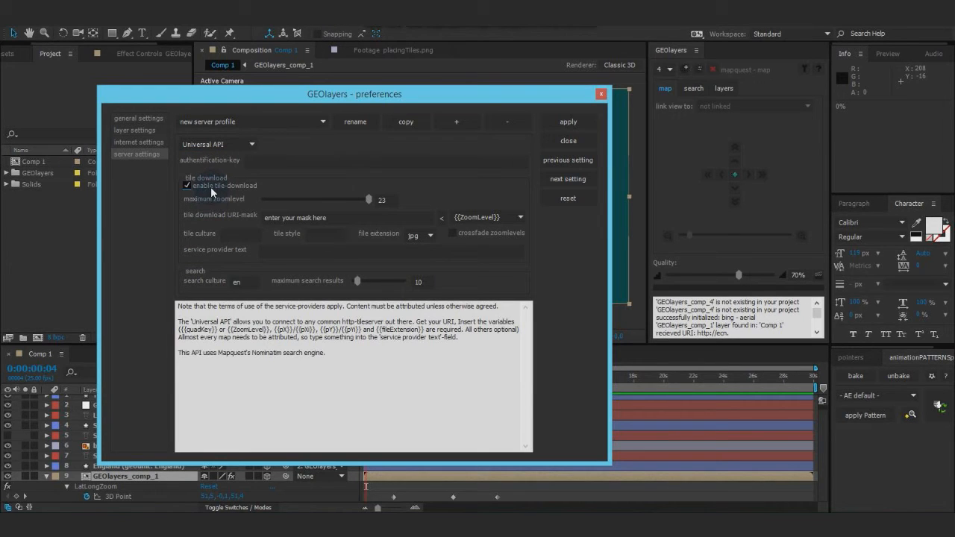
mouse_move(212, 229)
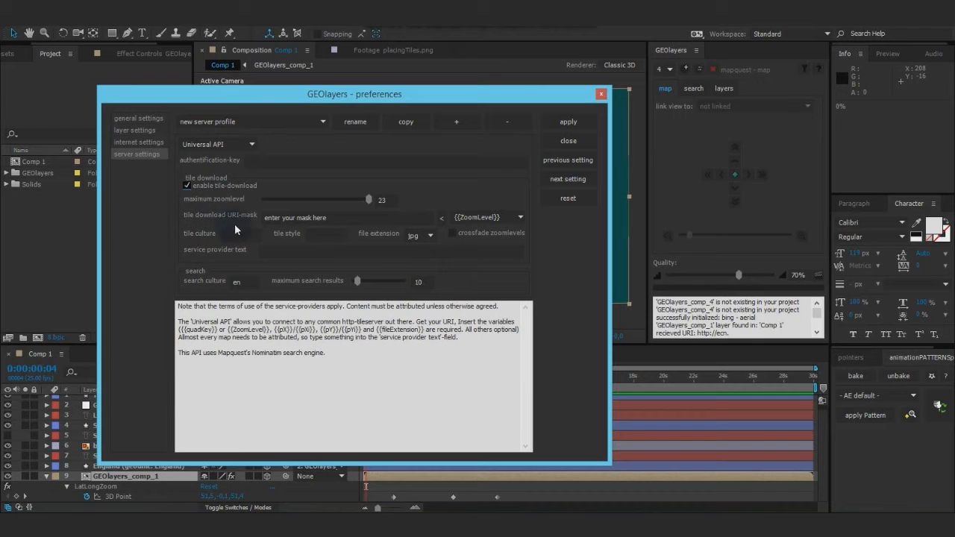
mouse_move(371, 218)
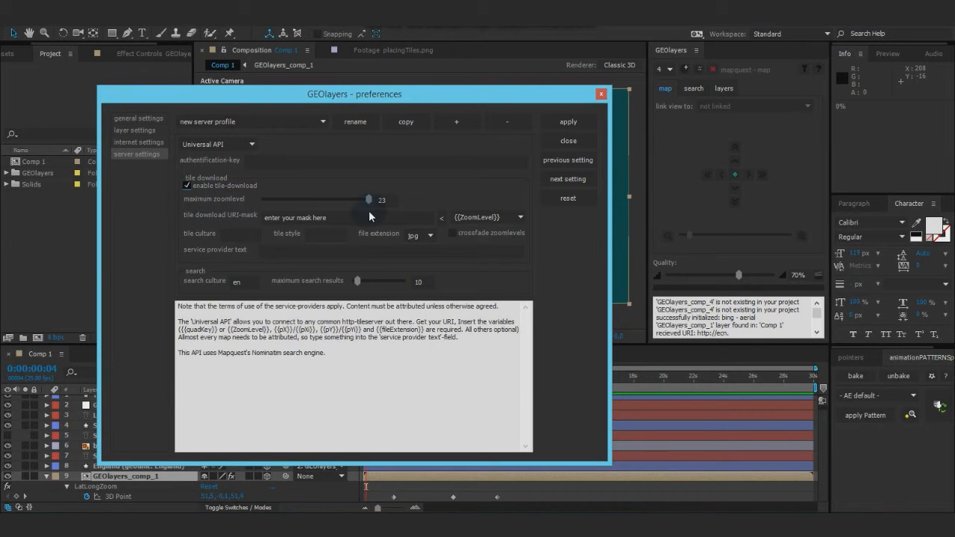
click(382, 200)
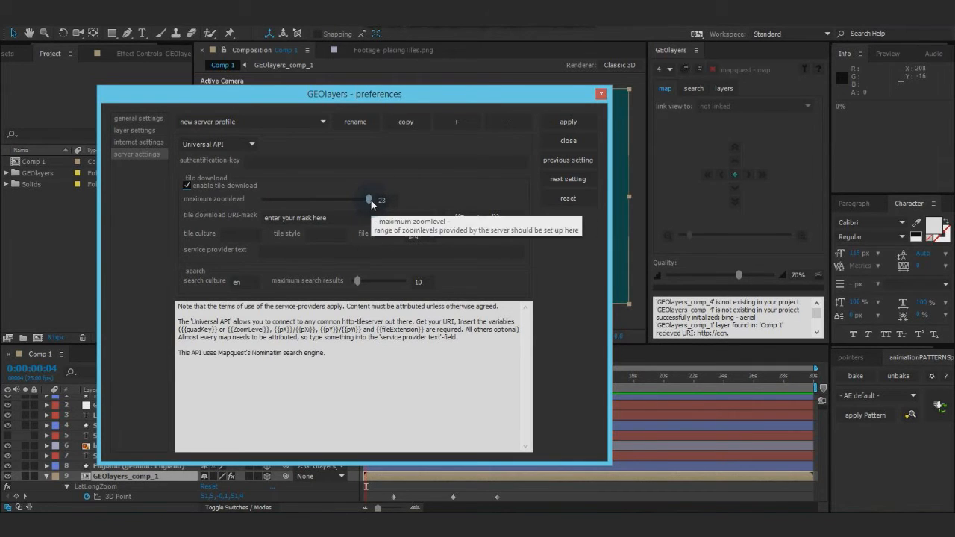
drag(366, 200, 341, 200)
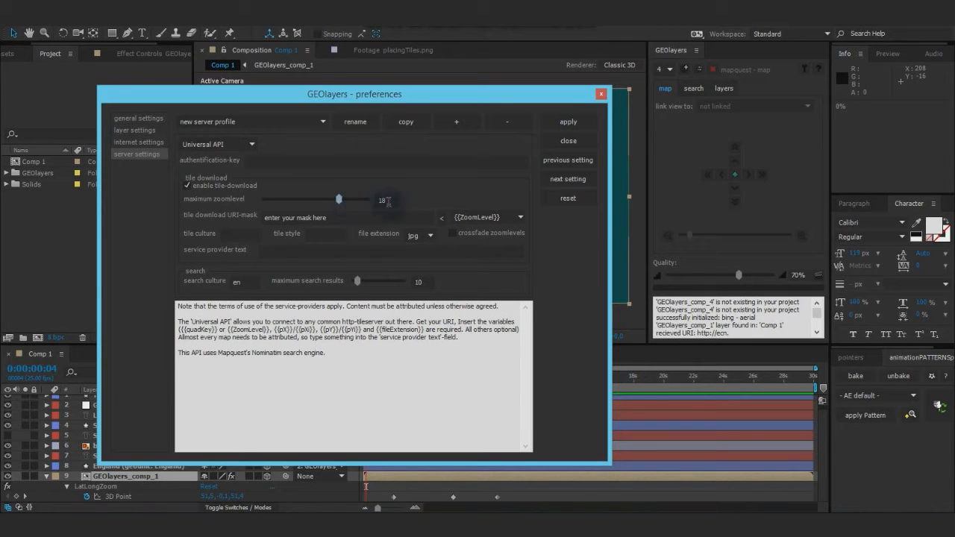
mouse_move(387, 200)
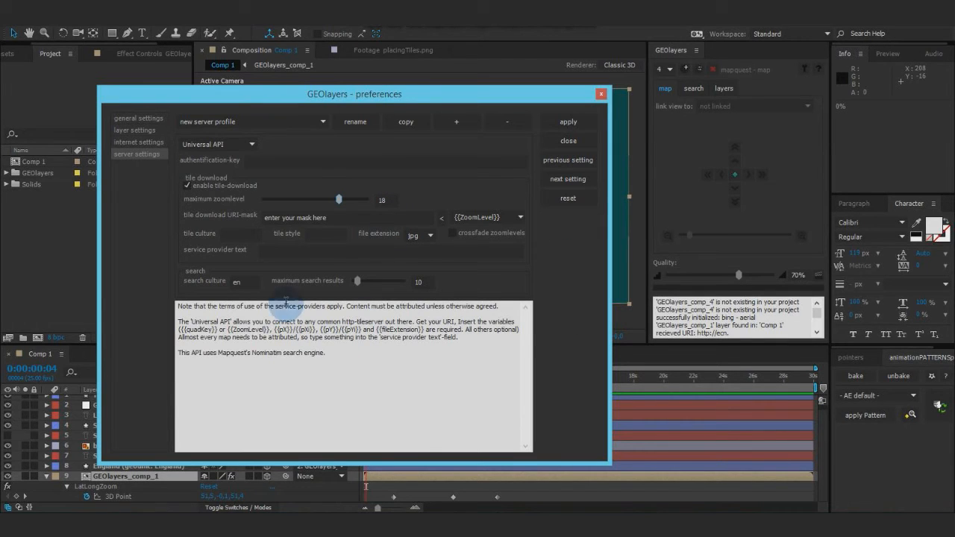
mouse_move(207, 218)
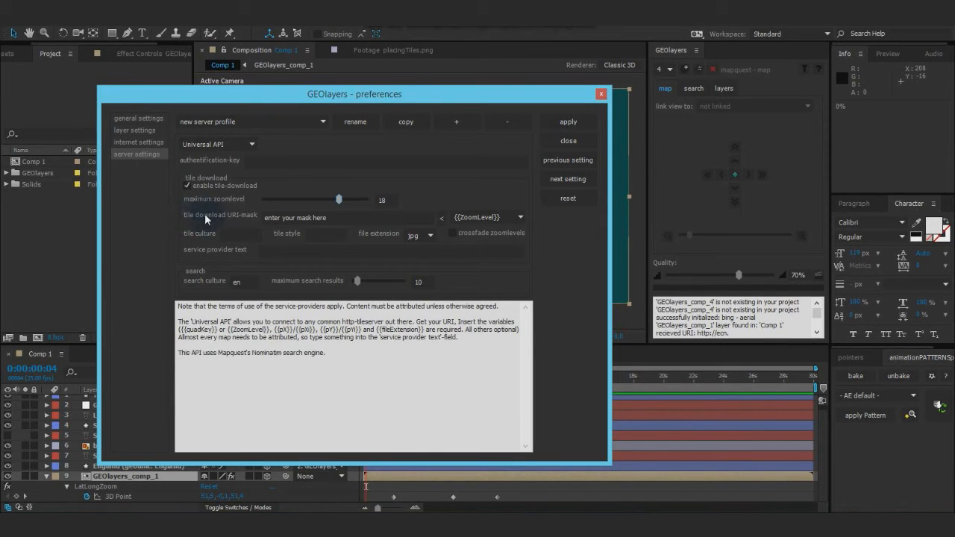
mouse_move(306, 230)
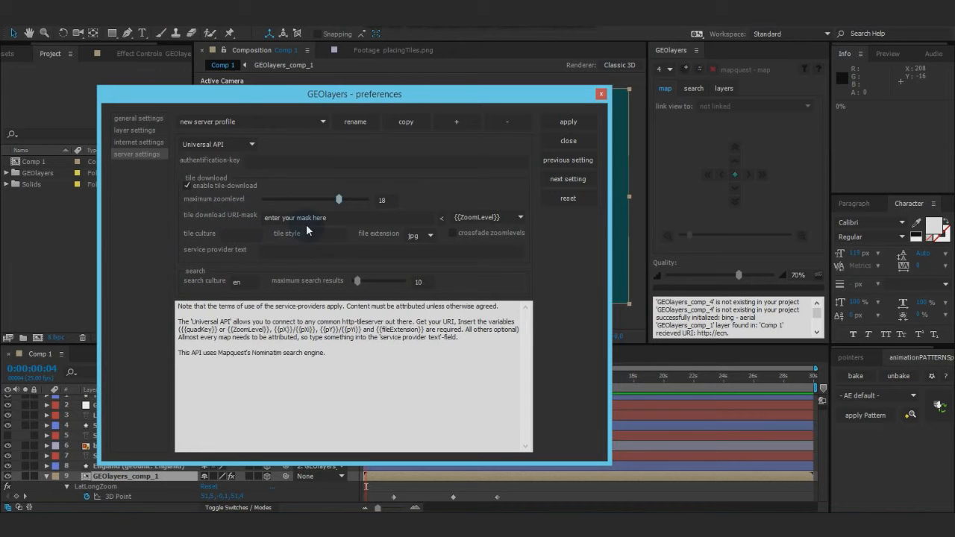
mouse_move(334, 218)
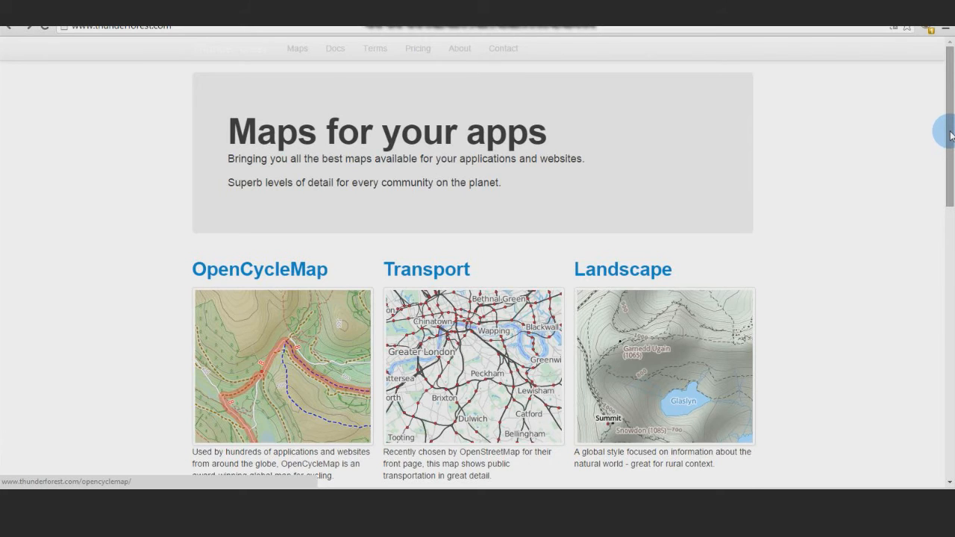
Step: Scroll the Thunderforest Maps page and open the Outdoors map style page
scroll(down, 3)
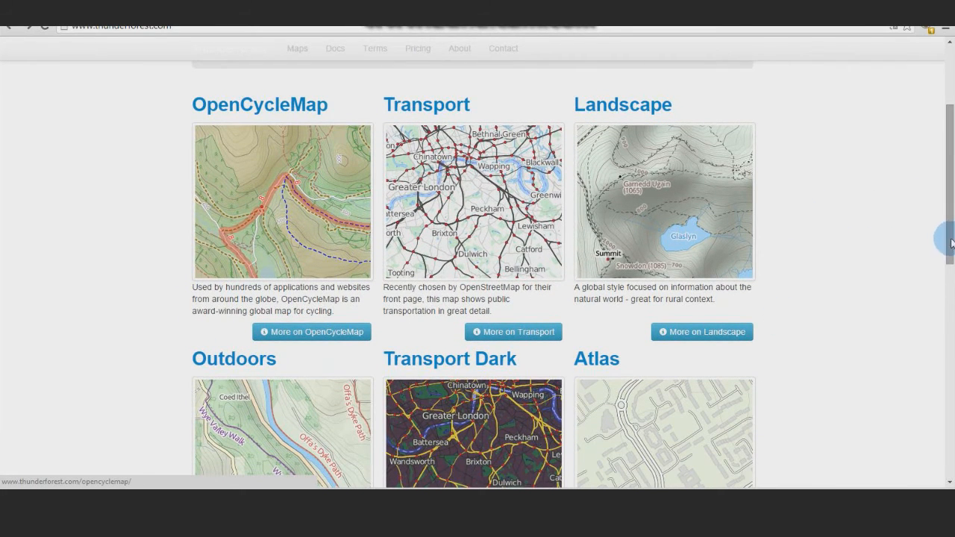
scroll(down, 3)
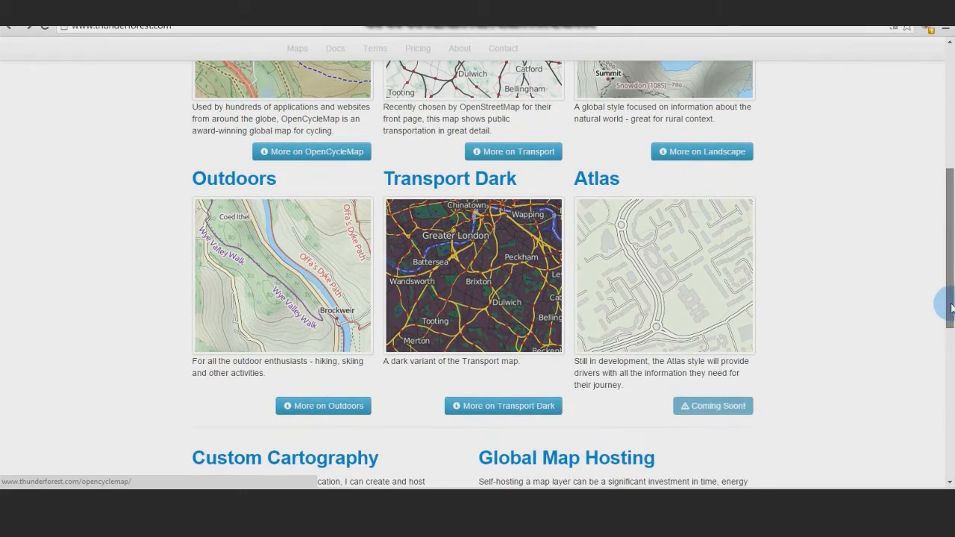
scroll(down, 3)
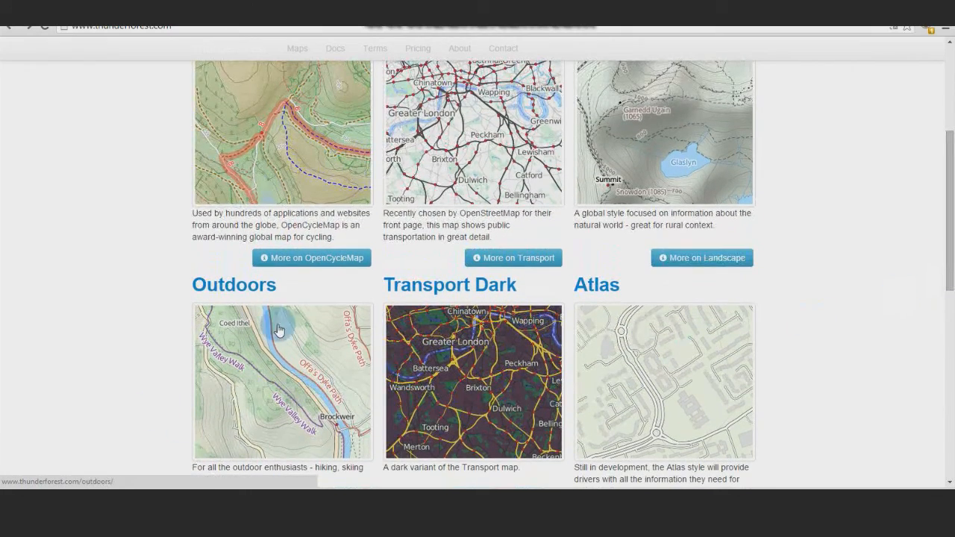
mouse_move(233, 283)
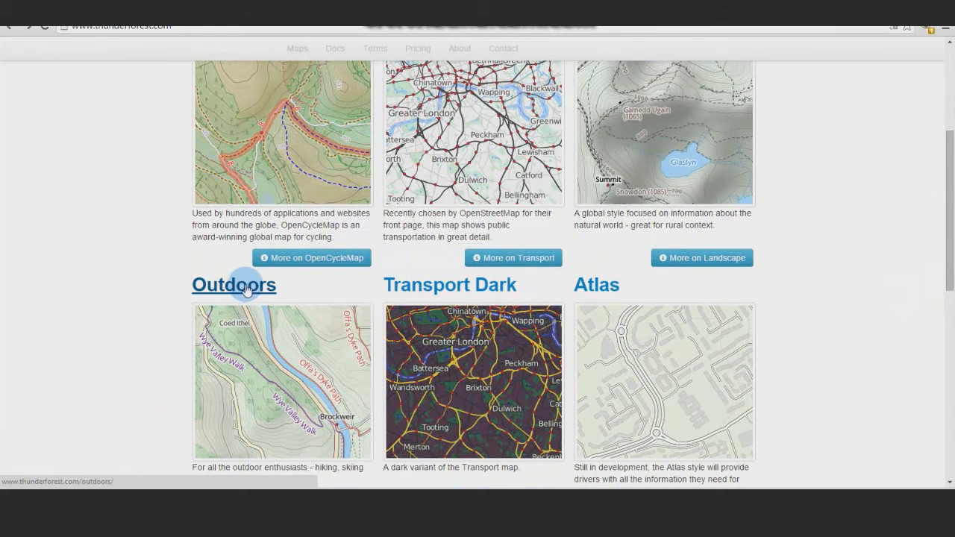
click(233, 285)
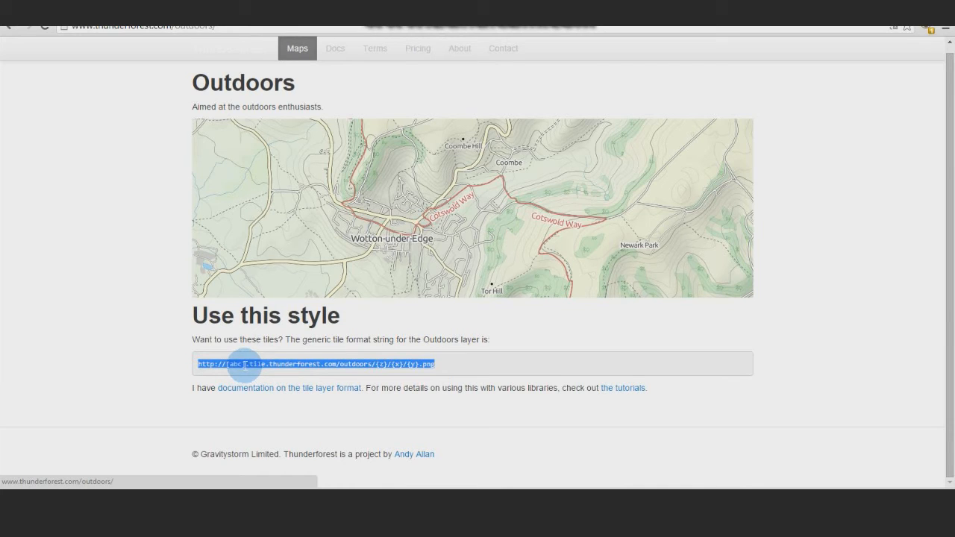
mouse_move(385, 421)
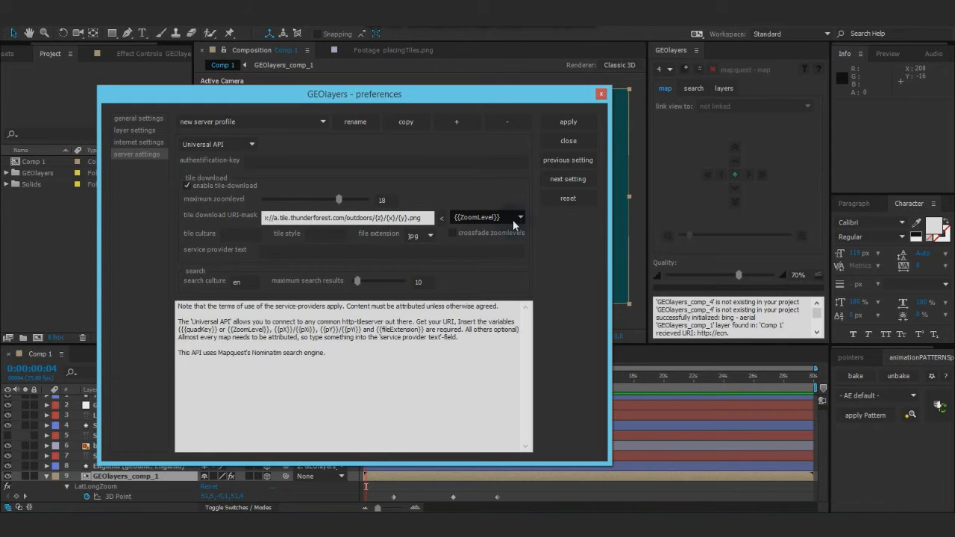
Step: Replace the {z} placeholder in the tile download URI-mask with the zoom level variable
click(520, 218)
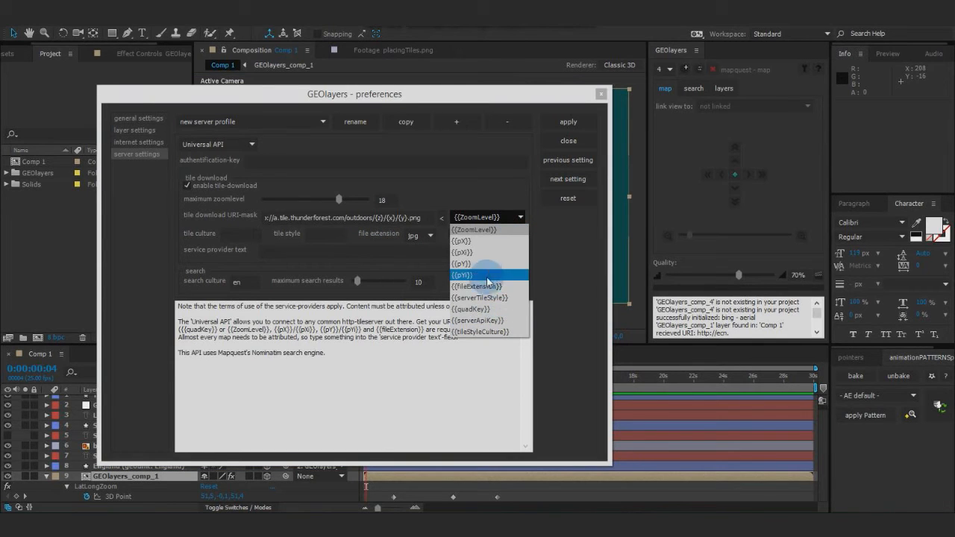
click(489, 275)
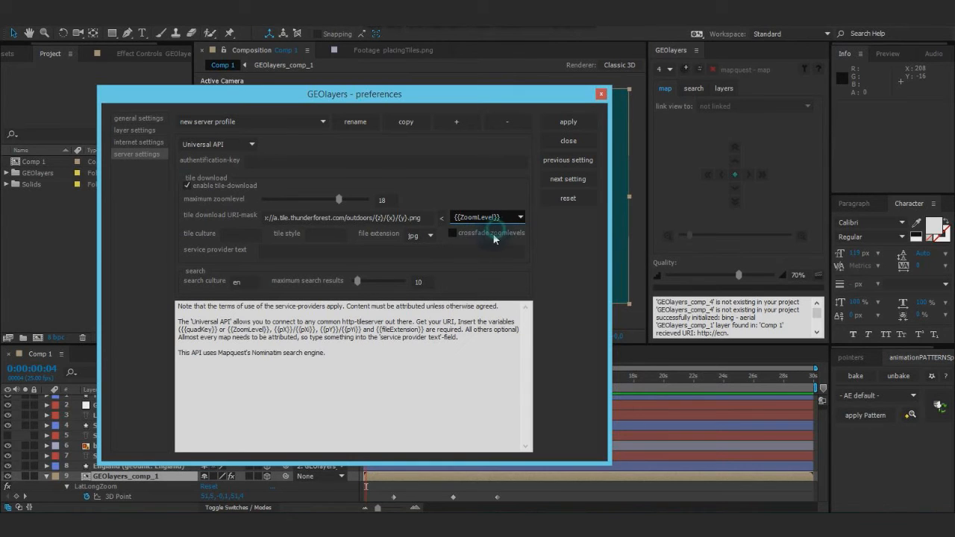
click(346, 218)
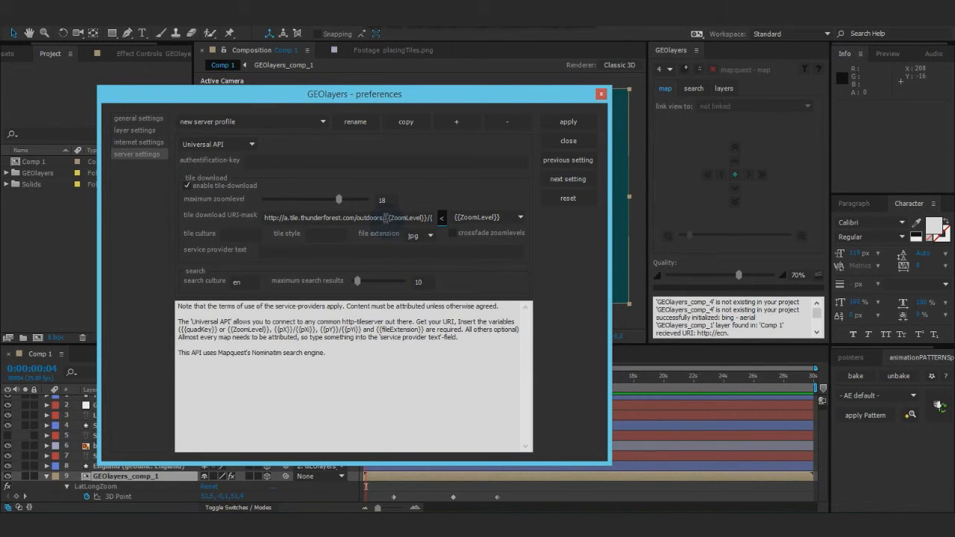
Step: Replace the {x} and {y} placeholders with the tile X and tile Y variables
double_click(406, 218)
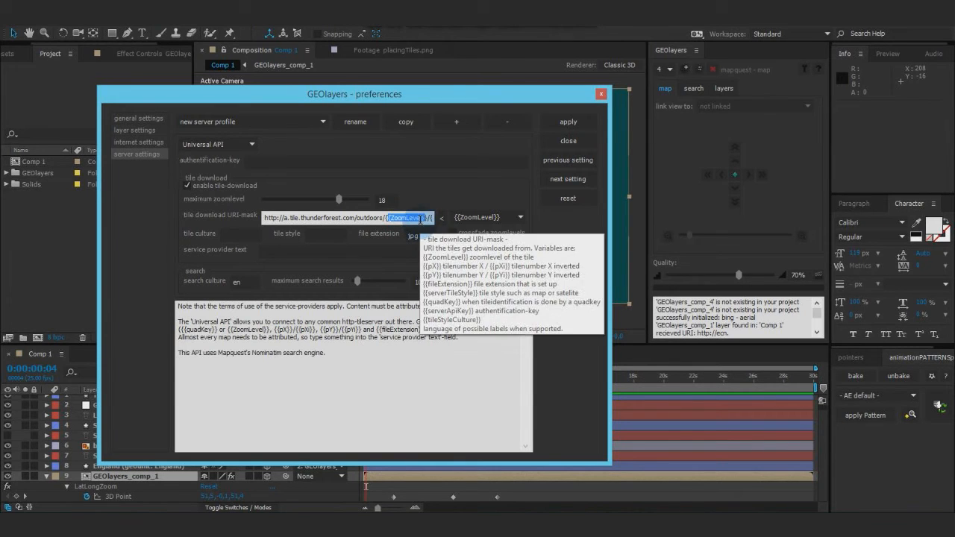
click(520, 217)
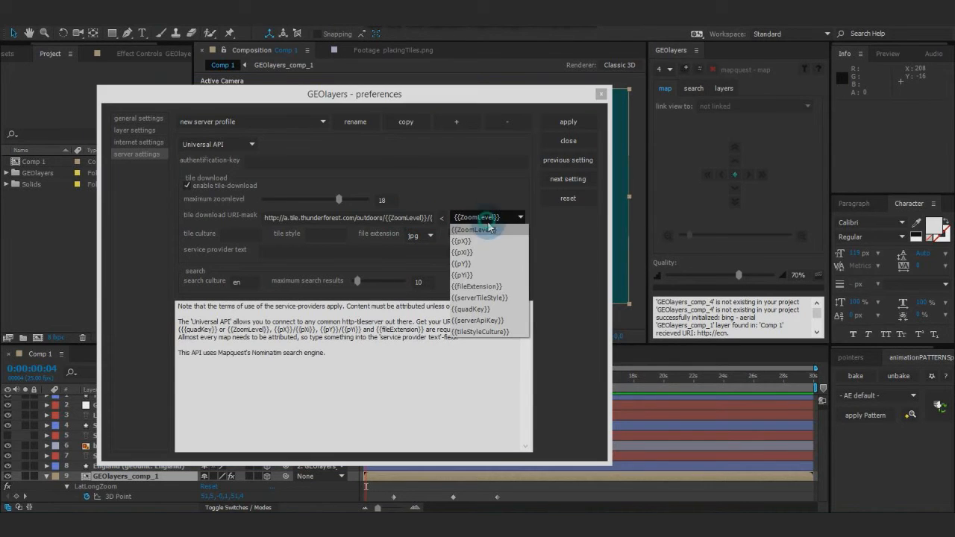
click(461, 242)
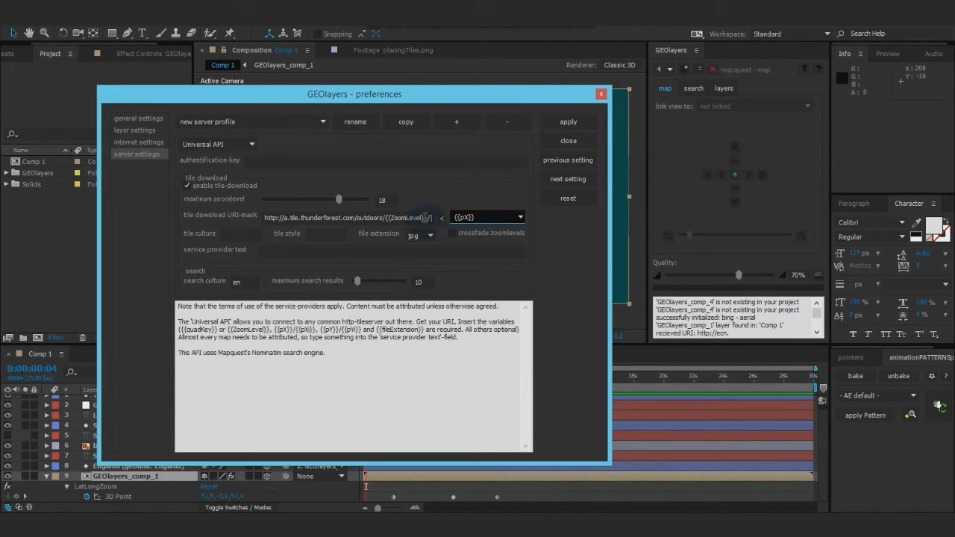
click(346, 218)
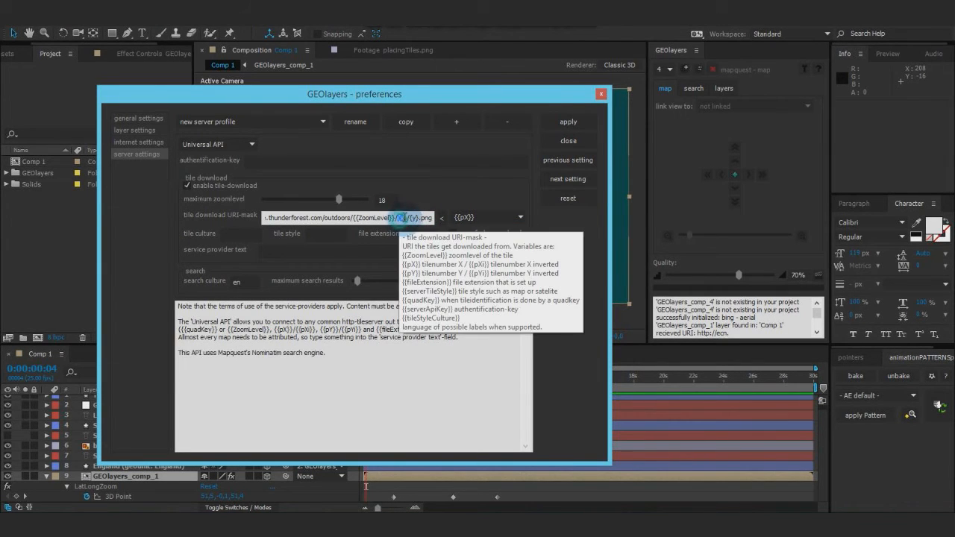
click(520, 218)
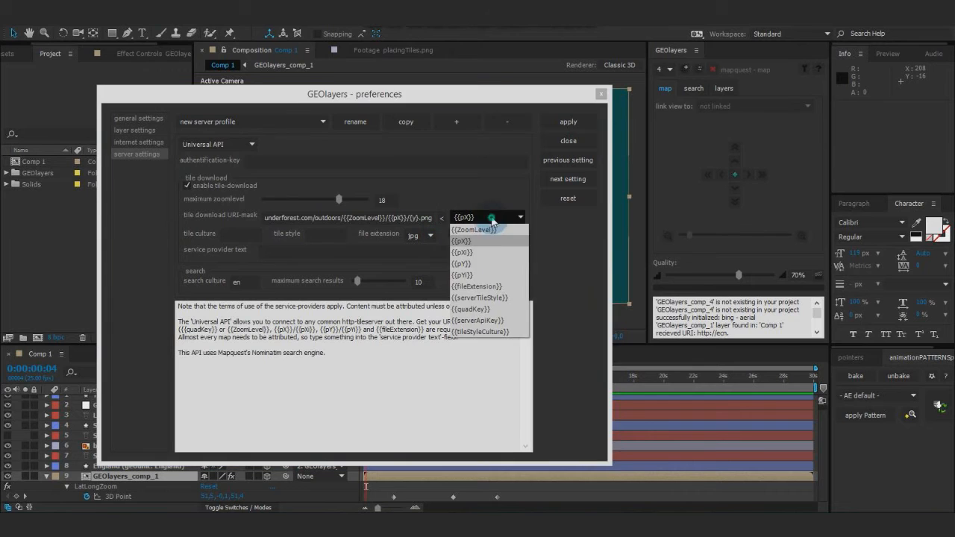
click(461, 262)
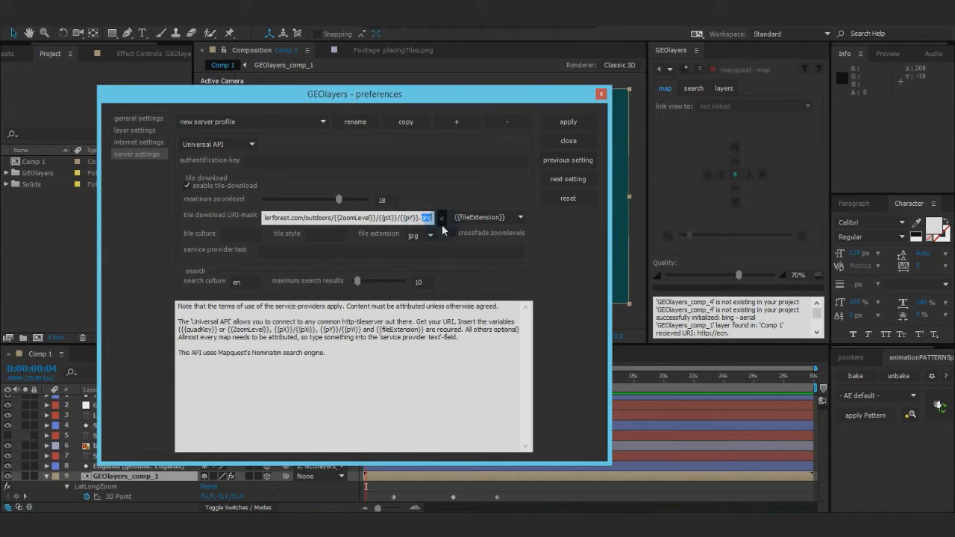
Step: Set tile extension to png, tile style to outdoors, and use the serverTileStyle variable in the URI-mask
click(419, 236)
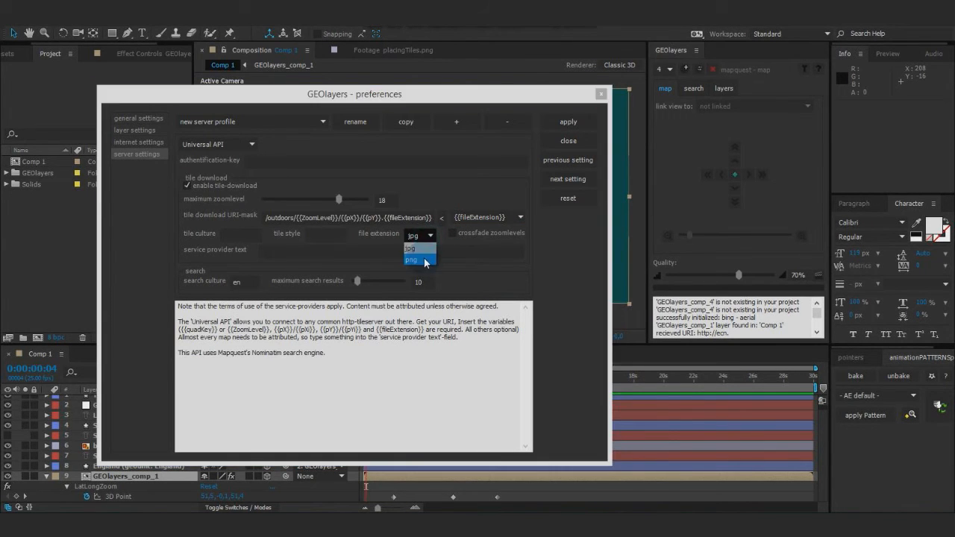
click(412, 260)
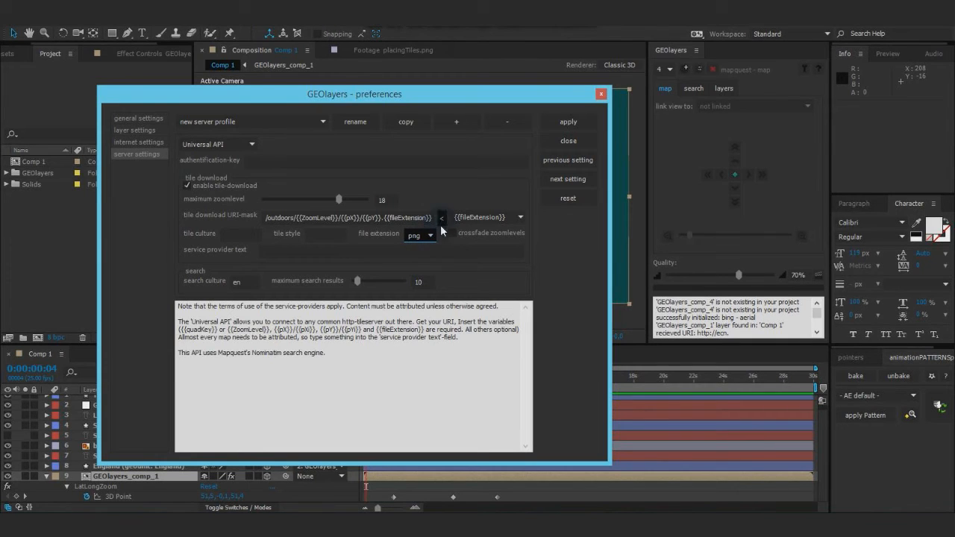
mouse_move(313, 266)
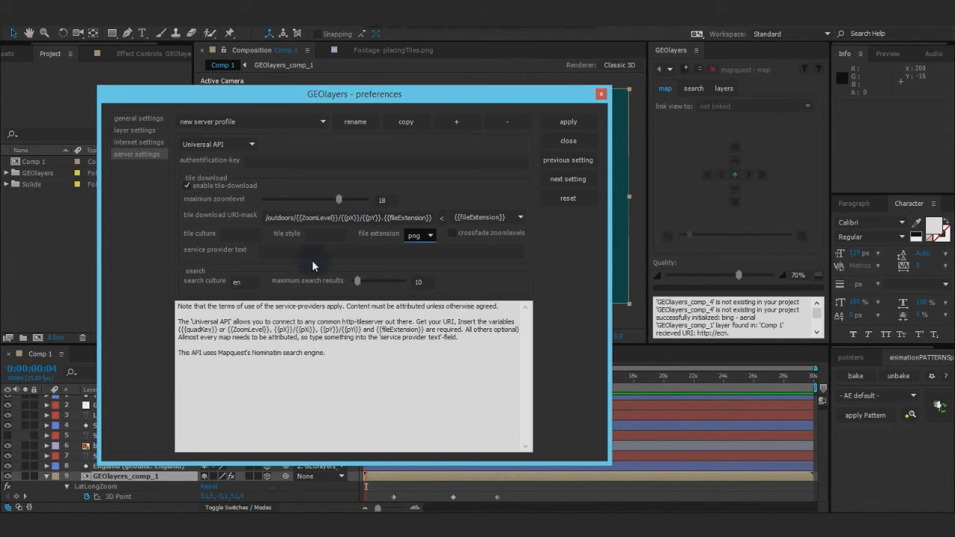
click(326, 233)
text(outdoors)
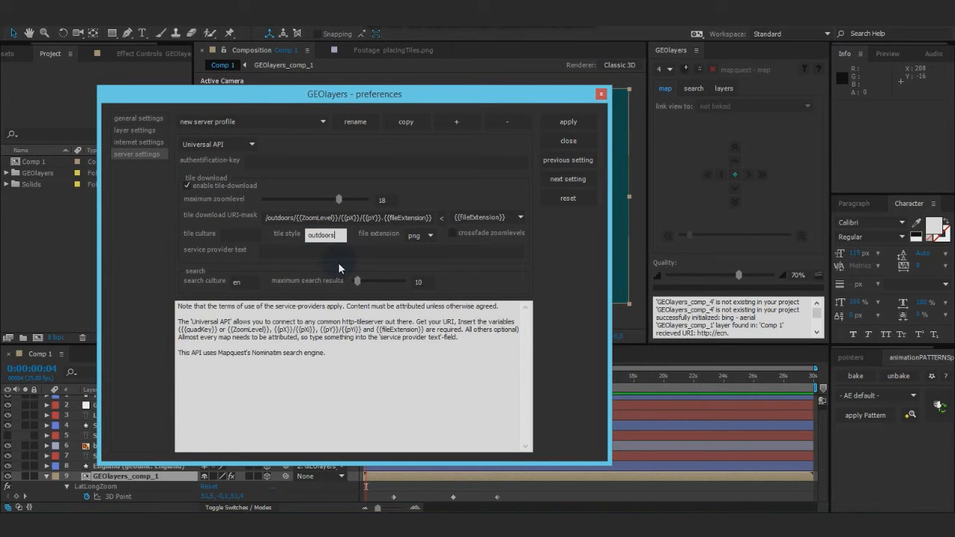
click(519, 218)
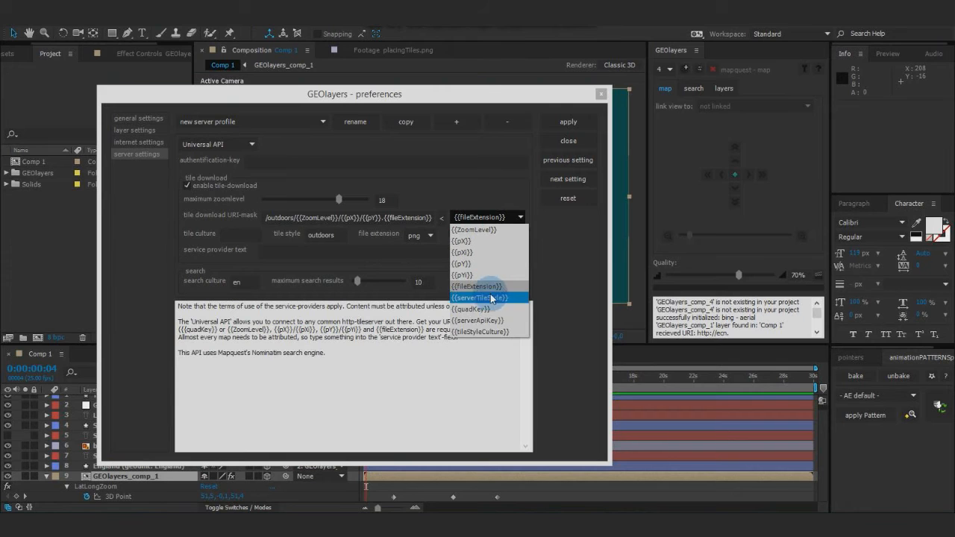
click(490, 298)
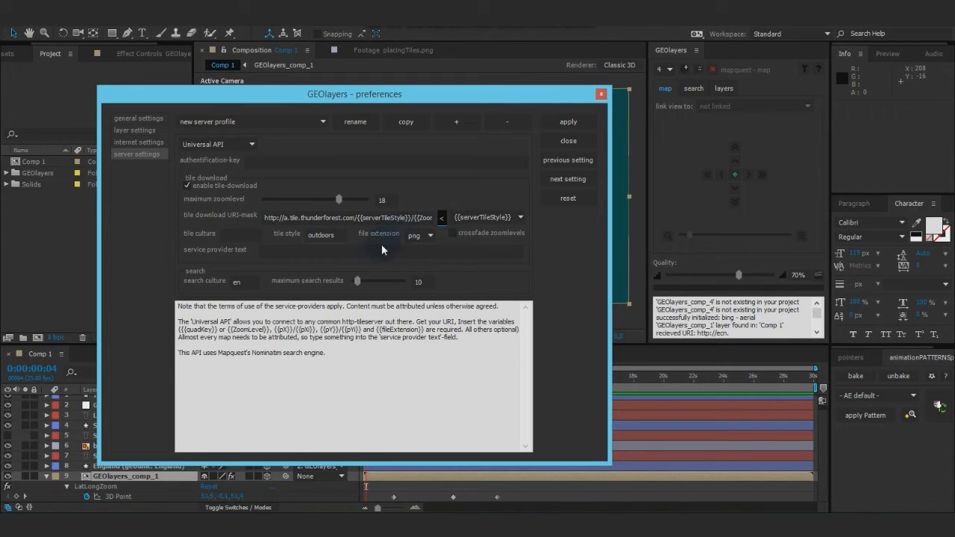
mouse_move(373, 266)
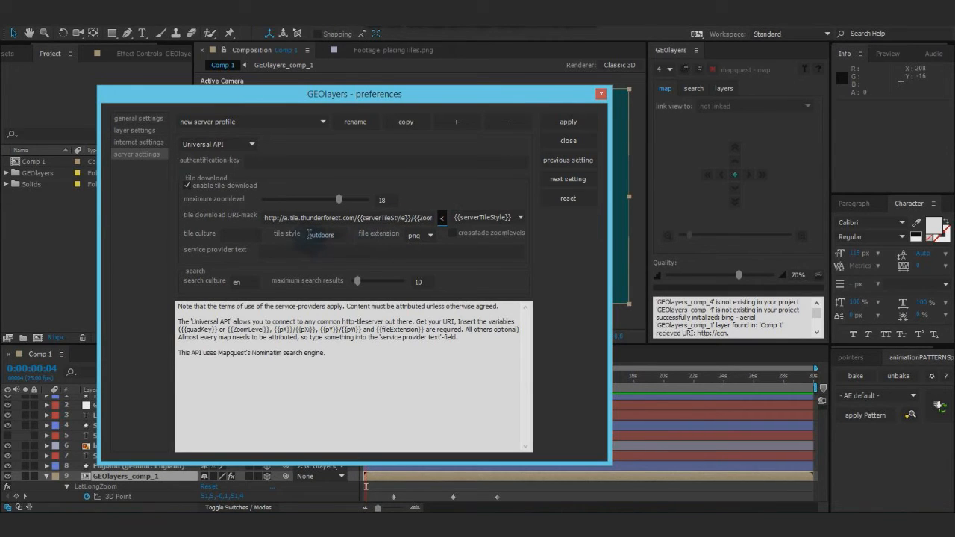
click(322, 236)
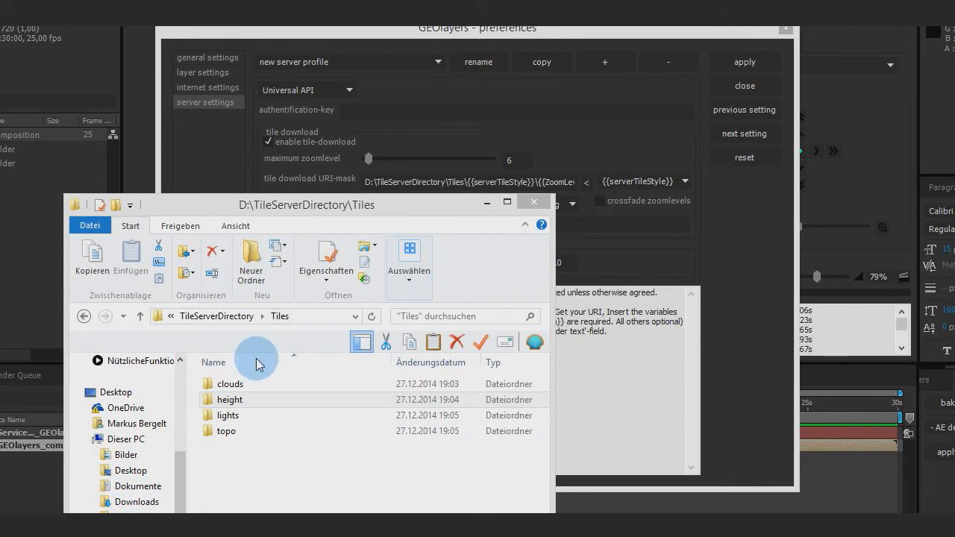
click(232, 400)
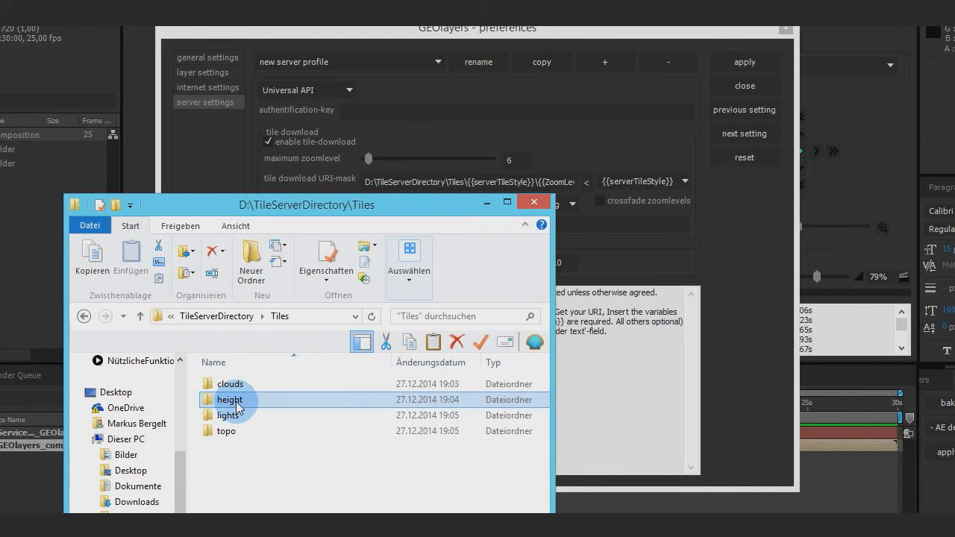
double_click(230, 400)
text(outdoors)
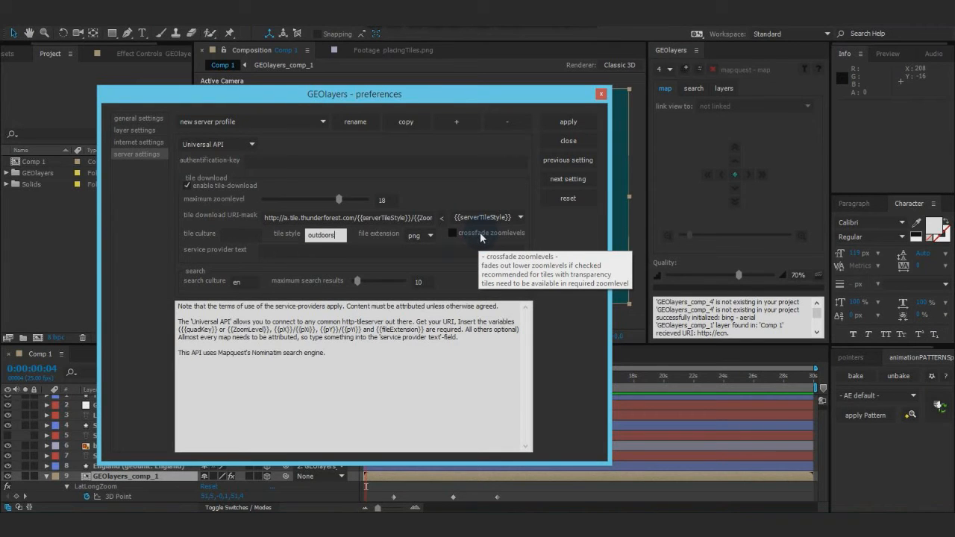
mouse_move(474, 245)
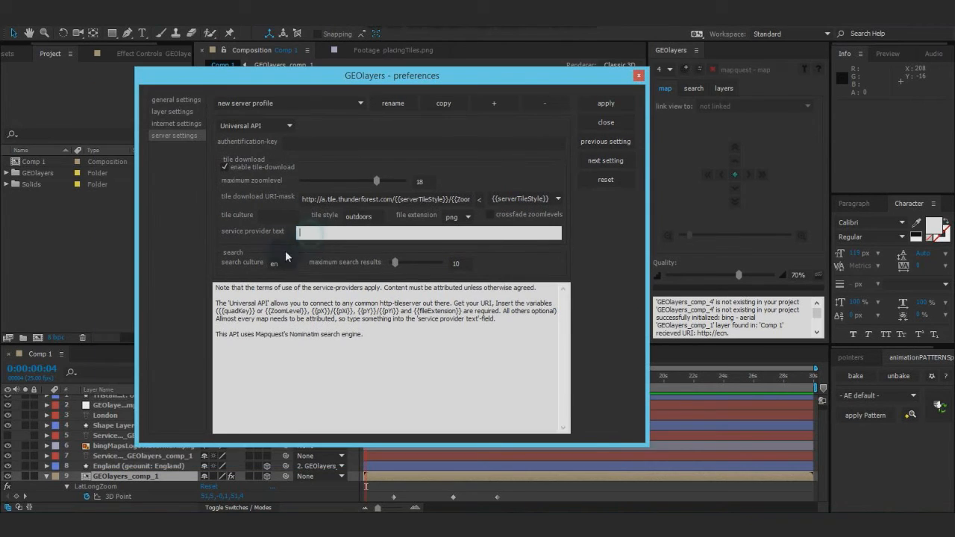
mouse_move(261, 245)
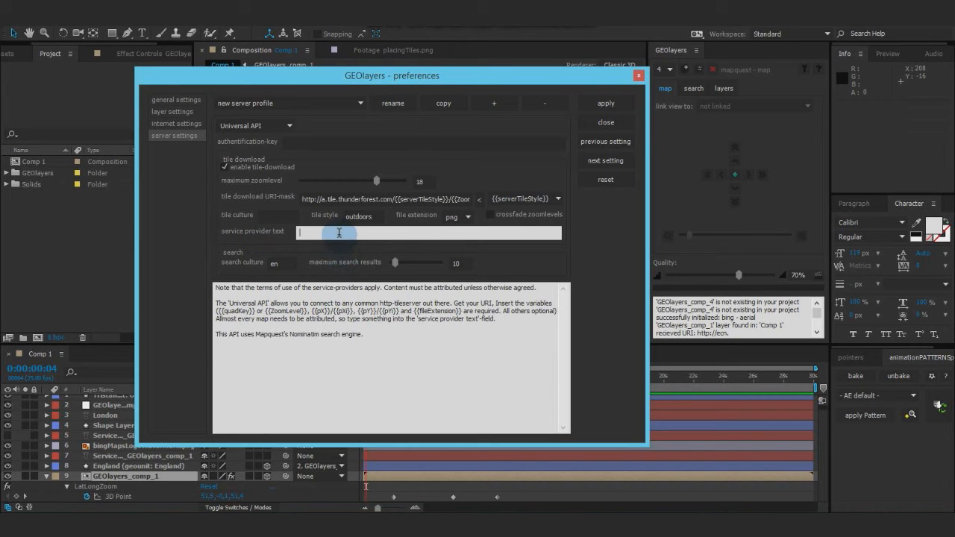
mouse_move(342, 241)
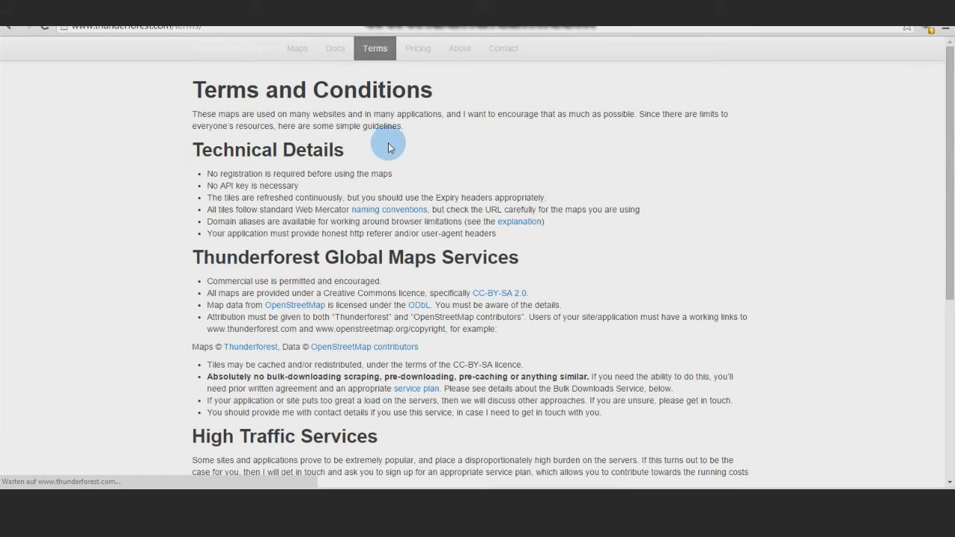
mouse_move(887, 165)
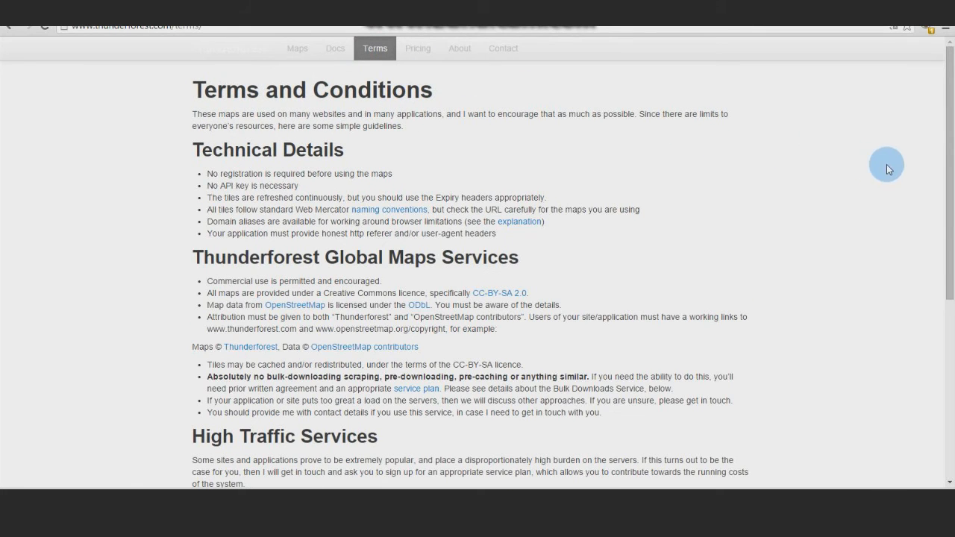
mouse_move(582, 270)
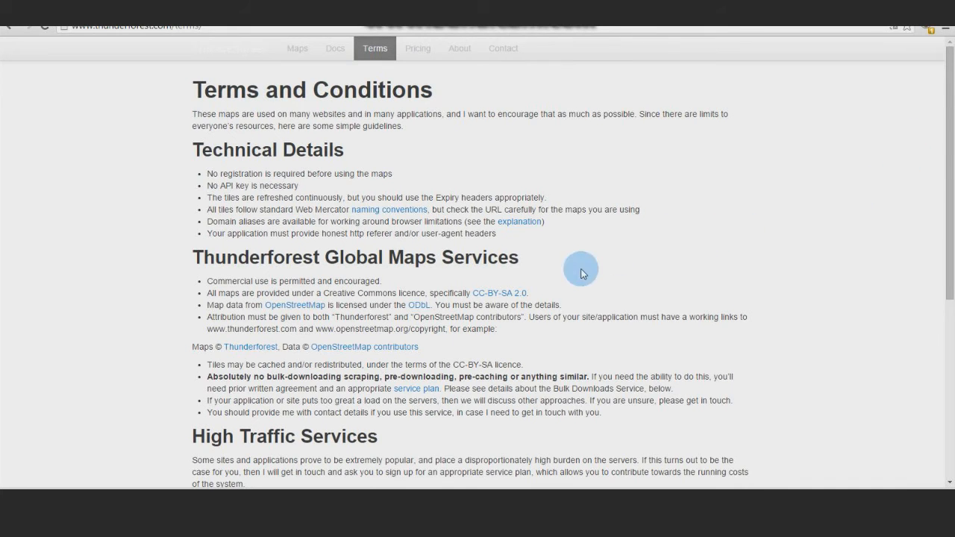
Step: Scroll the Thunderforest terms page to the Global Maps Services attribution section
scroll(down, 3)
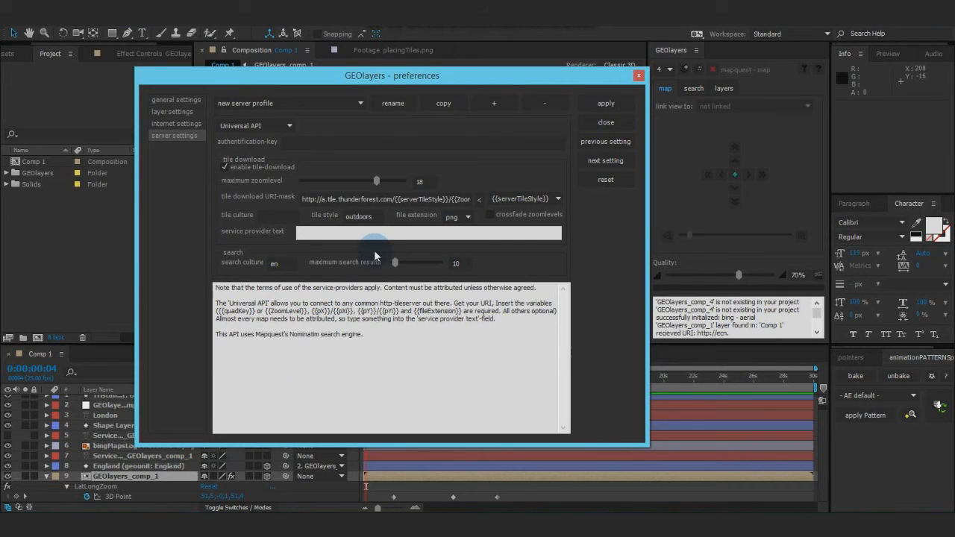
Step: Enter 'Maps © Thunderforest, Data © OpenStreetMap contributors' as the service provider text
text(Maps © Thunderforest, Data © OpenStreetMap contributors)
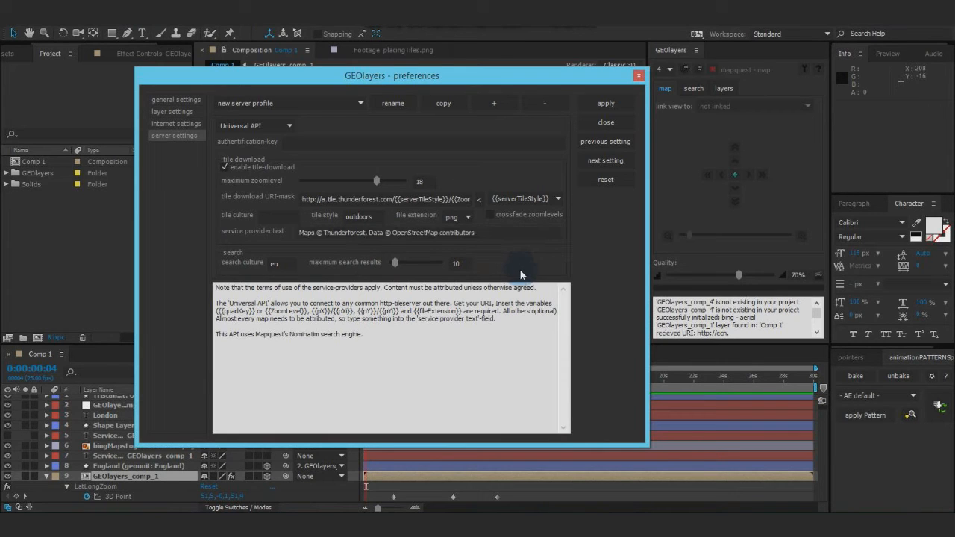
mouse_move(239, 256)
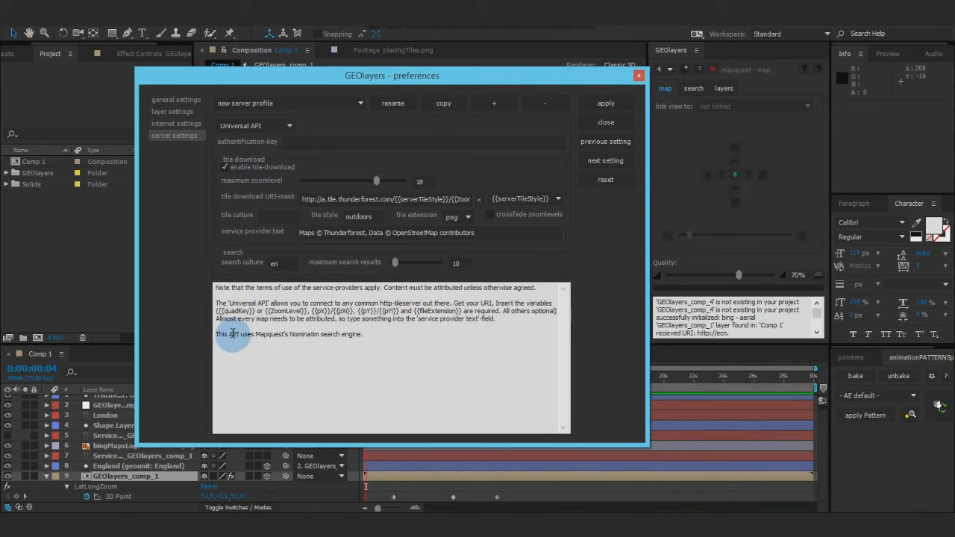
drag(232, 334, 321, 335)
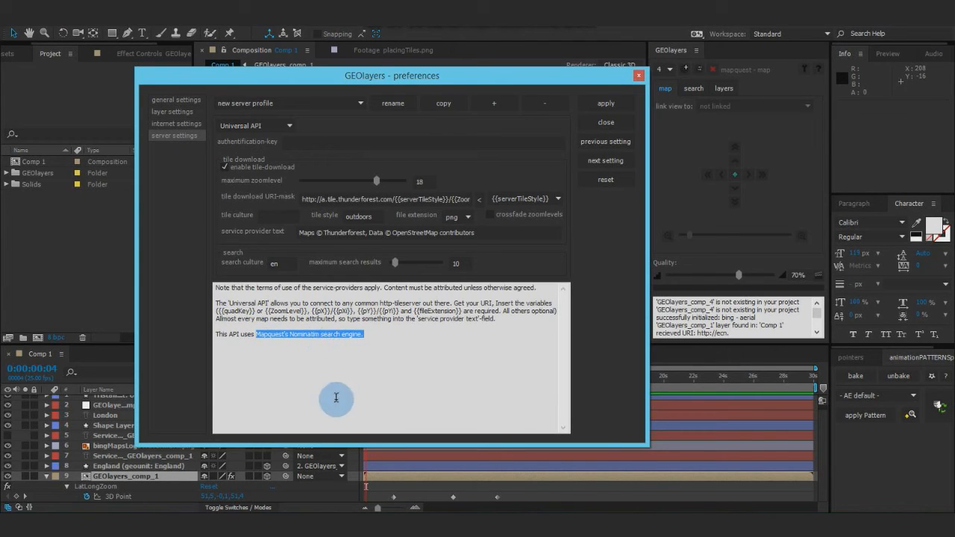
click(281, 263)
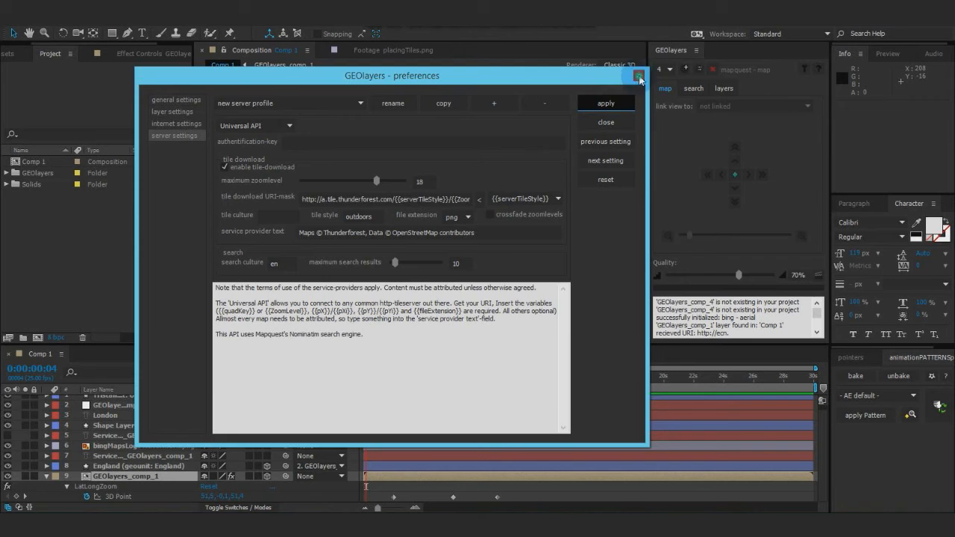
Step: Close preferences, create a new map comp and apply 'new server profile' to it
click(639, 76)
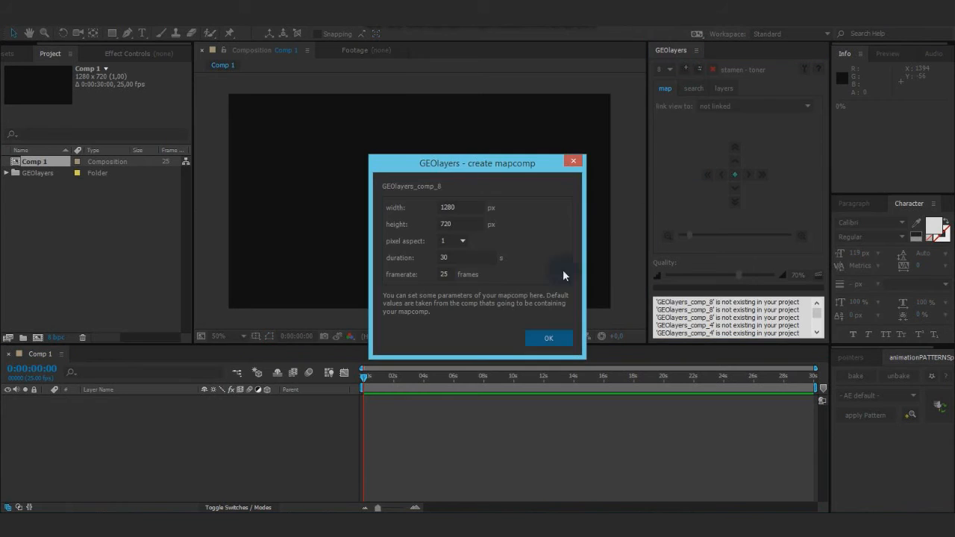
click(549, 338)
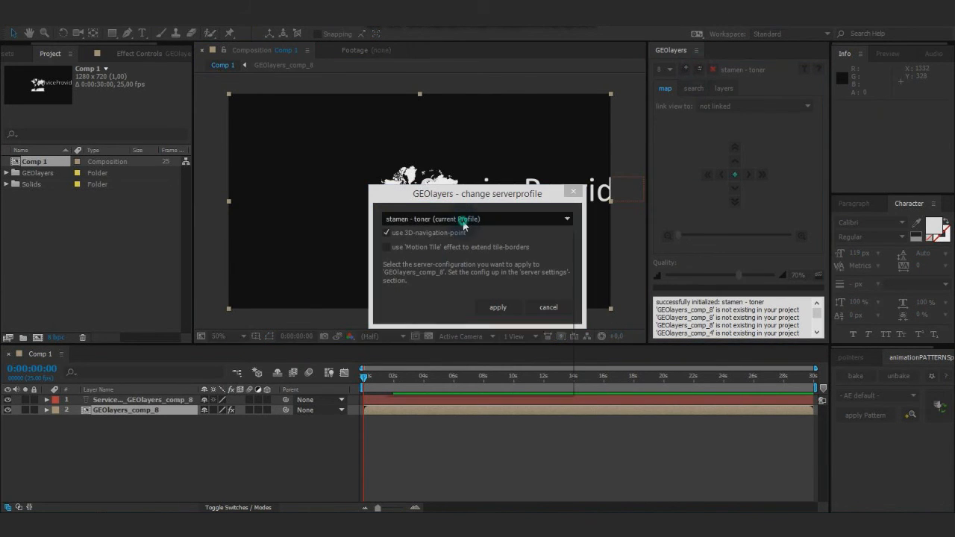
click(476, 218)
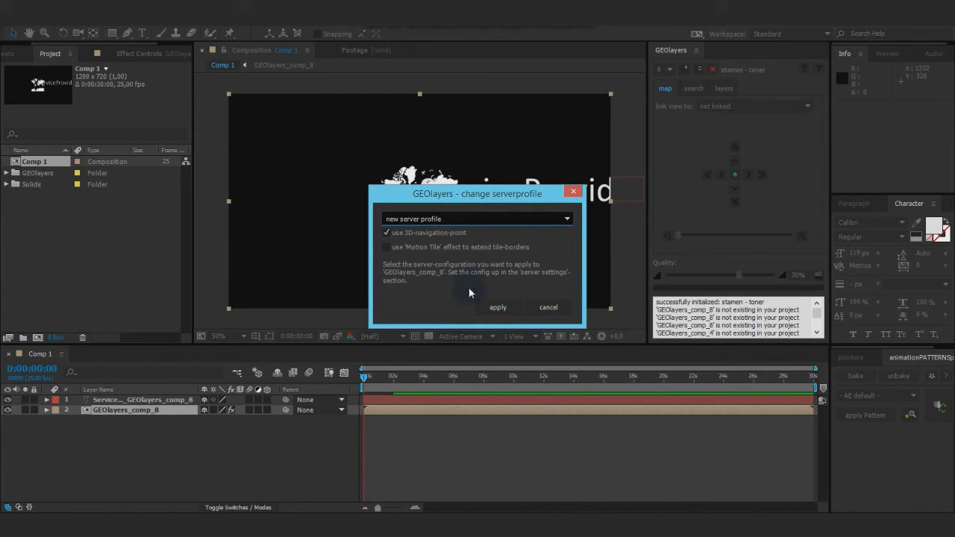
click(499, 308)
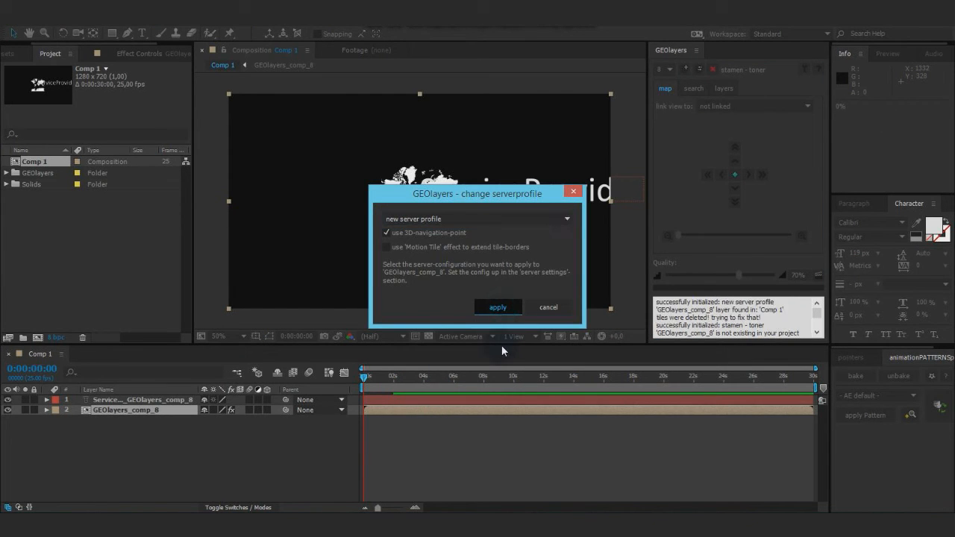
click(499, 308)
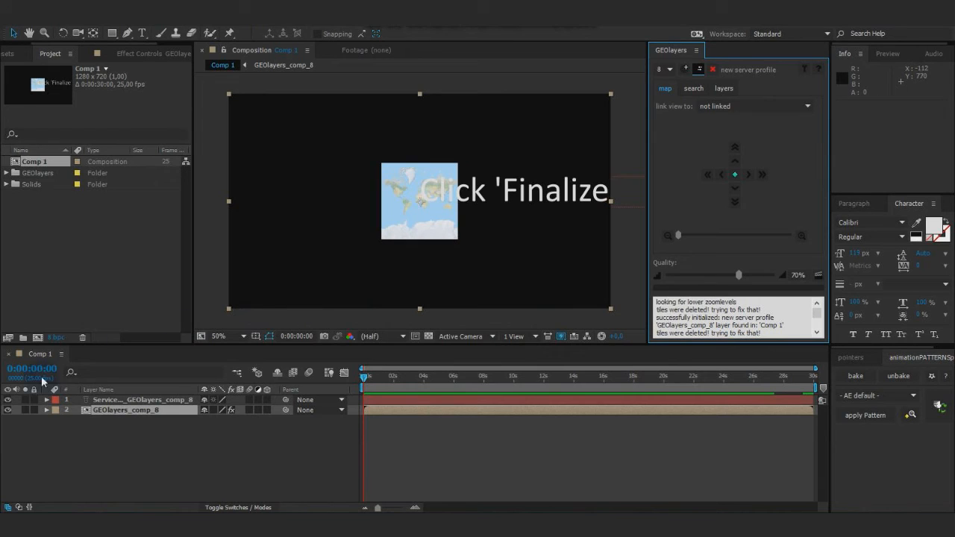
Step: Zoom the world map in three levels toward Africa
click(692, 88)
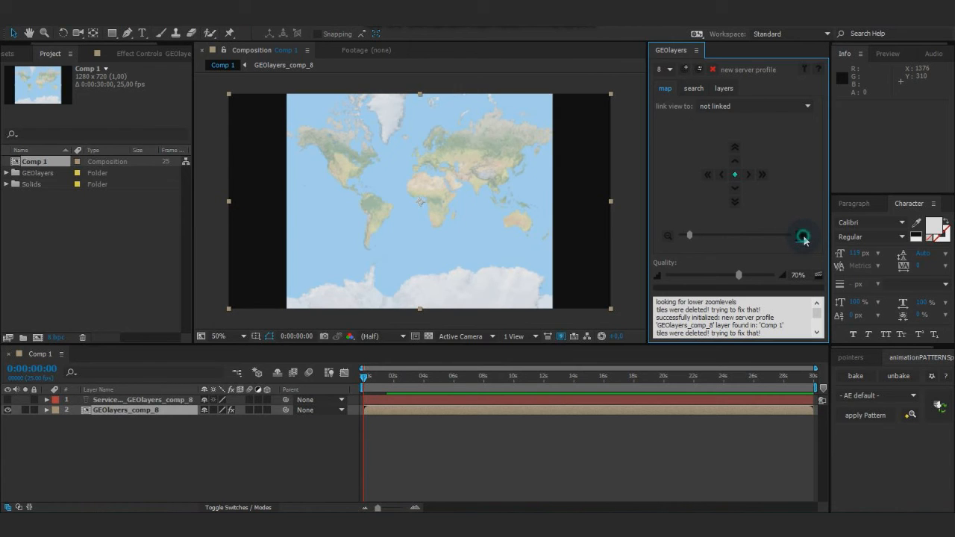
click(804, 239)
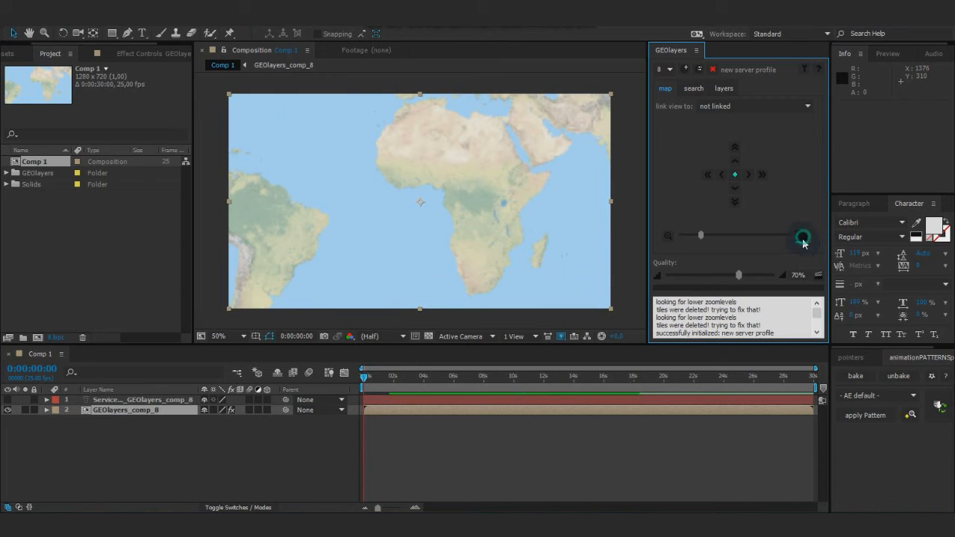
click(803, 236)
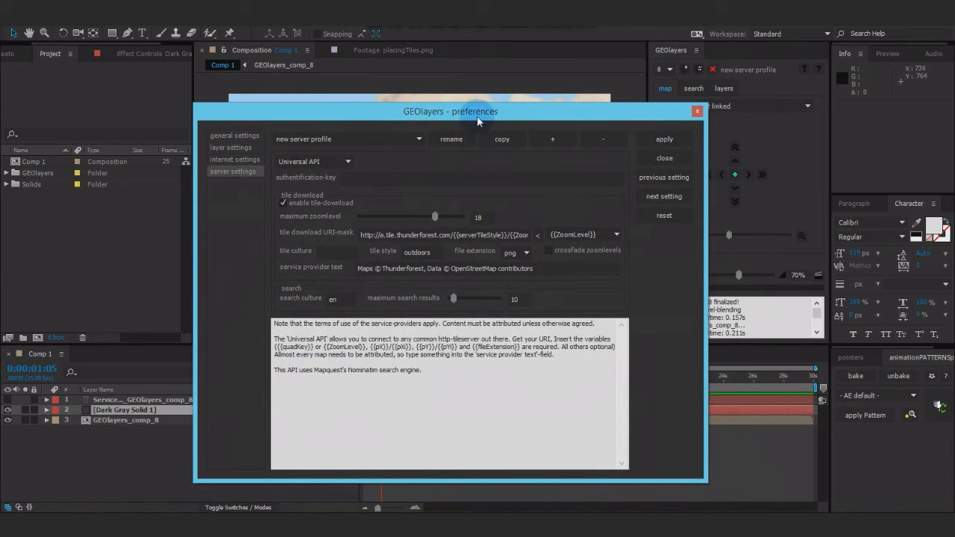
Step: Scrub through the zoom animation toward West Africa to compare how tile detail changes between levels
drag(478, 111, 564, 392)
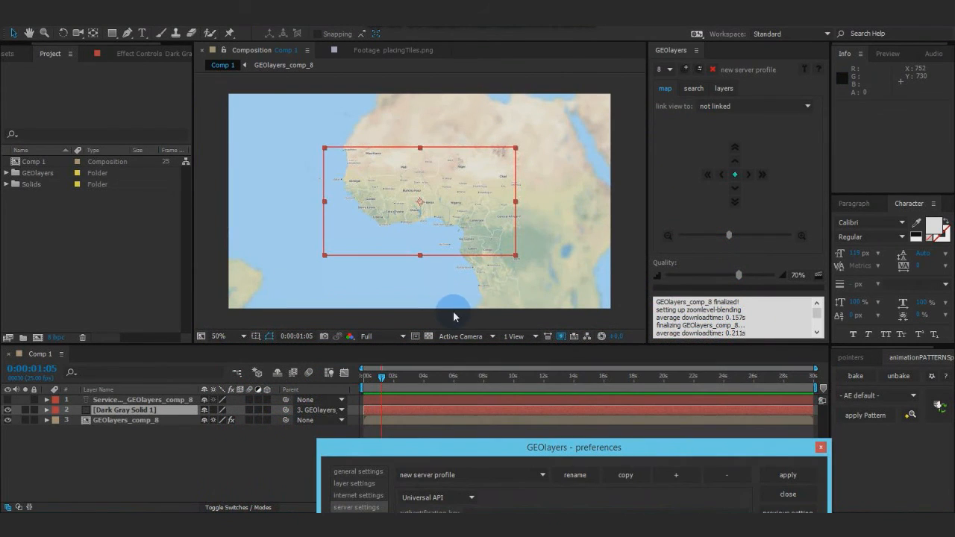
mouse_move(327, 343)
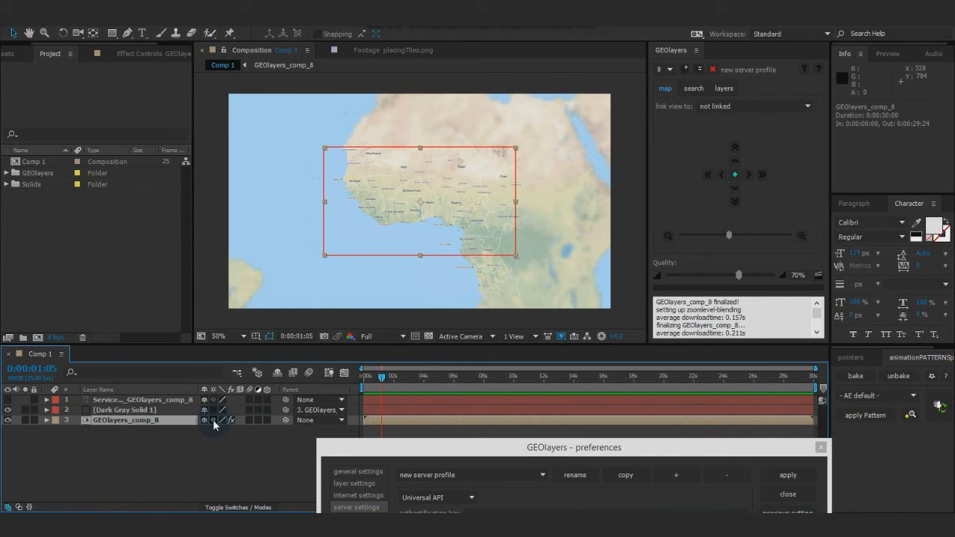
mouse_move(491, 117)
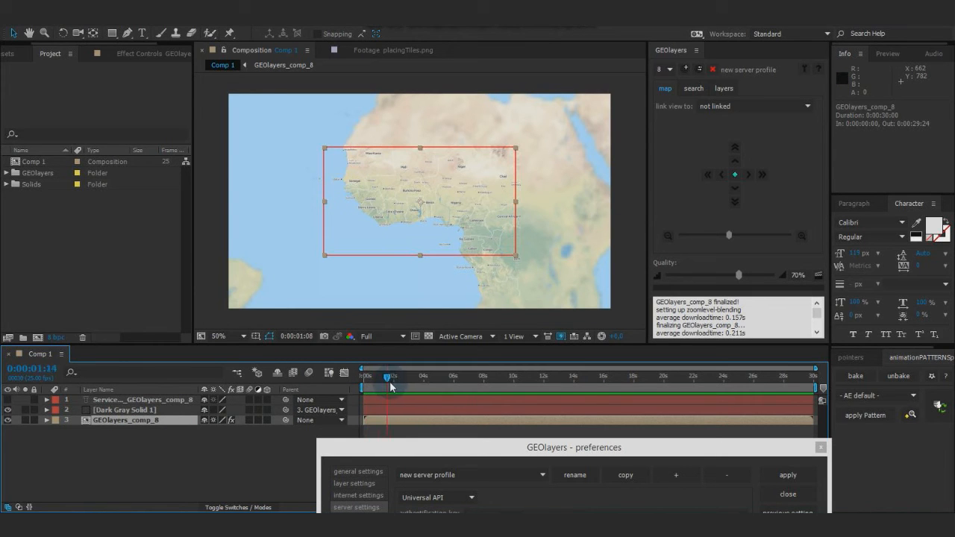
drag(394, 387, 440, 386)
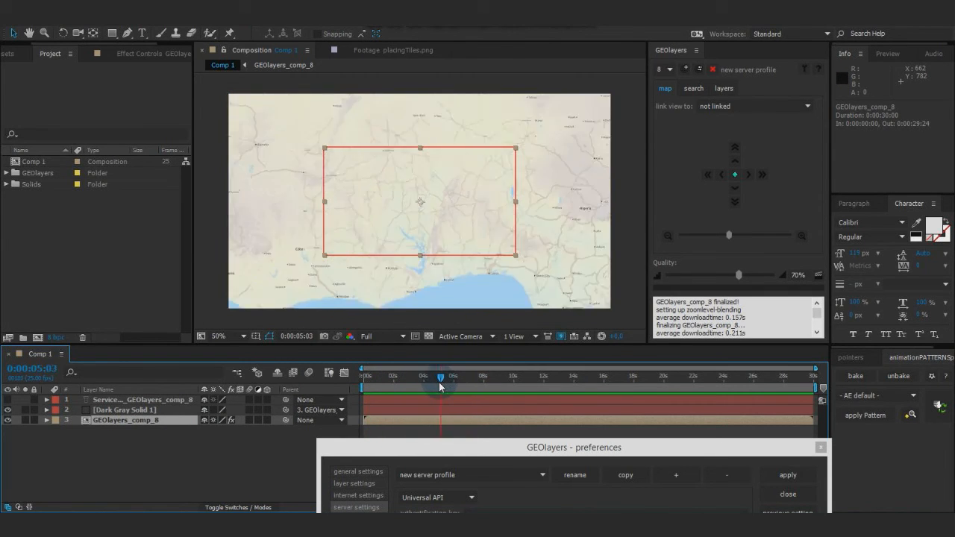
drag(440, 376, 424, 376)
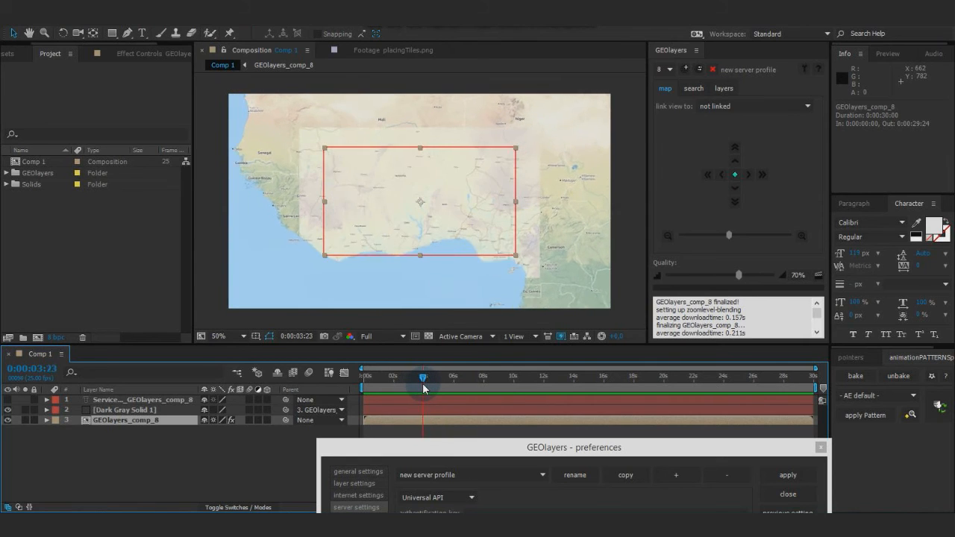
drag(424, 381, 418, 381)
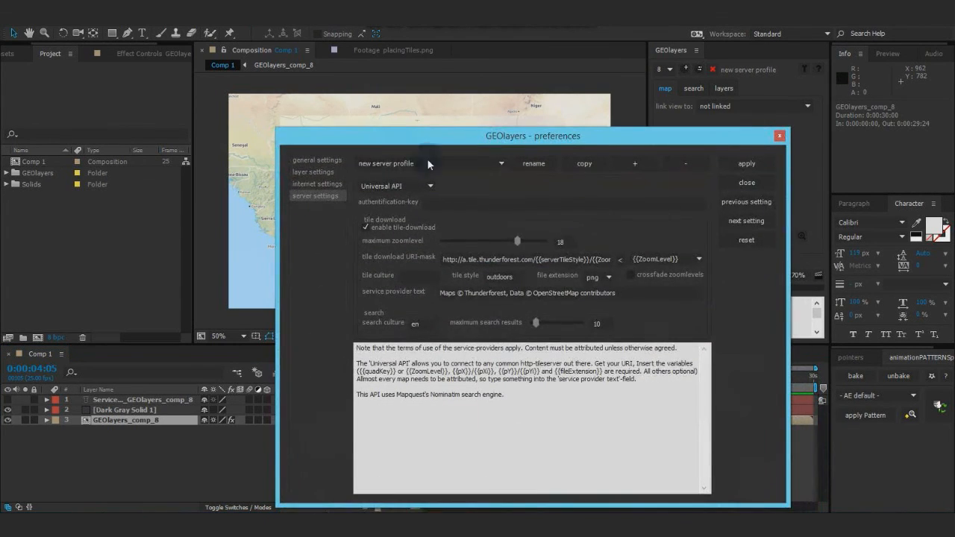
Step: Enable 'crossfade zoomlevels' on the new server profile and reapply it to the map comp
click(630, 274)
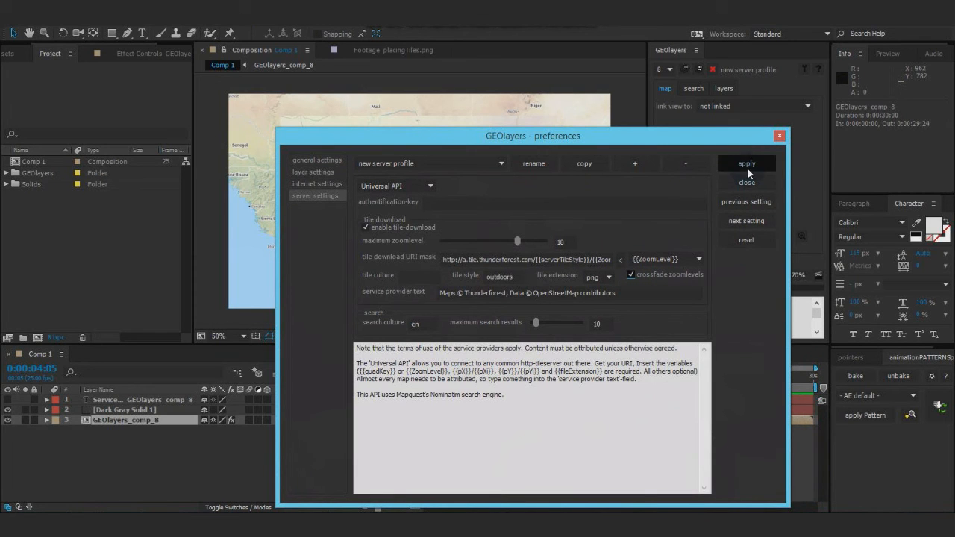
click(747, 162)
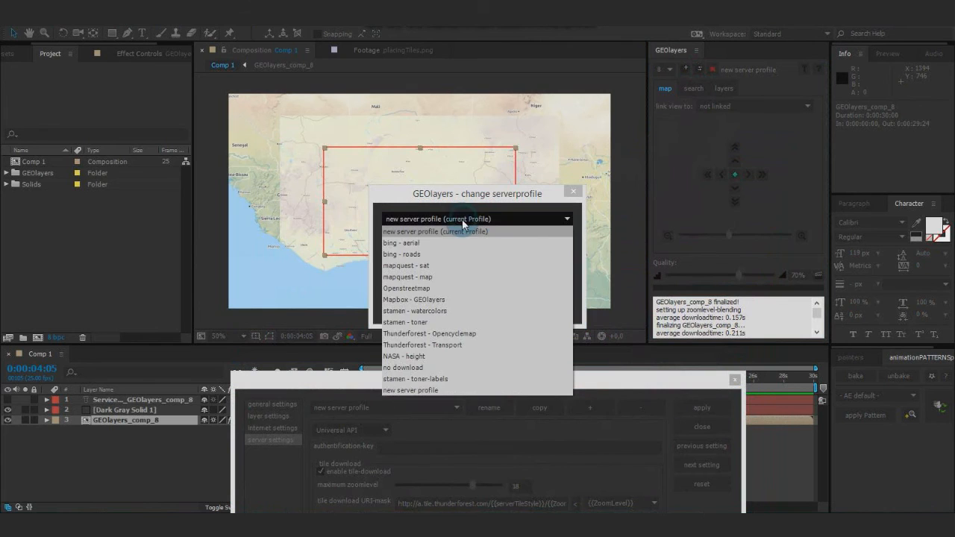
click(435, 230)
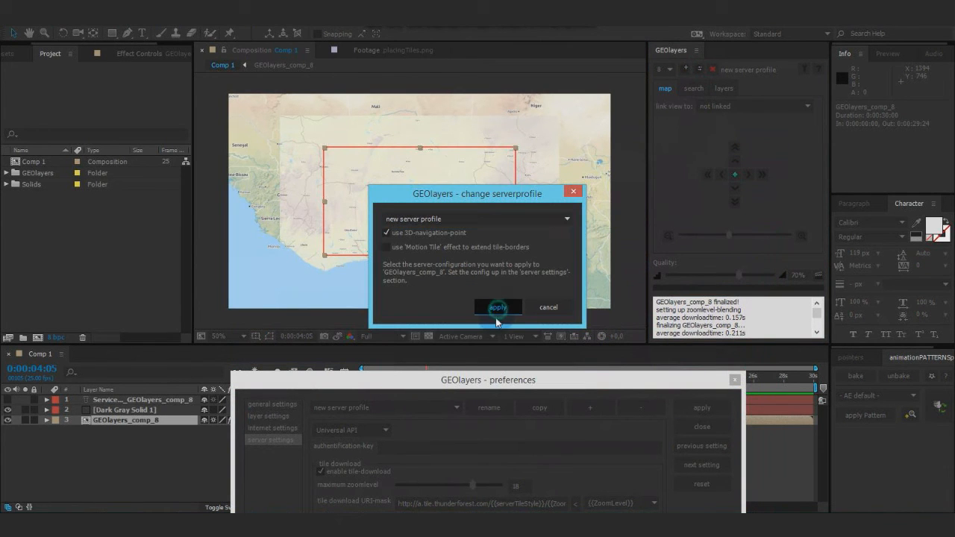
click(499, 308)
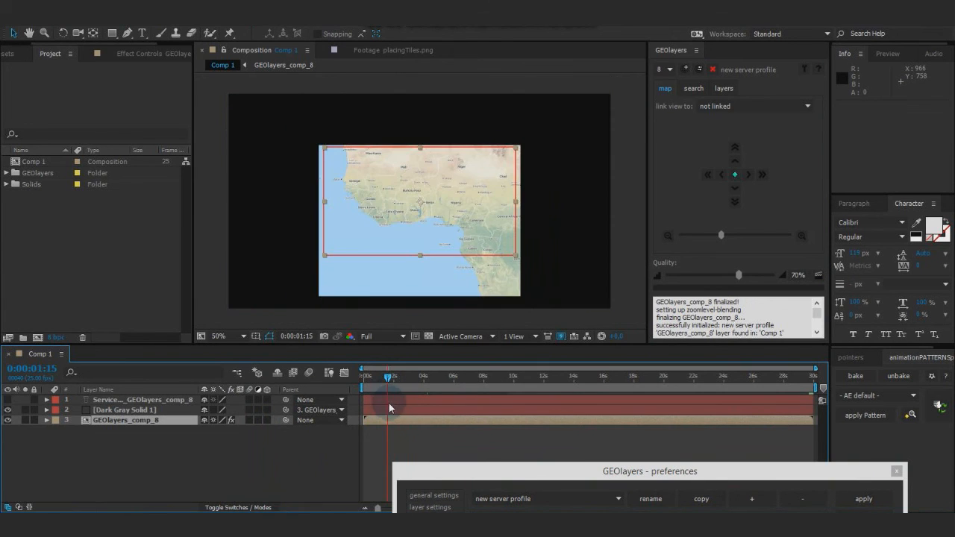
Step: Scrub the first seconds of the comp to view the crossfaded transition between zoom levels
drag(391, 376, 394, 377)
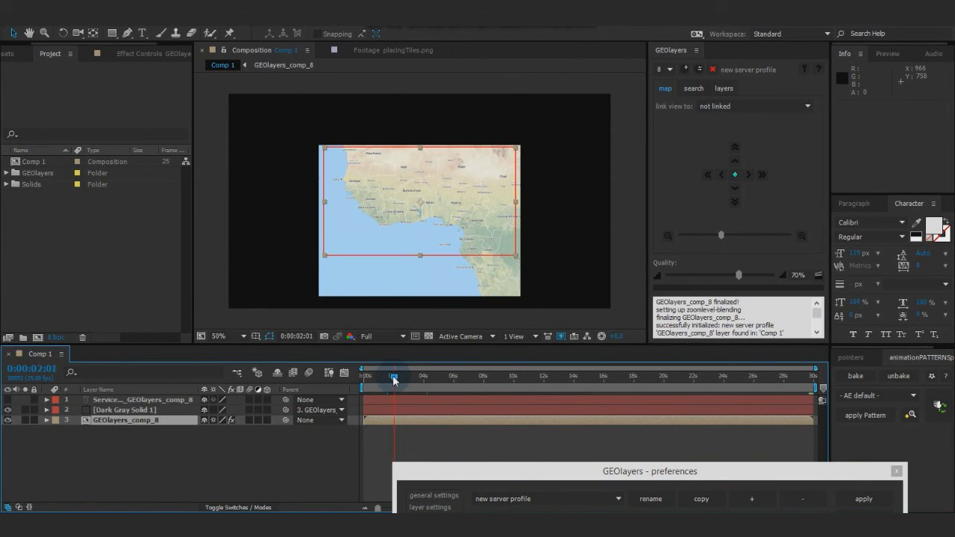
drag(394, 377, 397, 376)
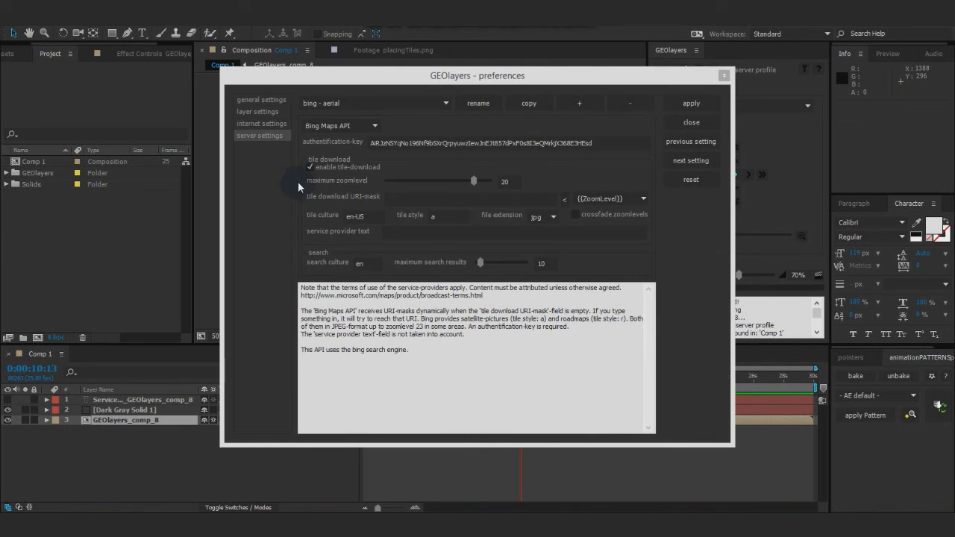
mouse_move(361, 94)
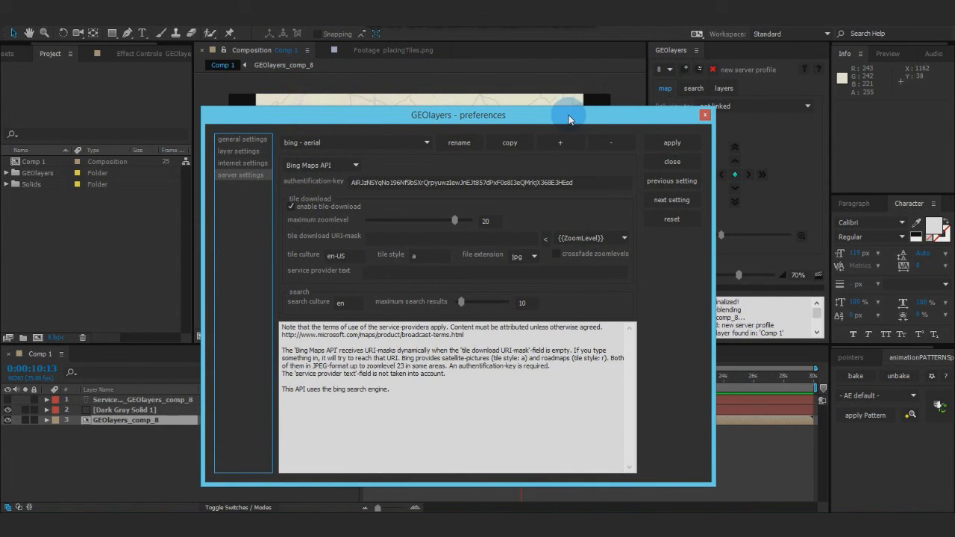
Step: Reposition the preferences window showing the 'bing - aerial' profile and its Bing Maps API key
drag(570, 115, 575, 104)
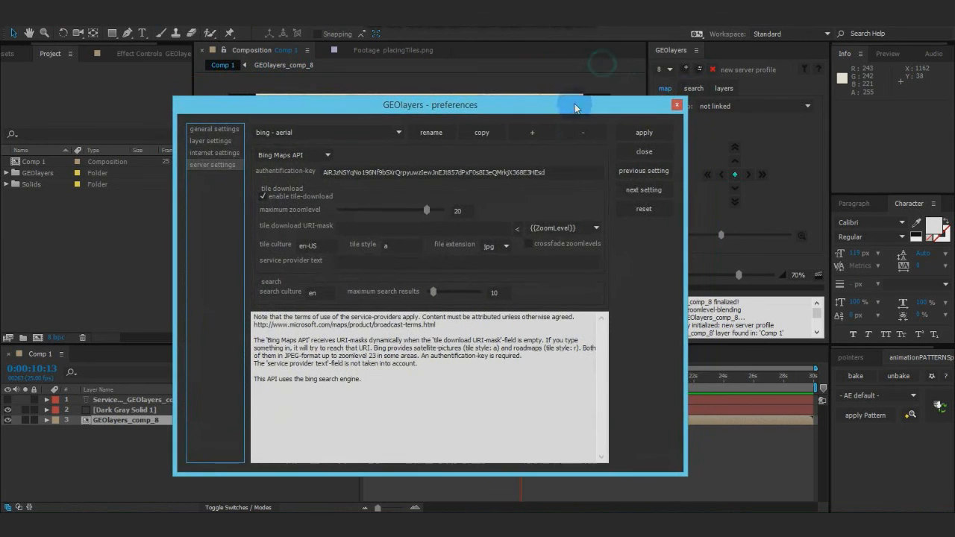